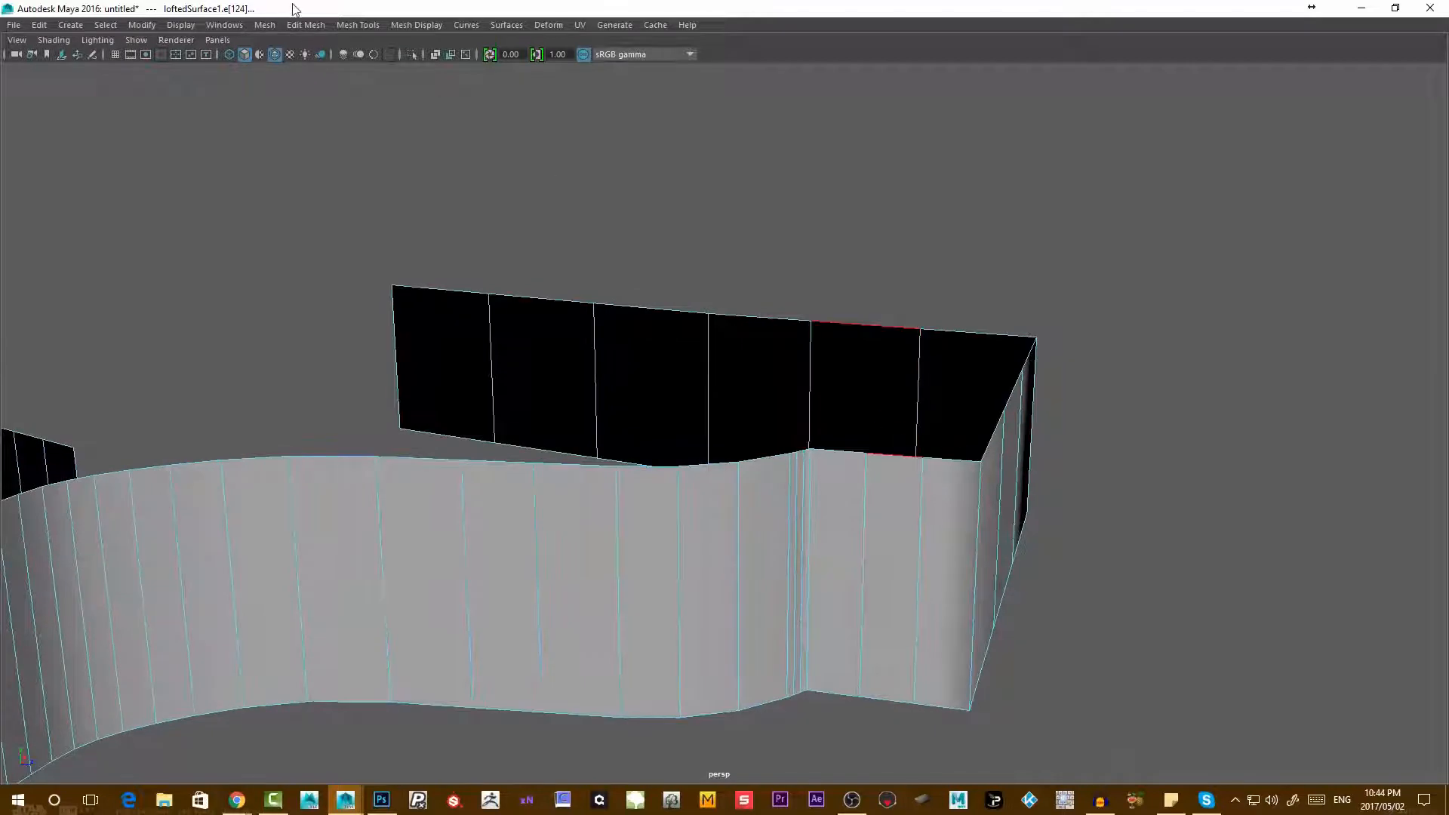
# - Browse the Mesh Tools and Edit Mesh menus over the lofted wall
pyautogui.click(356, 24)
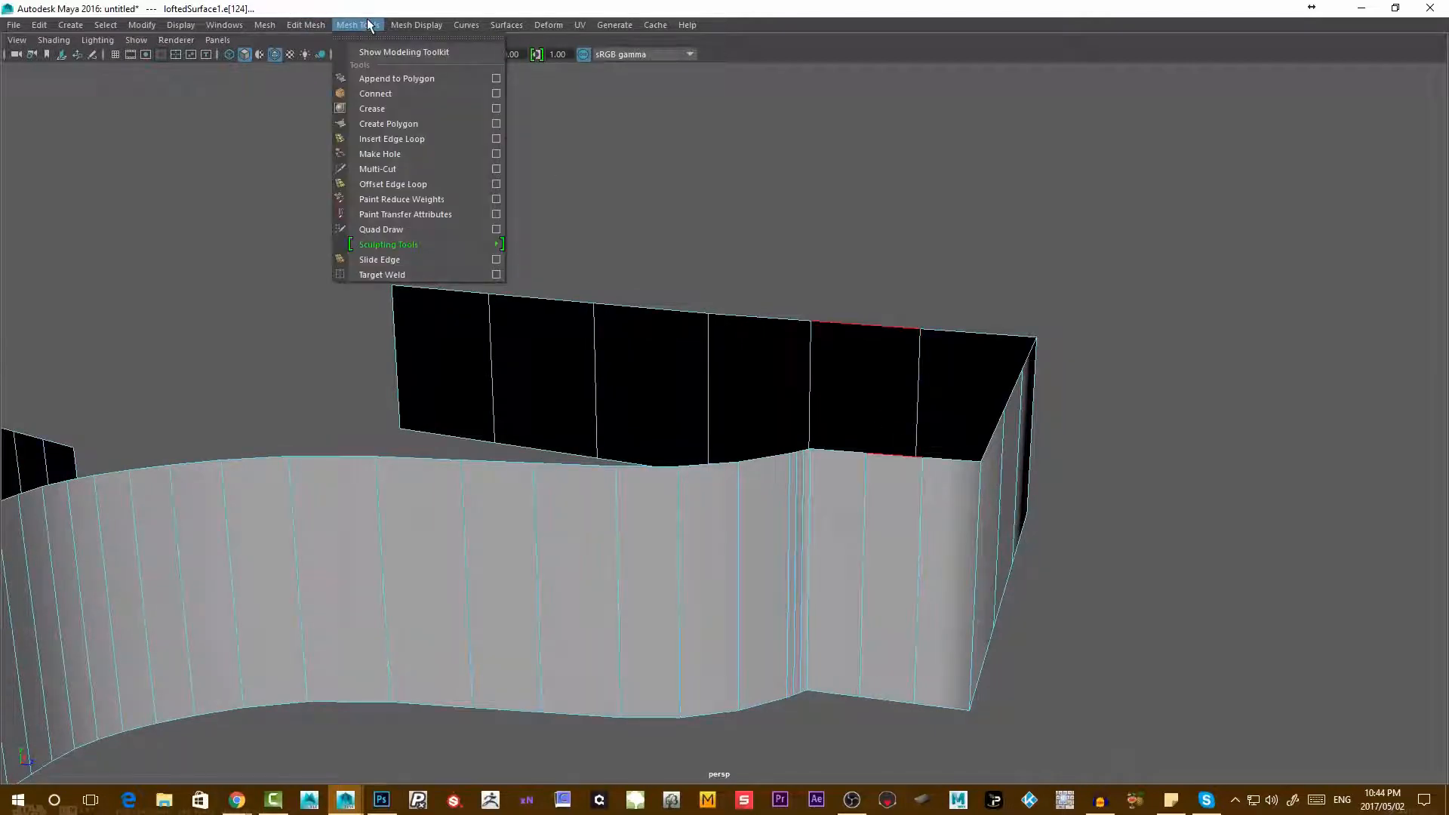
pyautogui.click(304, 26)
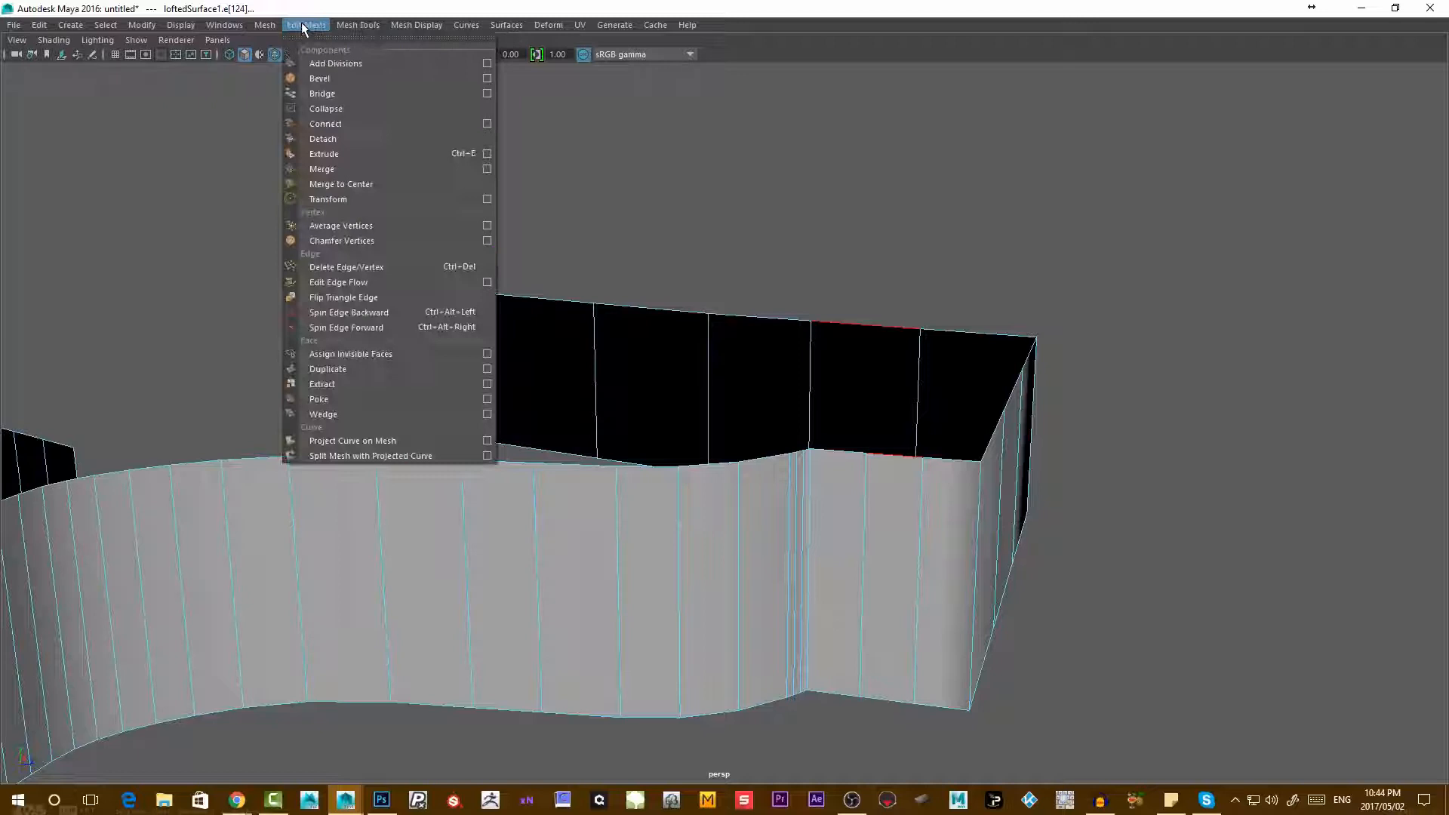
pyautogui.moveTo(321, 94)
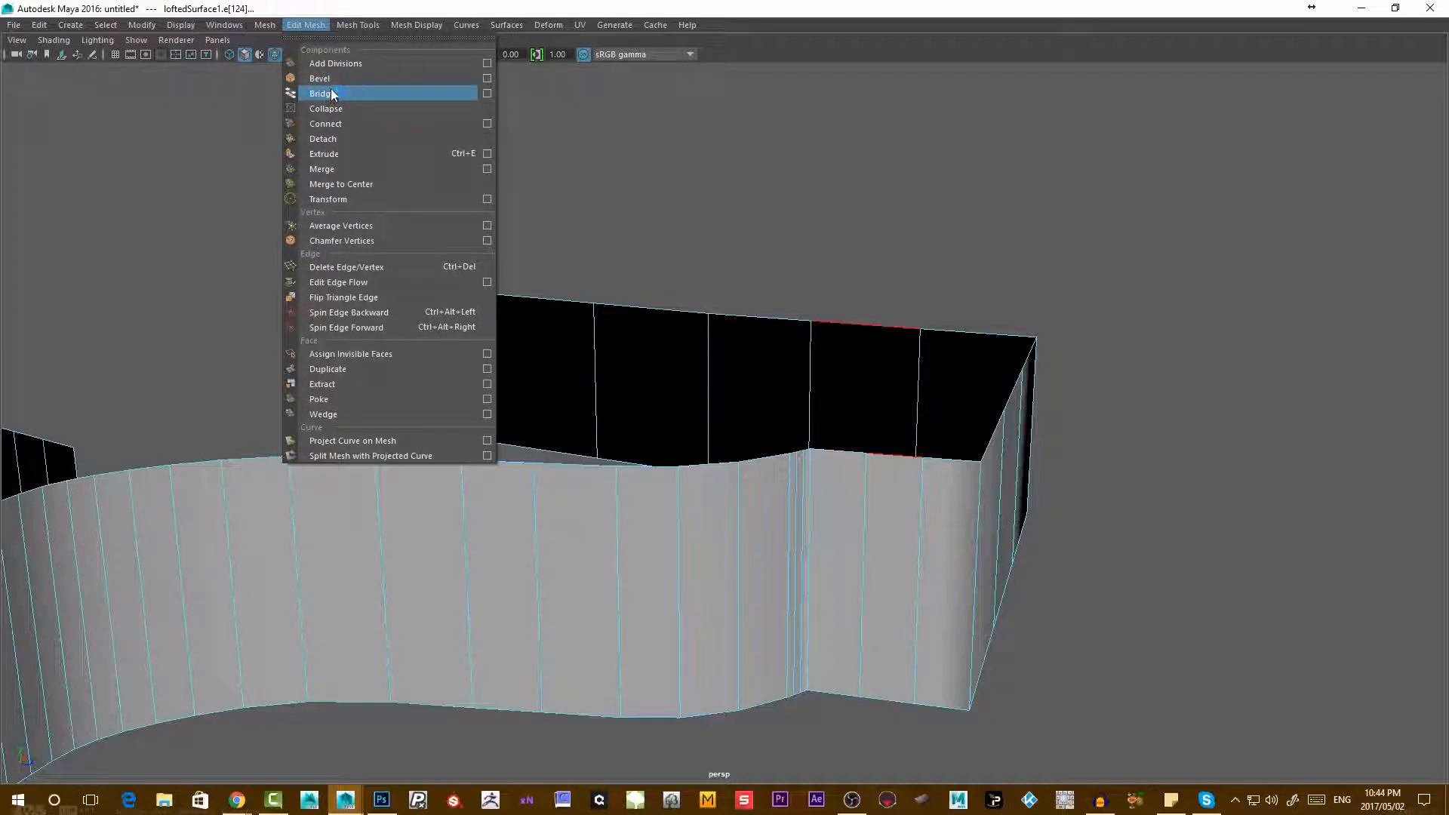
pyautogui.moveTo(340, 97)
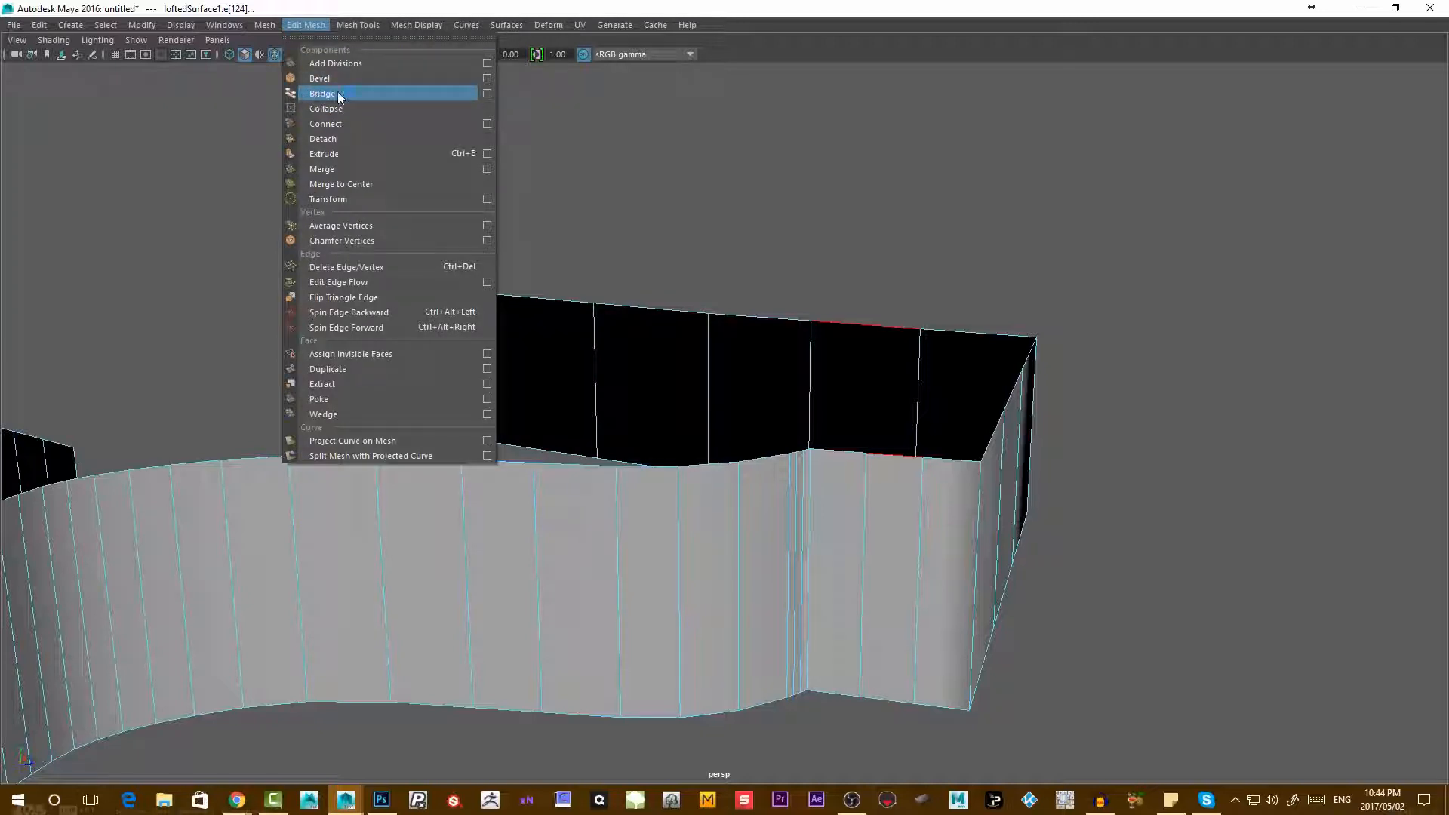
pyautogui.moveTo(504, 92)
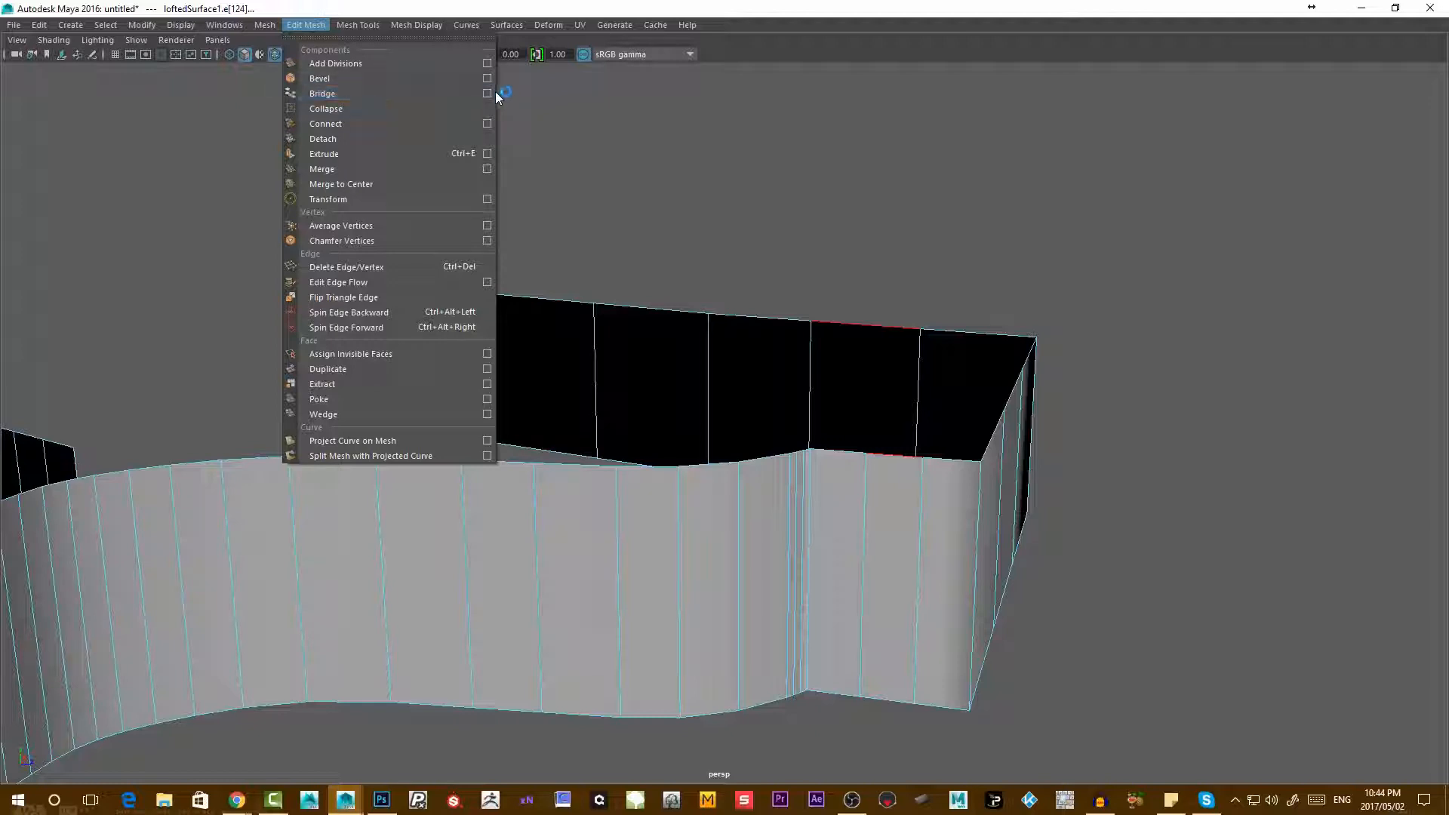
# - Bring up Bridge Options with a linear path and set Divisions to 3
pyautogui.click(488, 93)
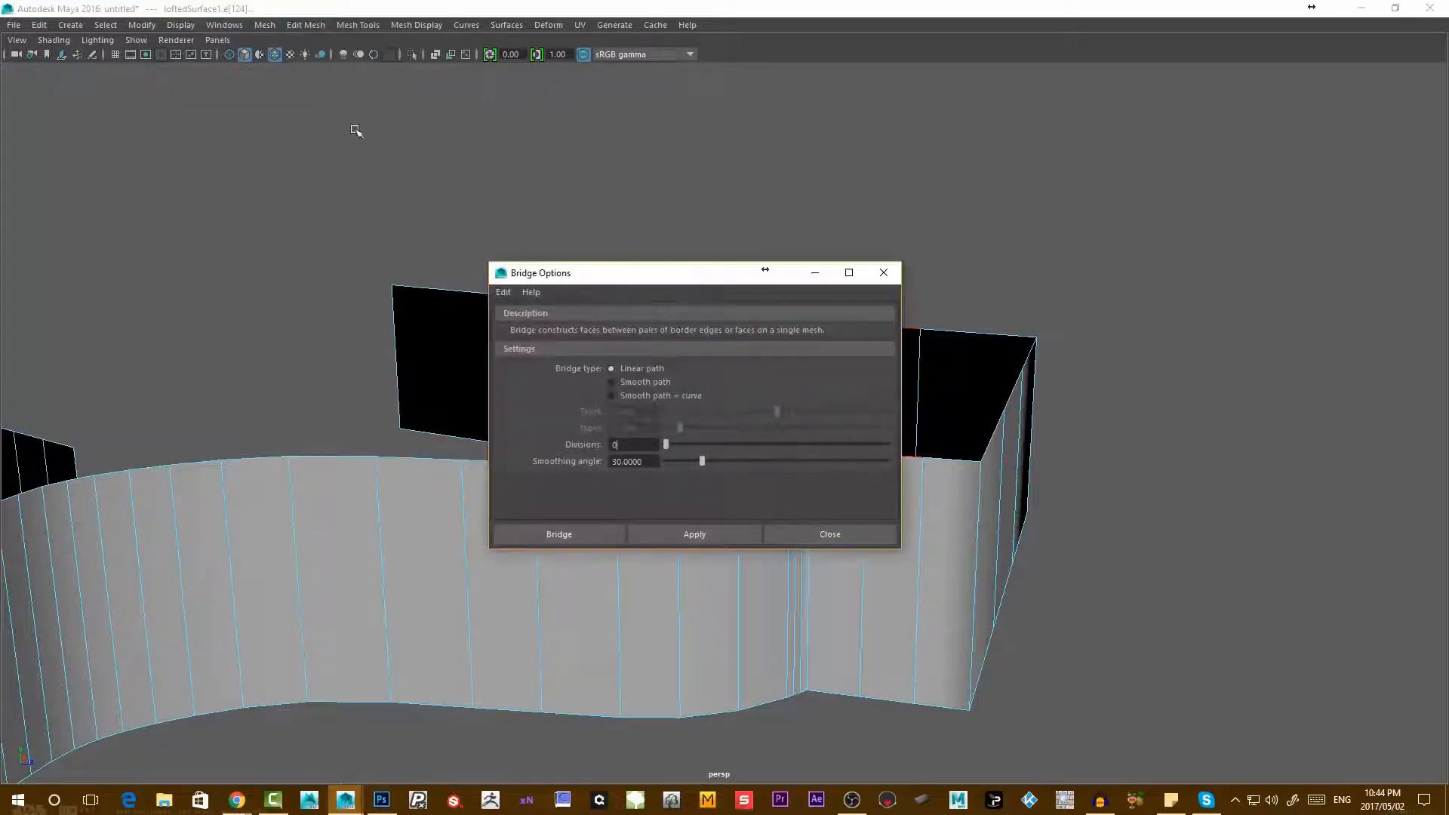
pyautogui.moveTo(648, 273); pyautogui.dragTo(257, 84)
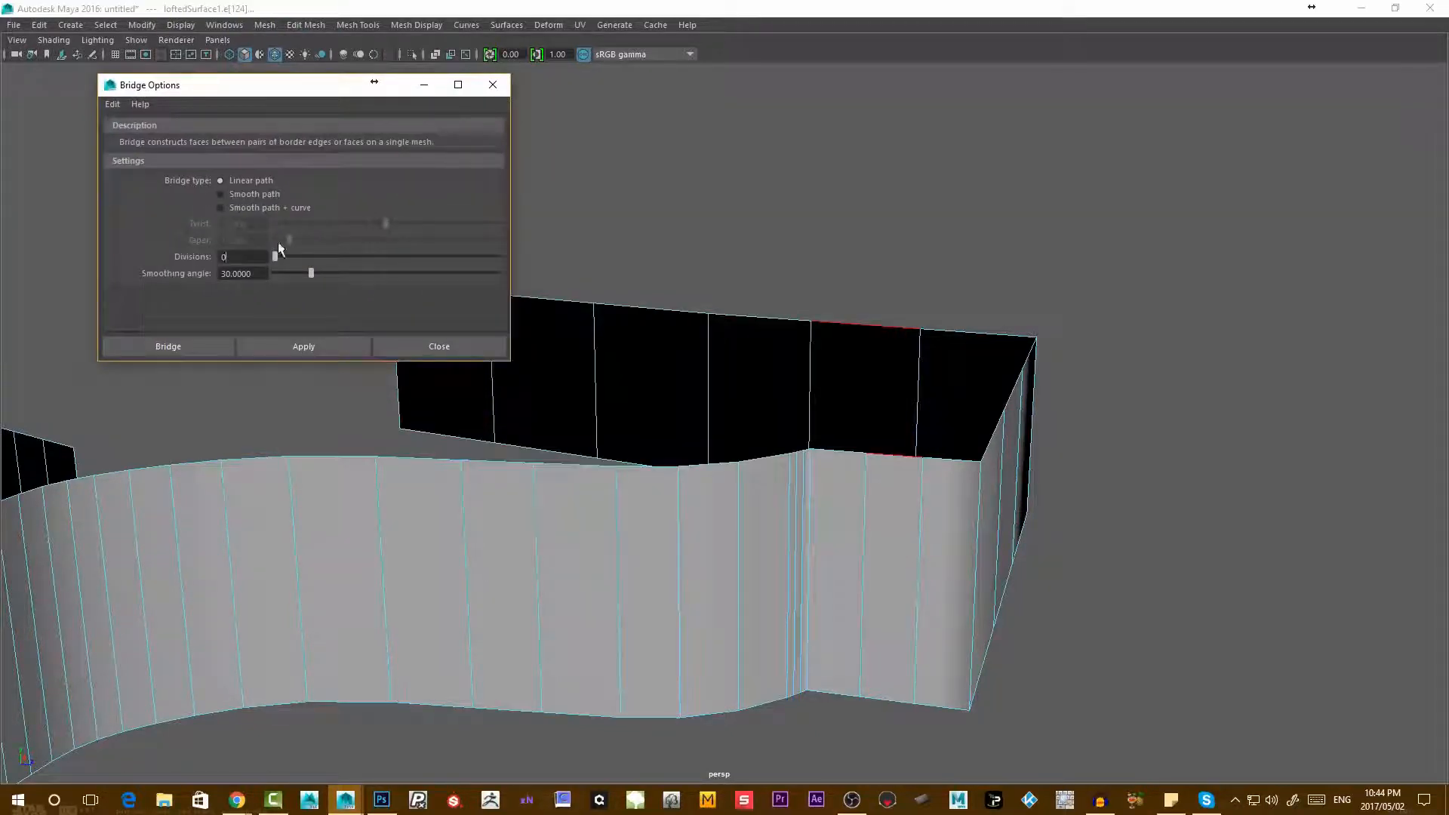
pyautogui.moveTo(382, 252)
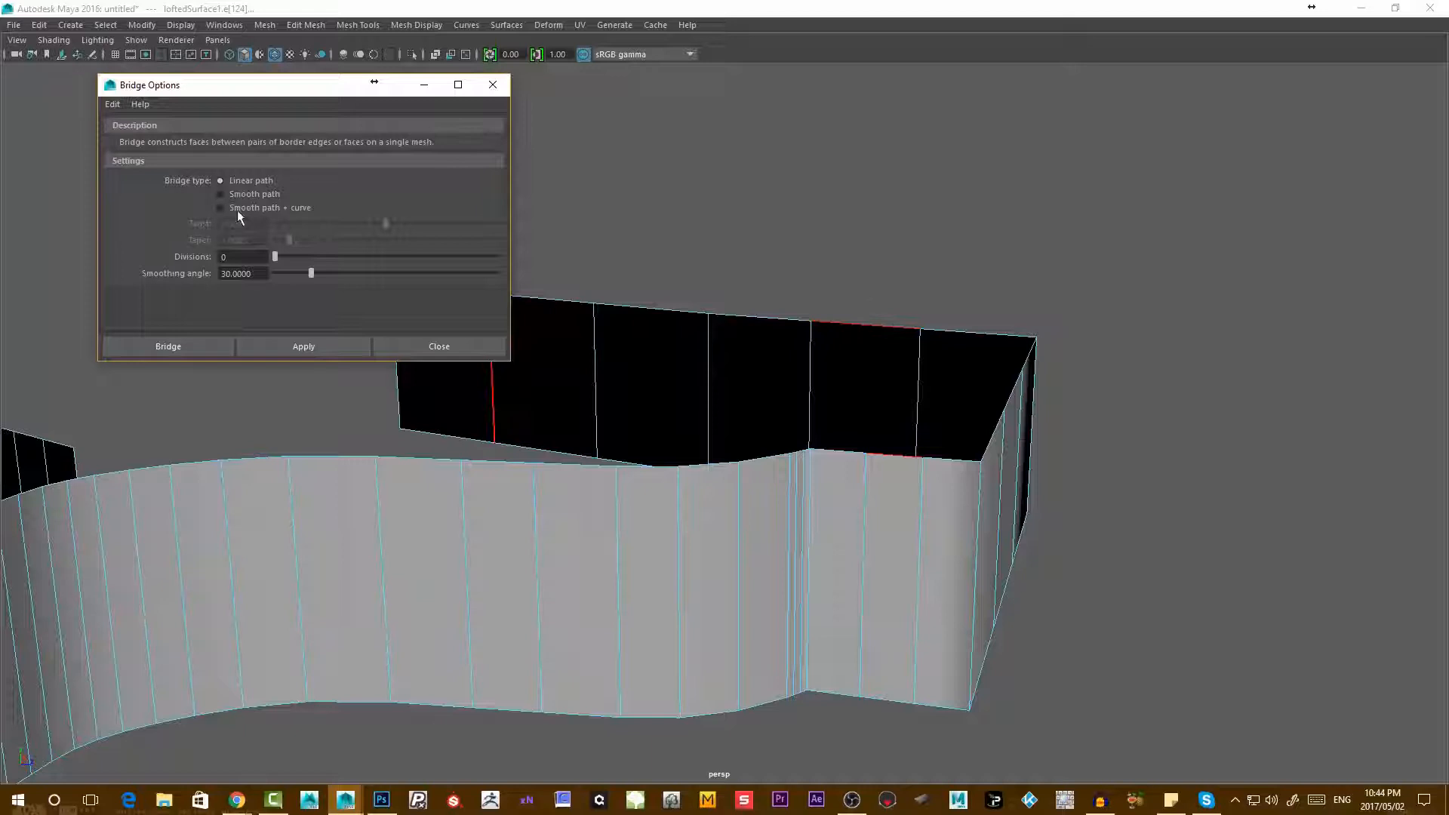
pyautogui.moveTo(257, 217)
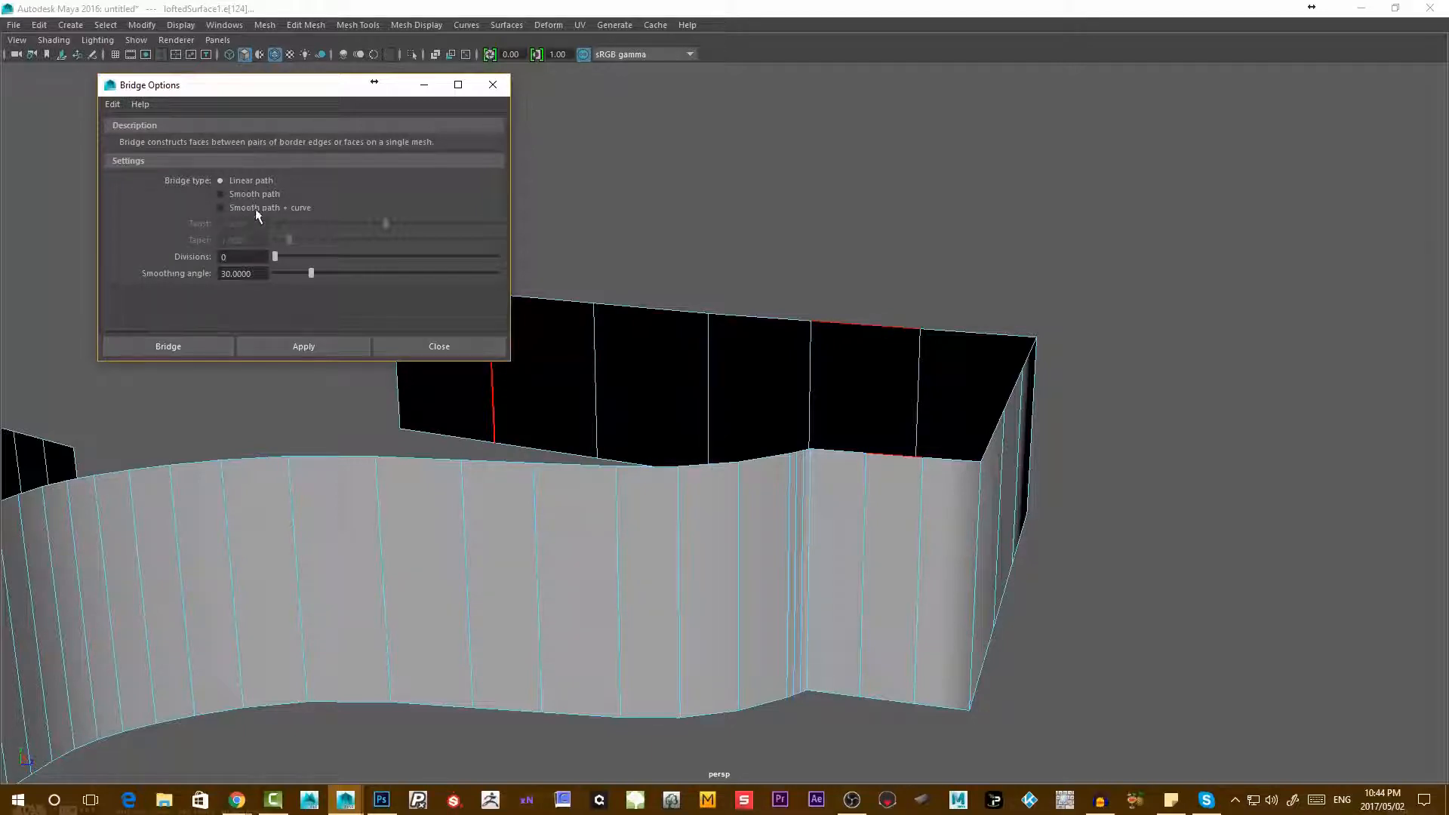
pyautogui.moveTo(331, 212)
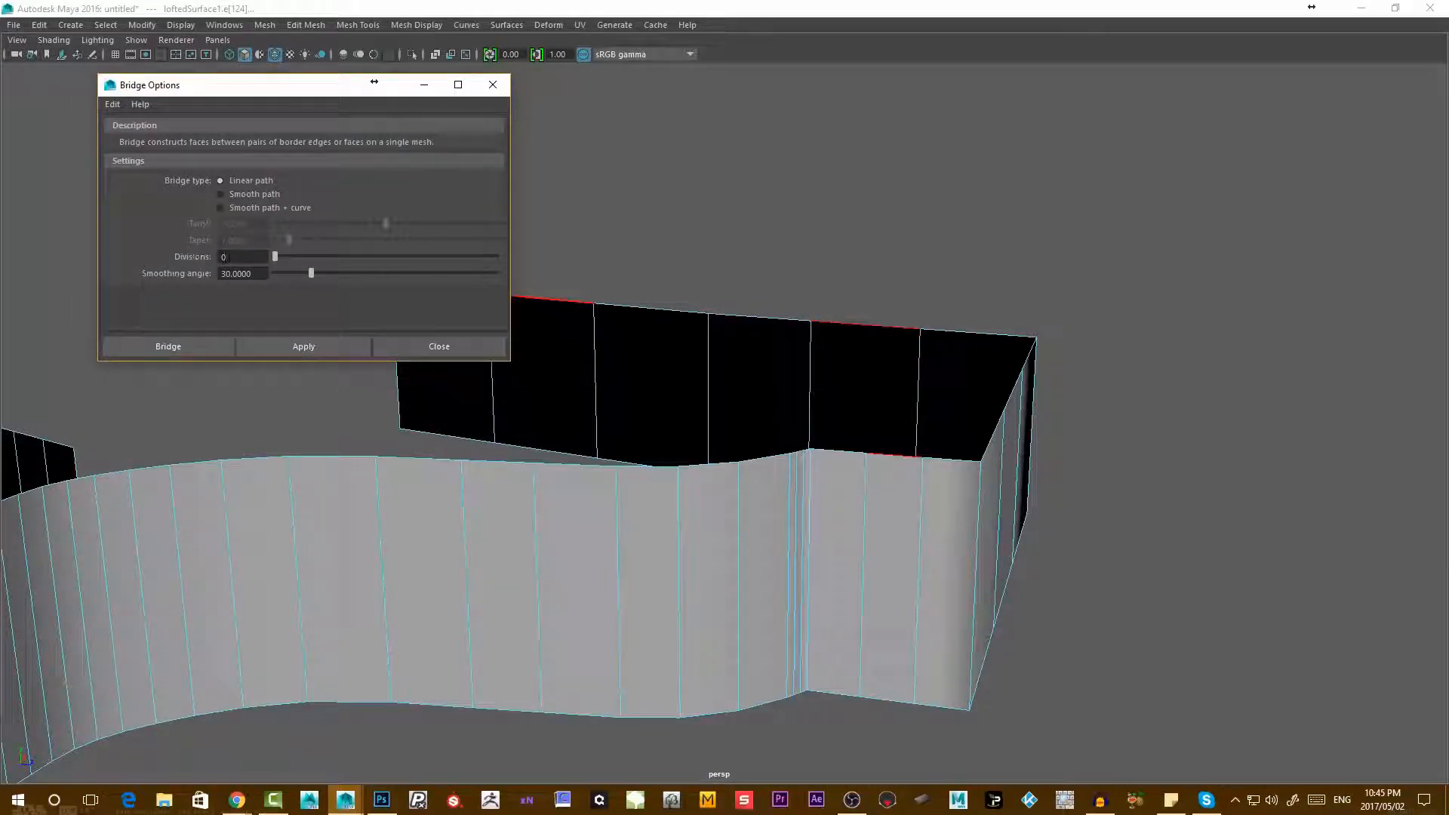
pyautogui.moveTo(275, 257); pyautogui.dragTo(319, 257)
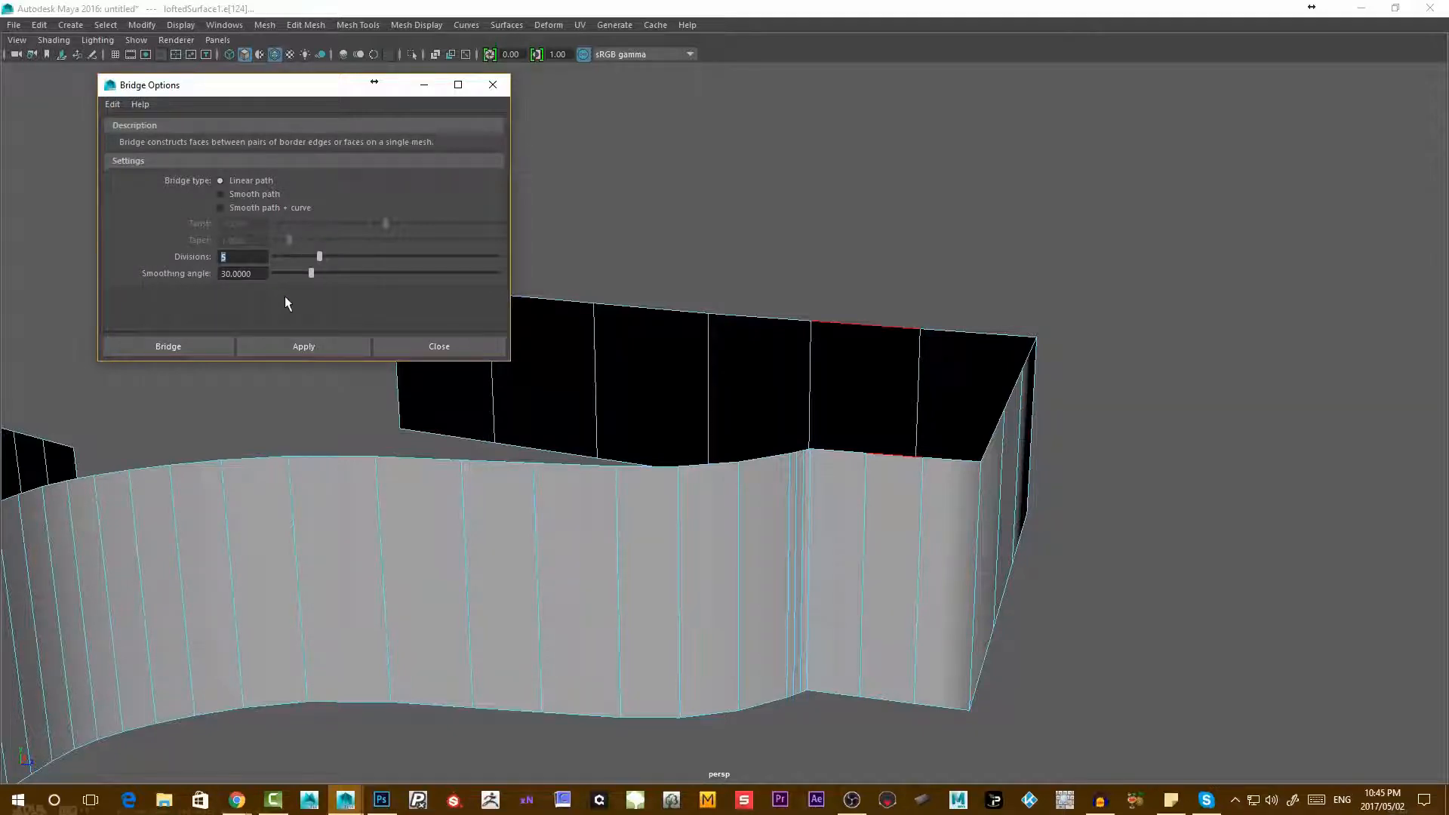
pyautogui.moveTo(885, 303)
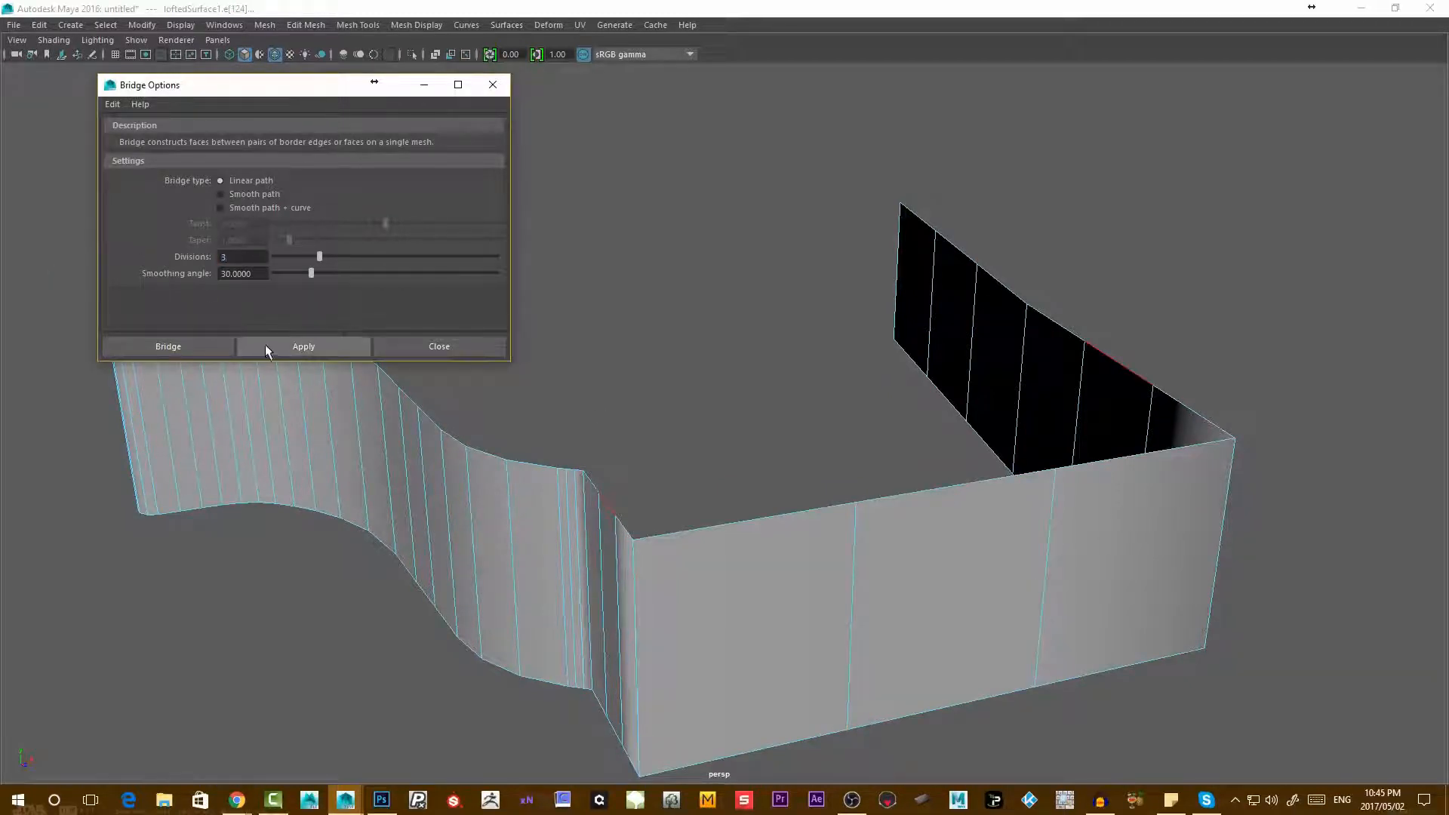
# - Bridge the two top wall edges, then redo it with 2 divisions
pyautogui.click(303, 346)
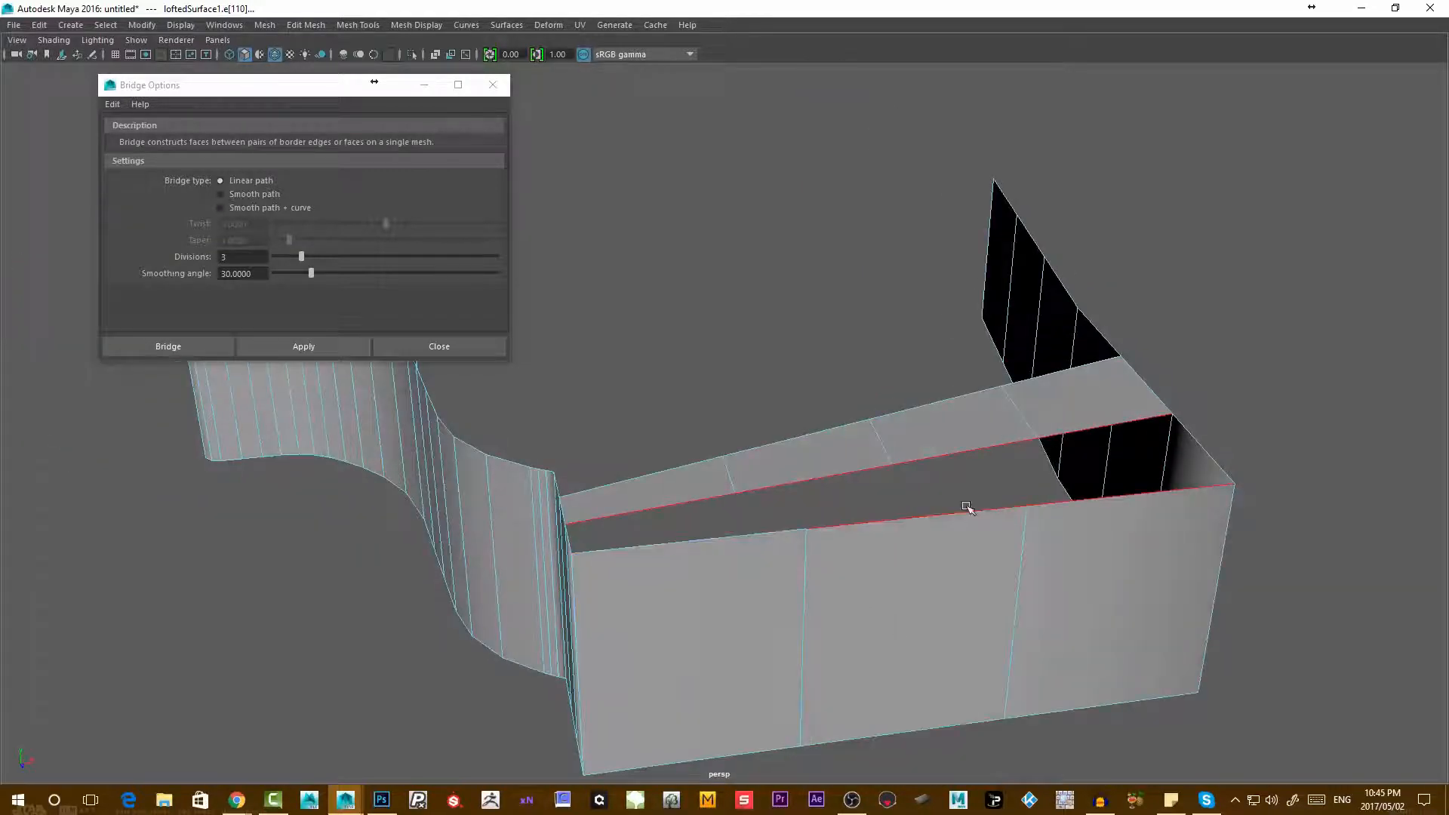
pyautogui.moveTo(915, 454)
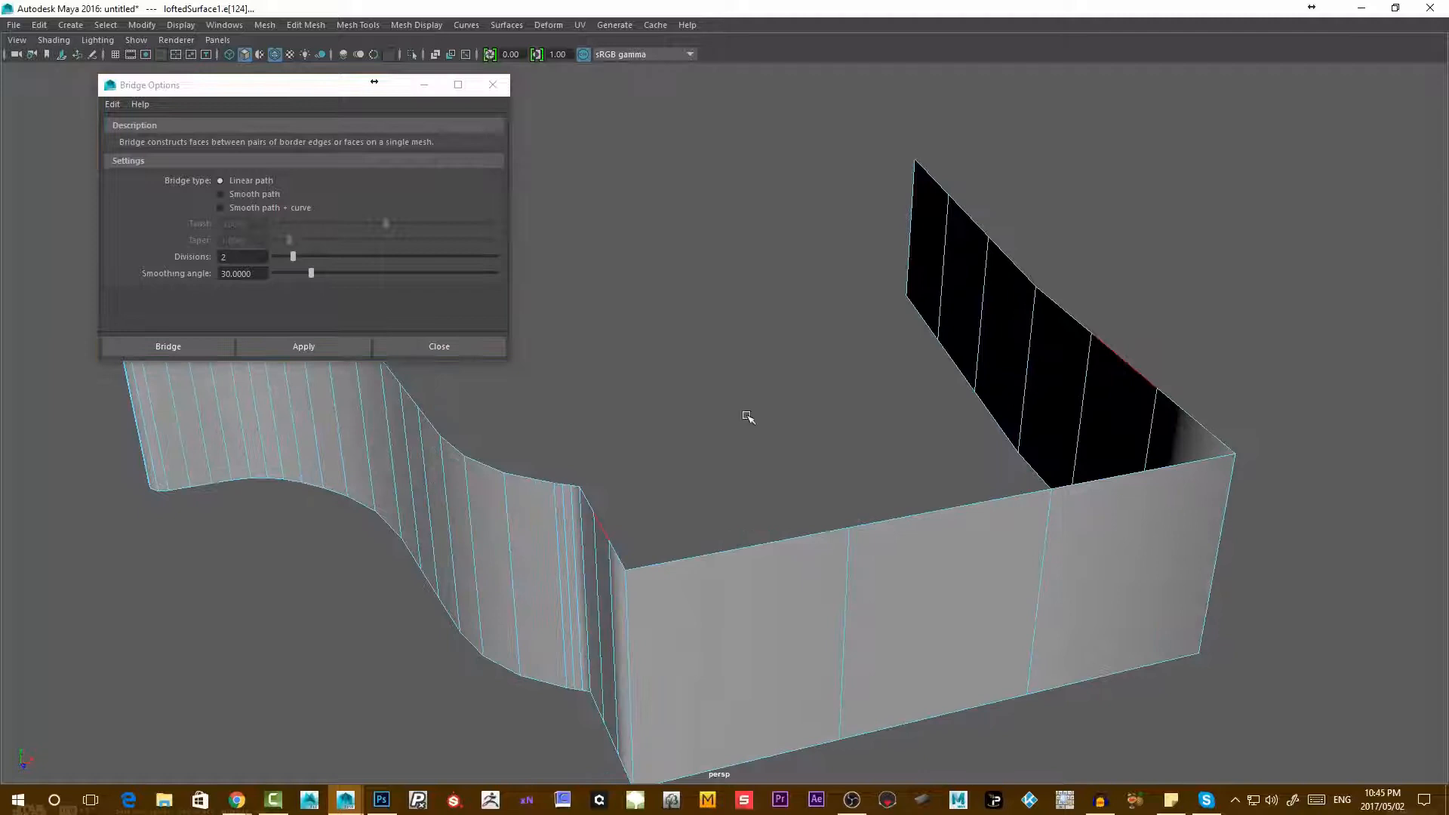
pyautogui.click(1058, 406)
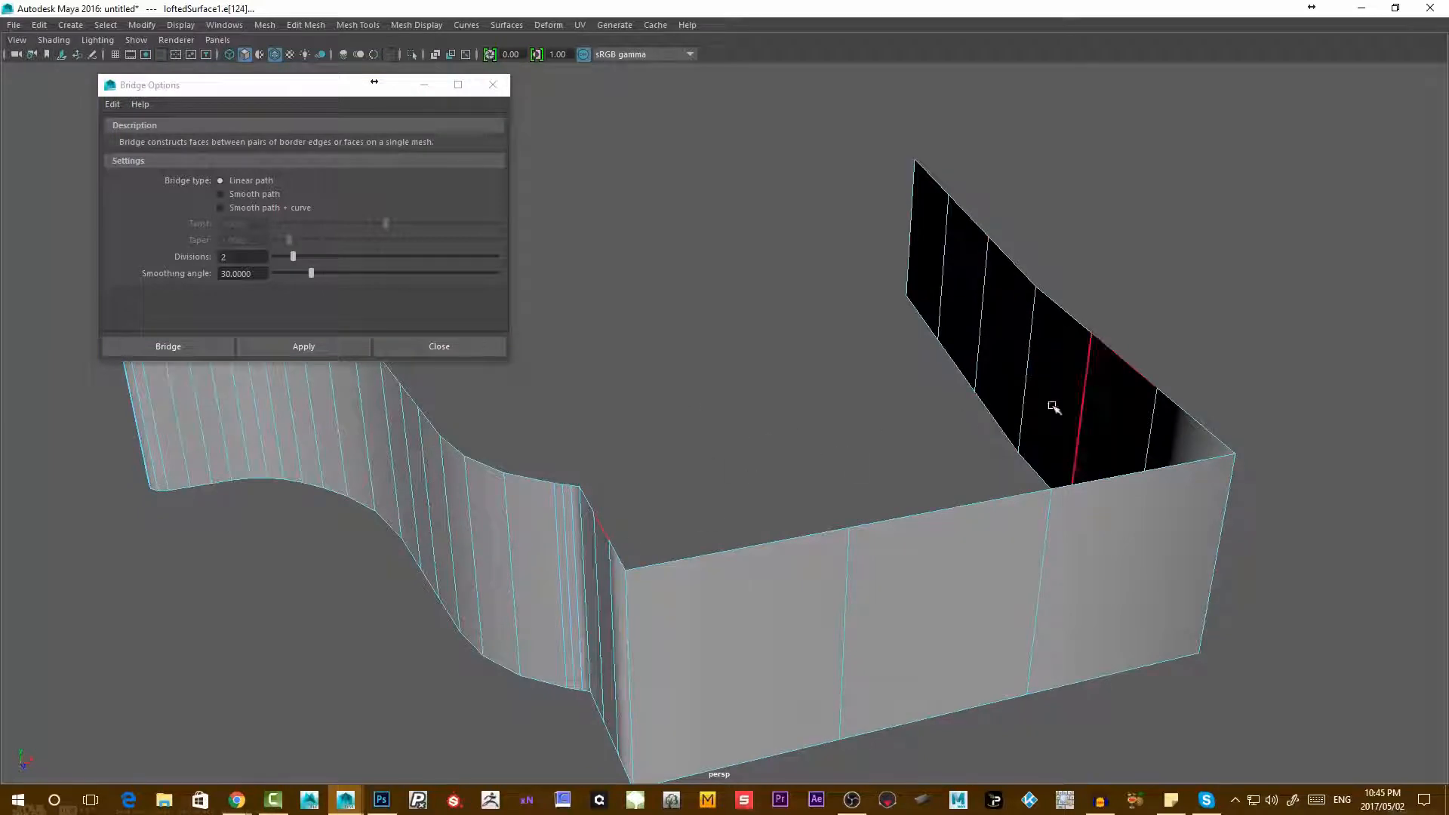
pyautogui.click(304, 345)
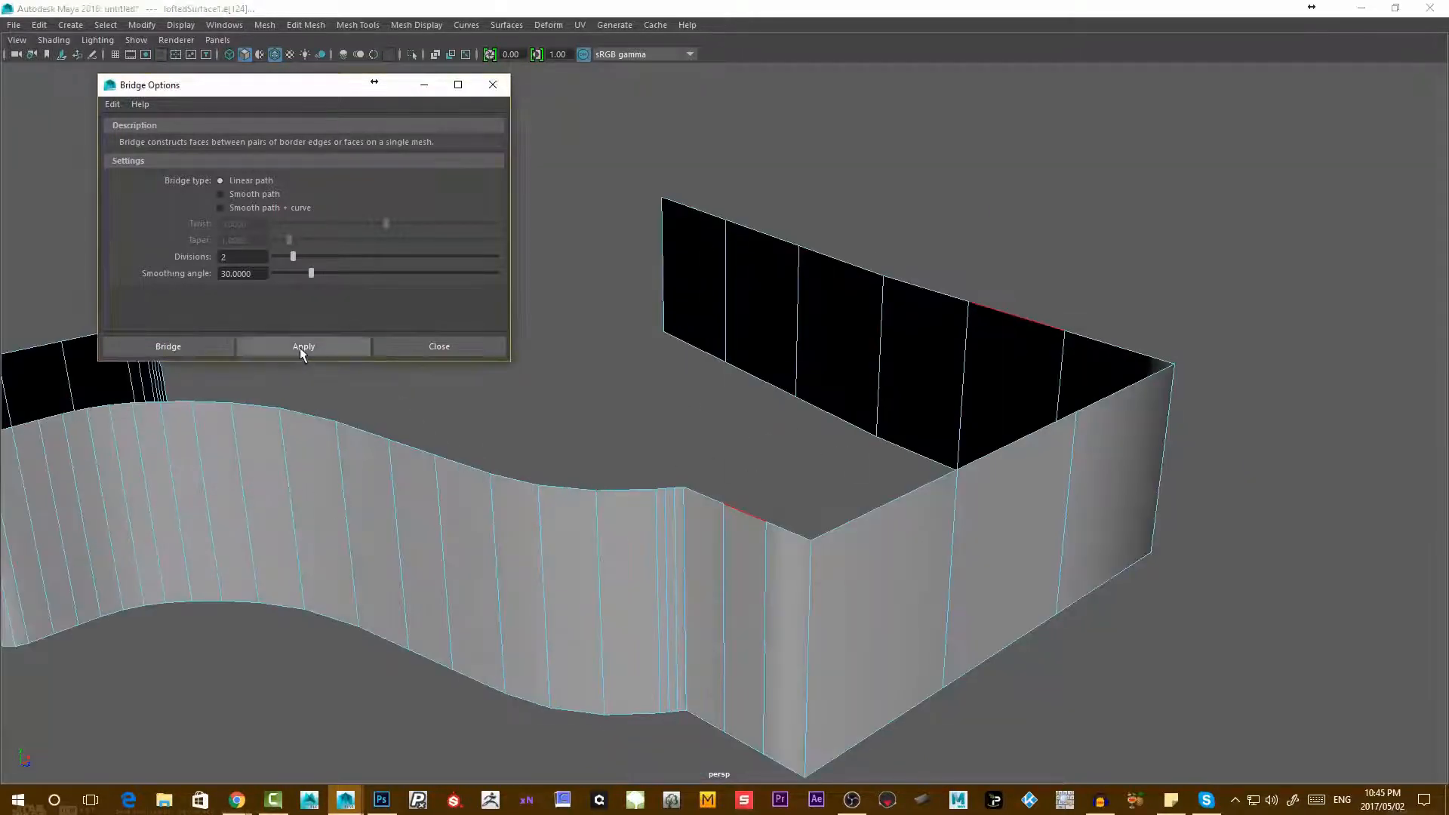
pyautogui.click(304, 346)
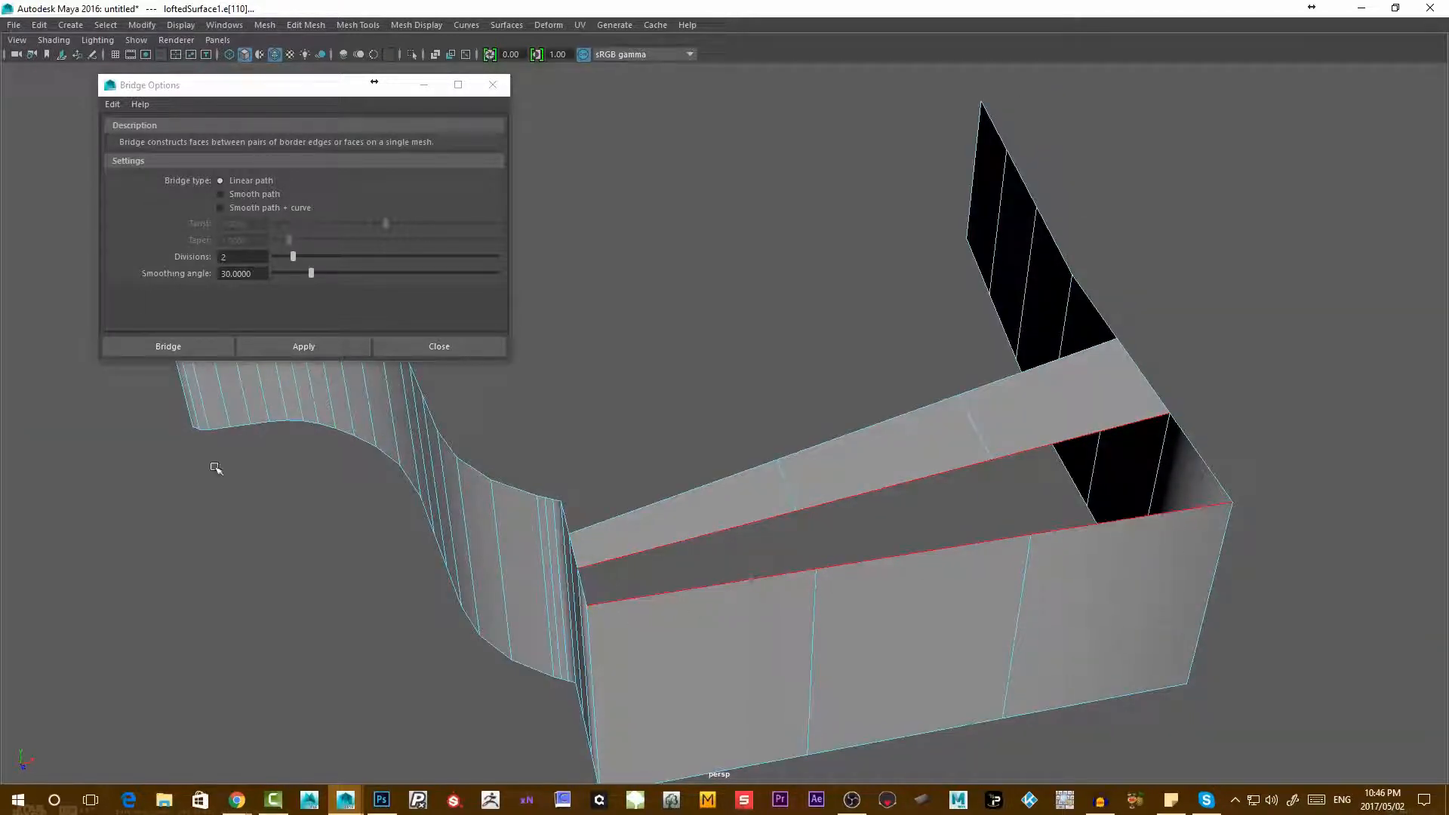
# - Bridge the remaining top gap of the corner wall and restore the full workspace with Channel Box
pyautogui.click(303, 346)
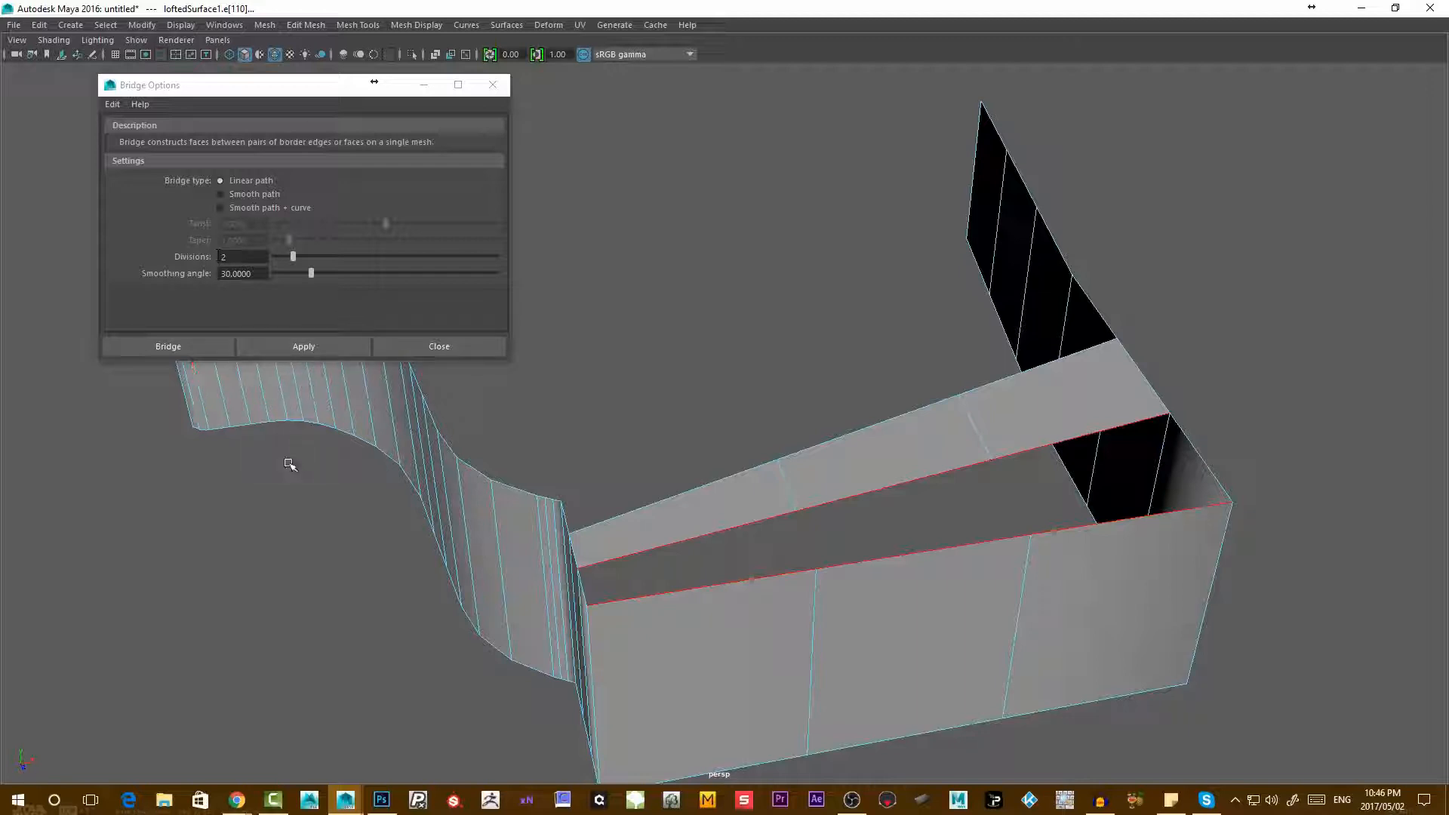
pyautogui.click(304, 345)
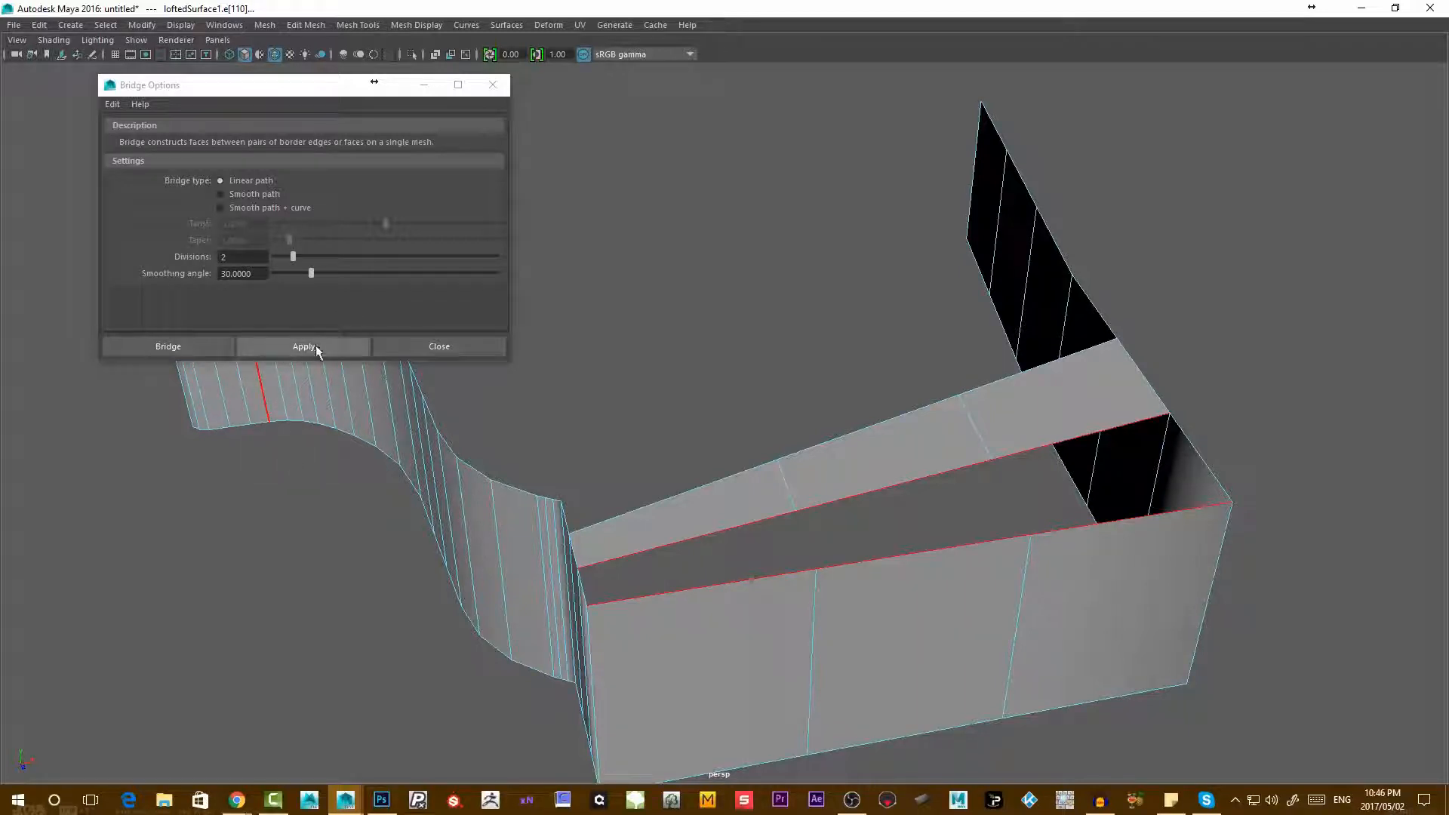
pyautogui.click(303, 346)
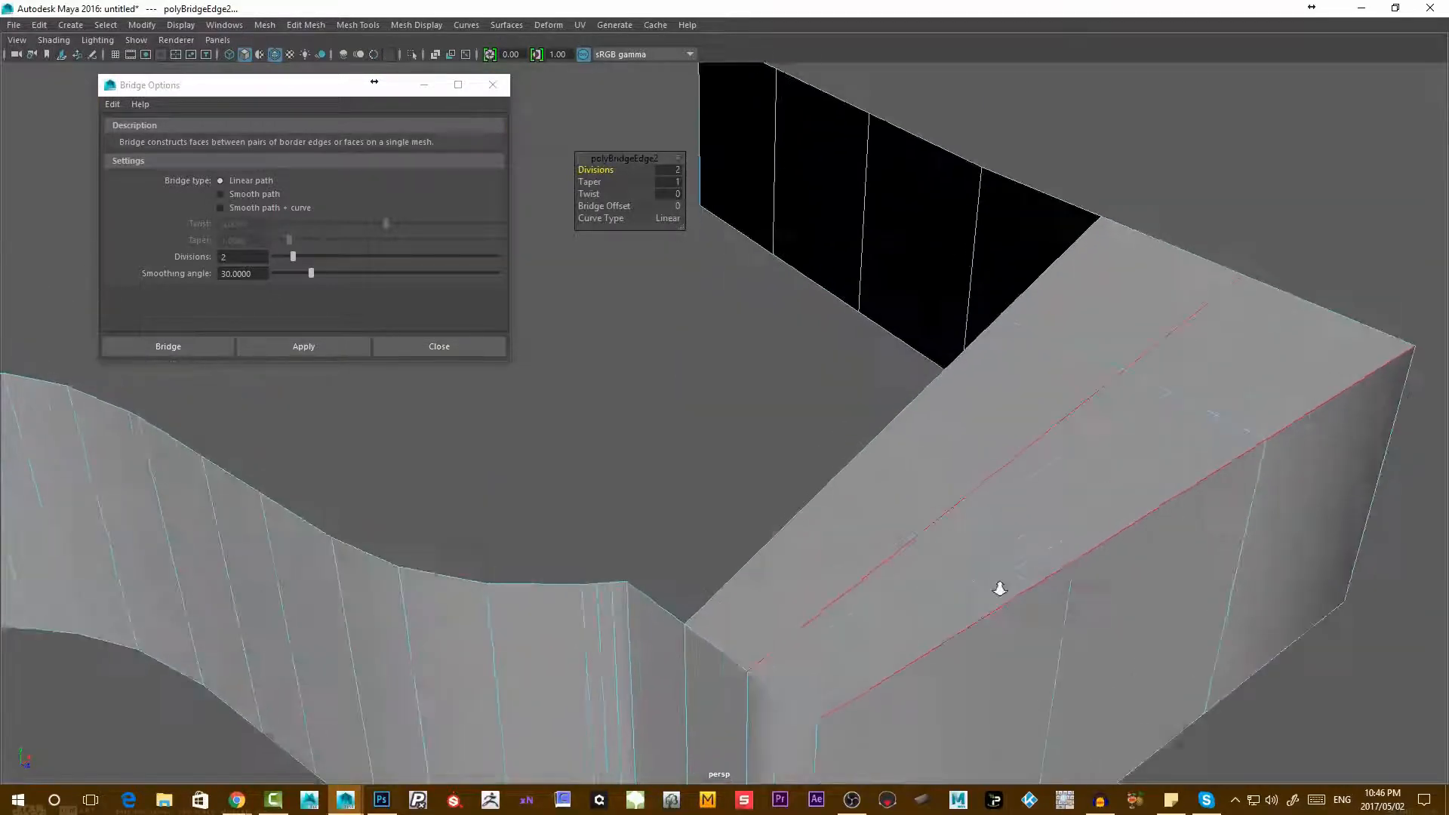
pyautogui.rightClick(997, 588)
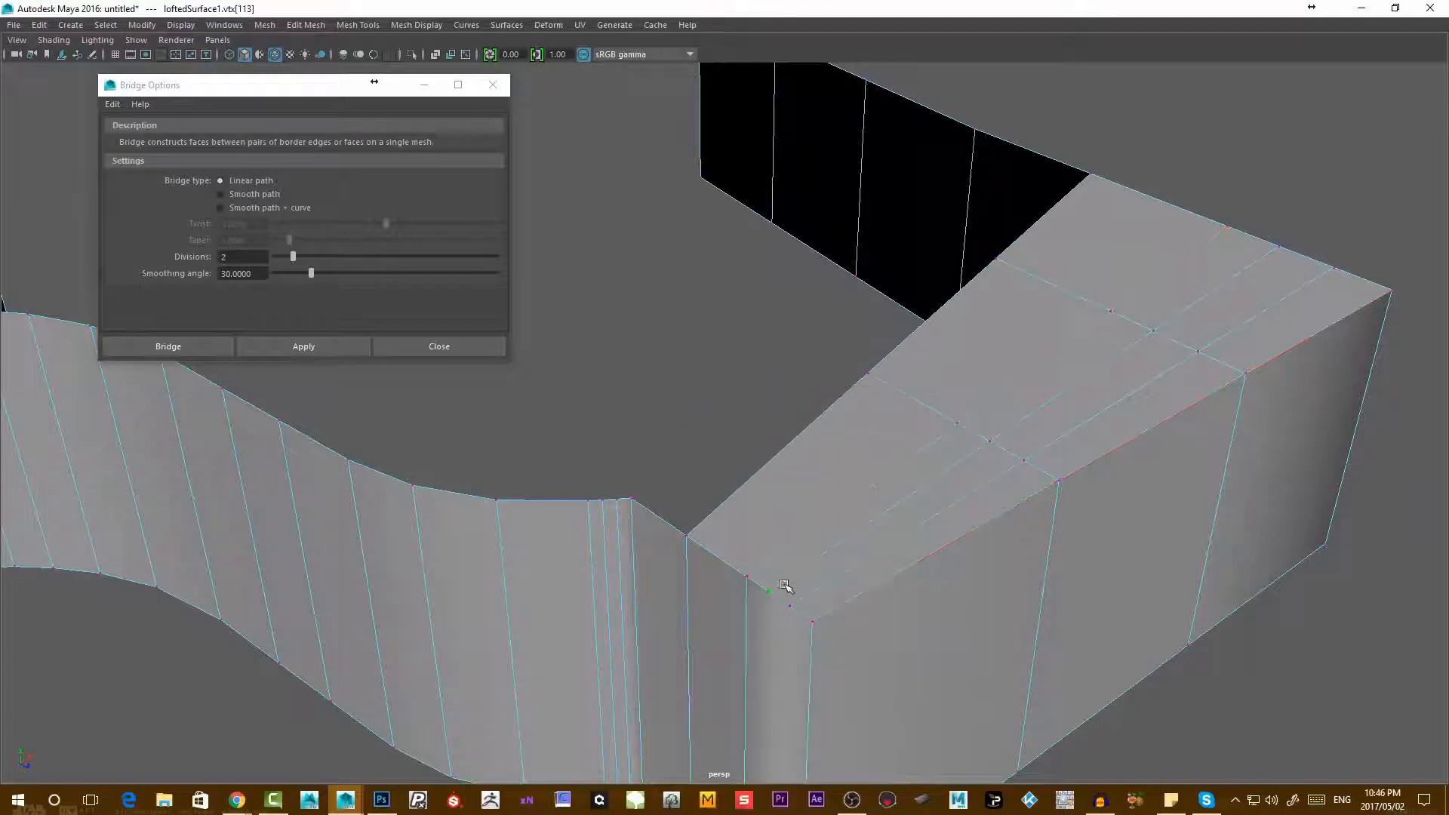
pyautogui.click(768, 590)
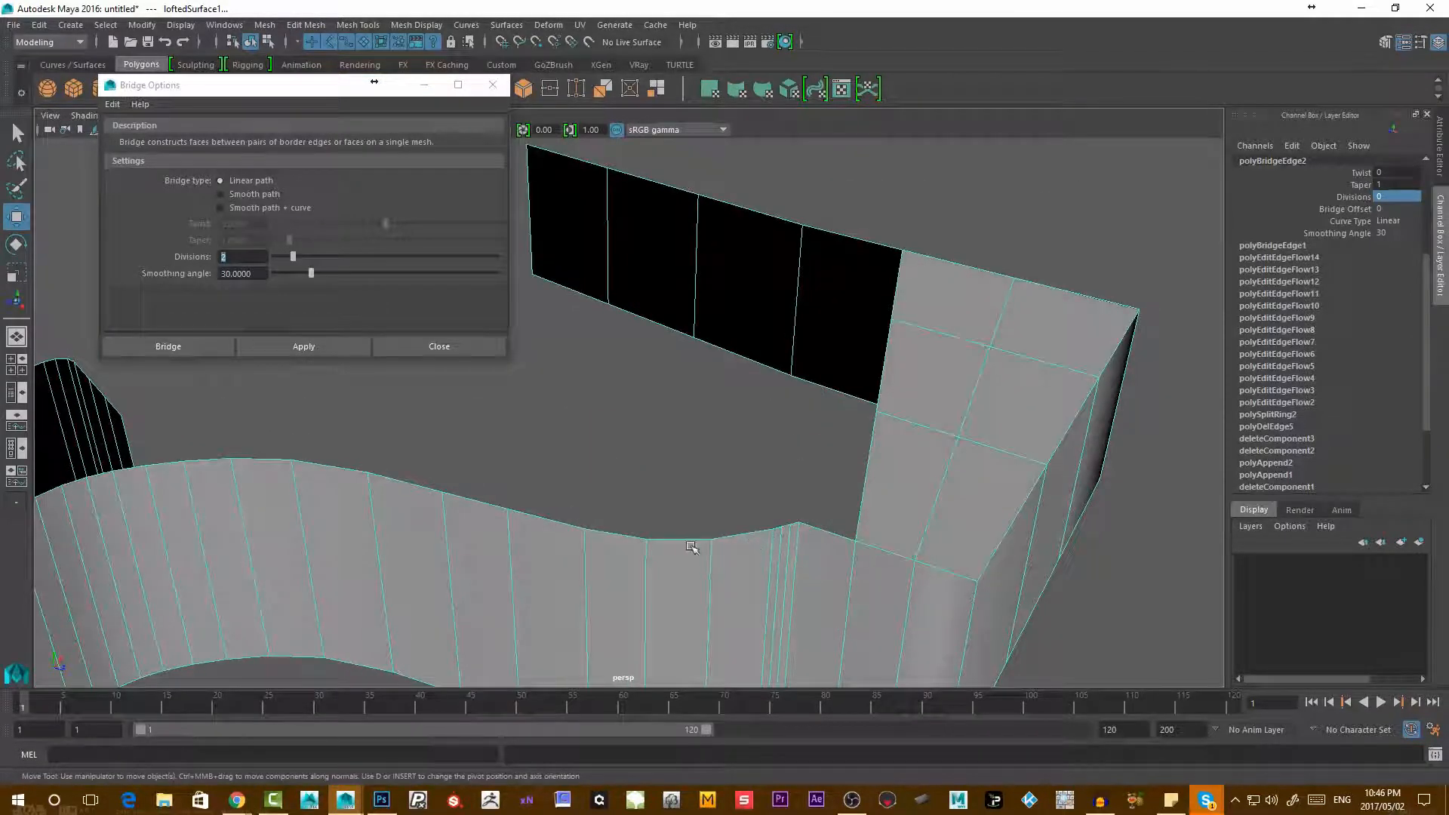
pyautogui.moveTo(679, 473)
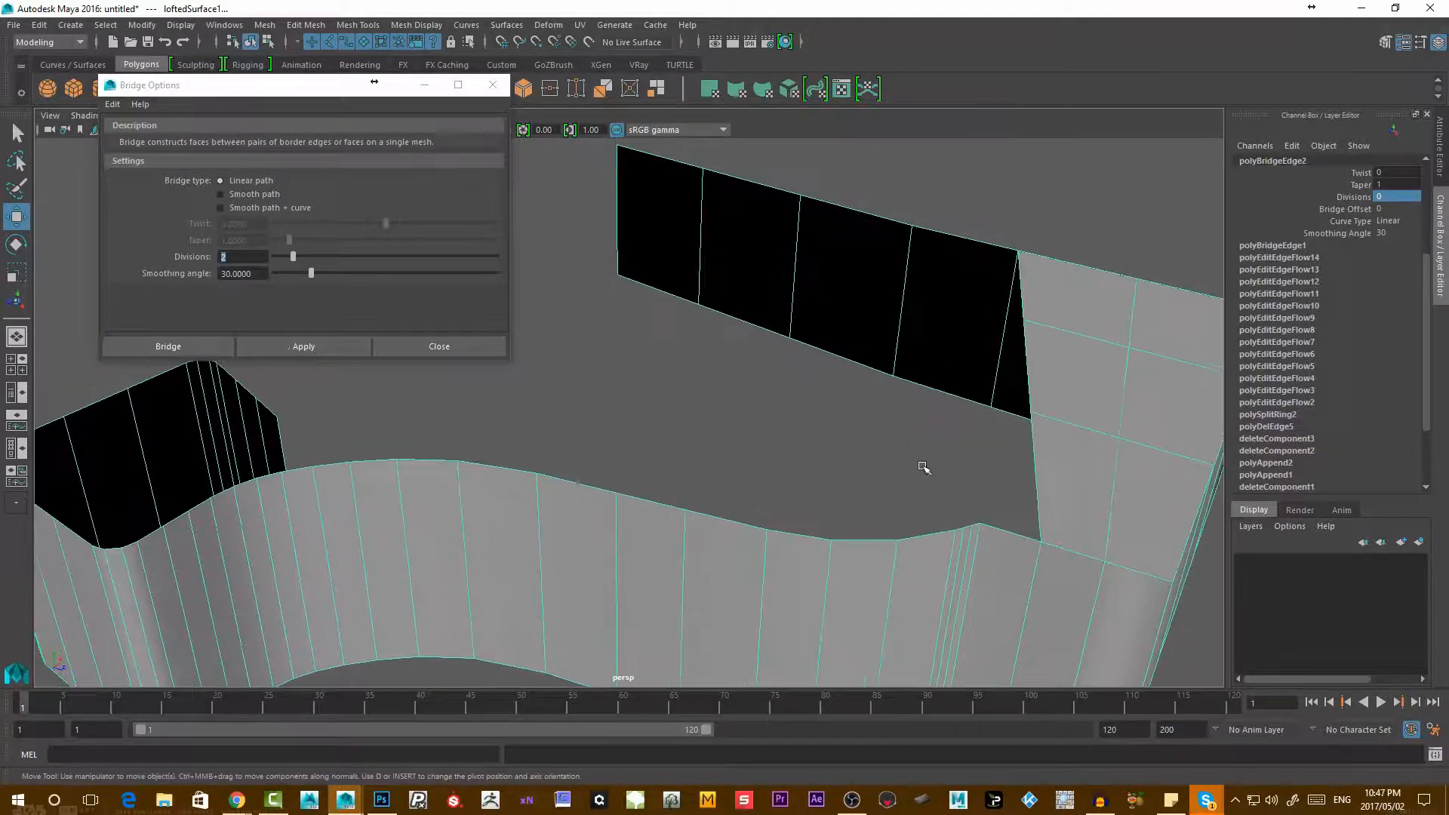
pyautogui.click(305, 25)
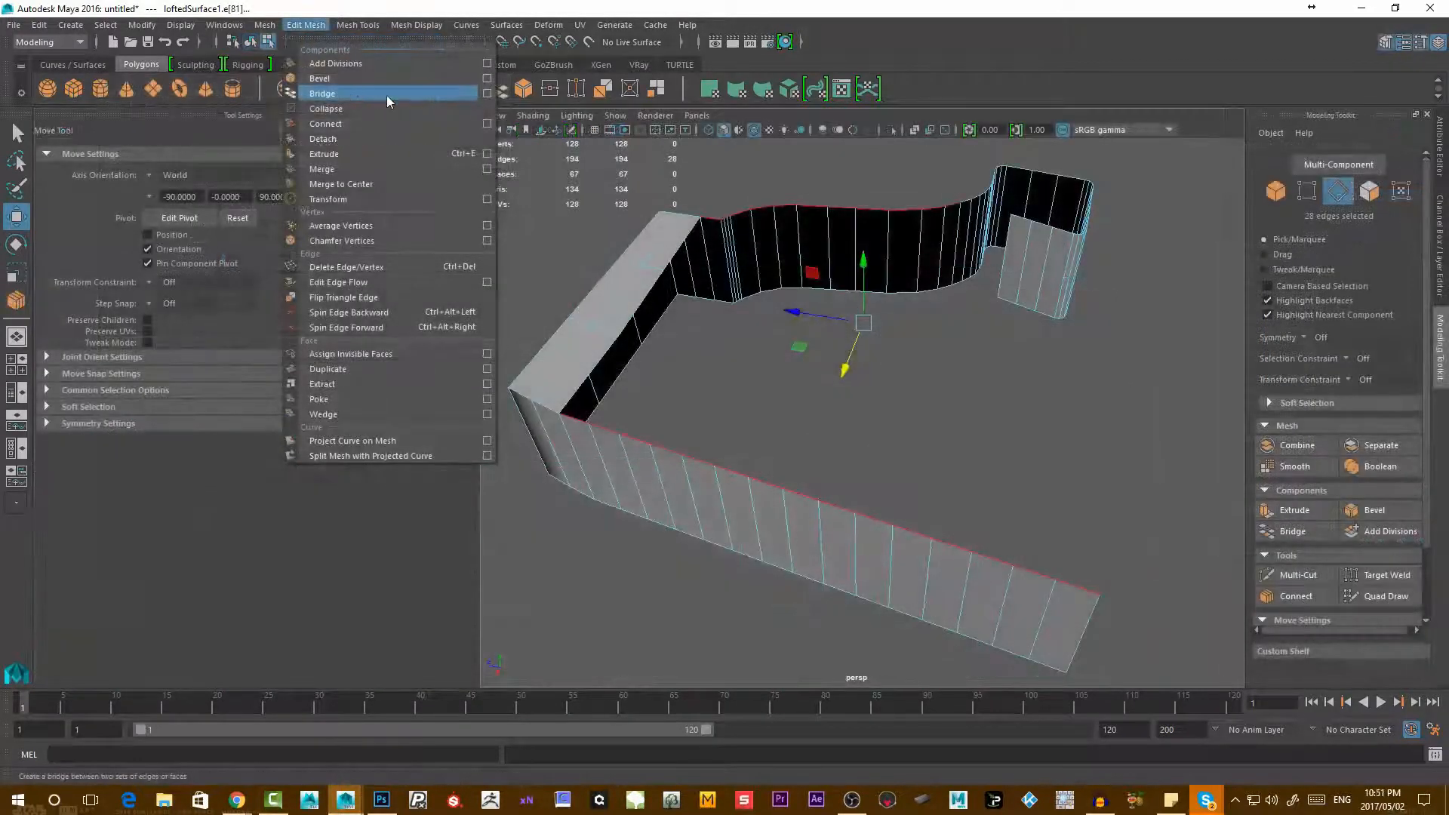
pyautogui.moveTo(401, 98)
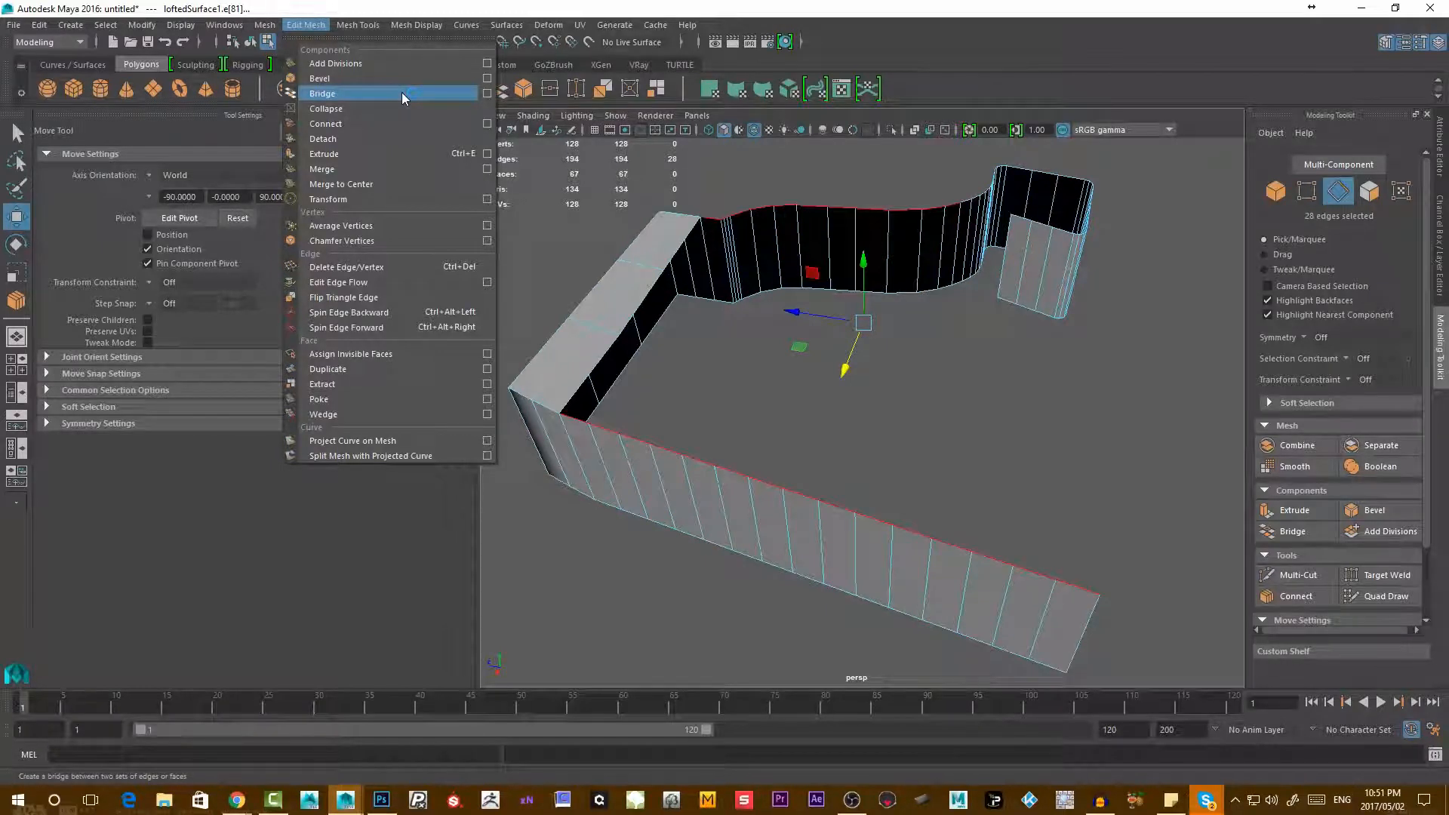
pyautogui.click(321, 94)
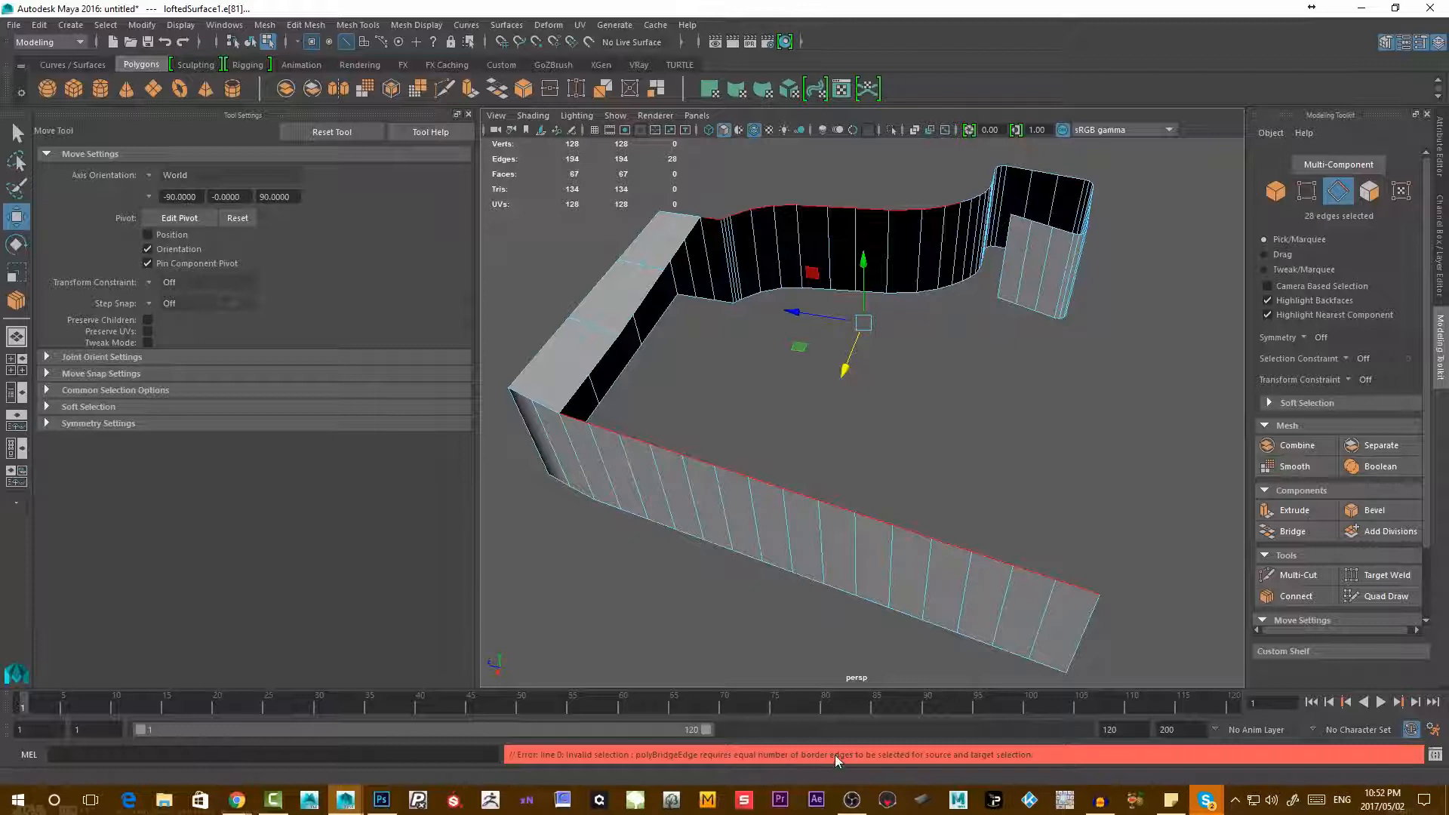
pyautogui.moveTo(956, 765)
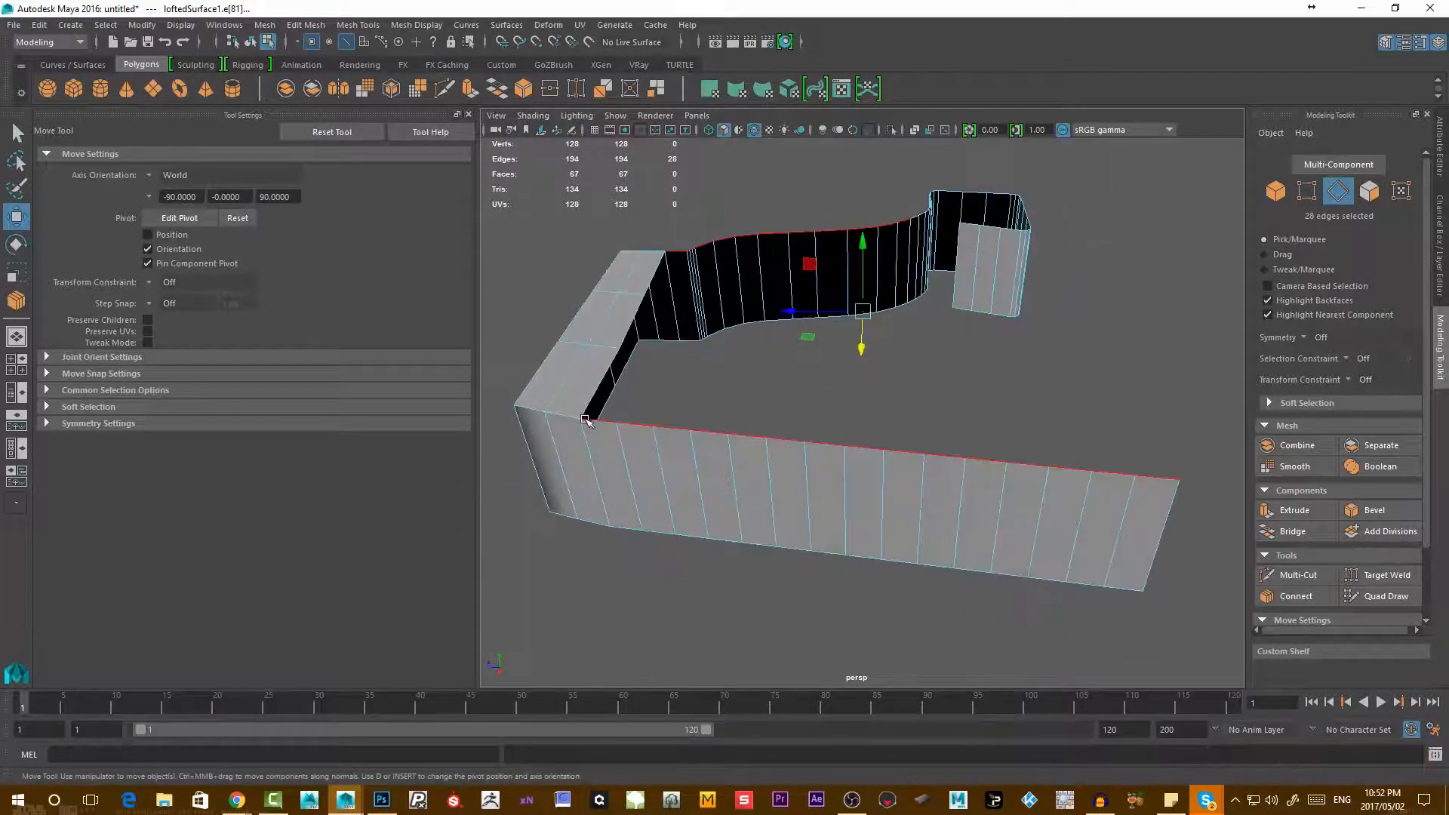
# - Select the top border edges on both sides of the gap and bridge them with 2 divisions, Linear
pyautogui.click(1152, 480)
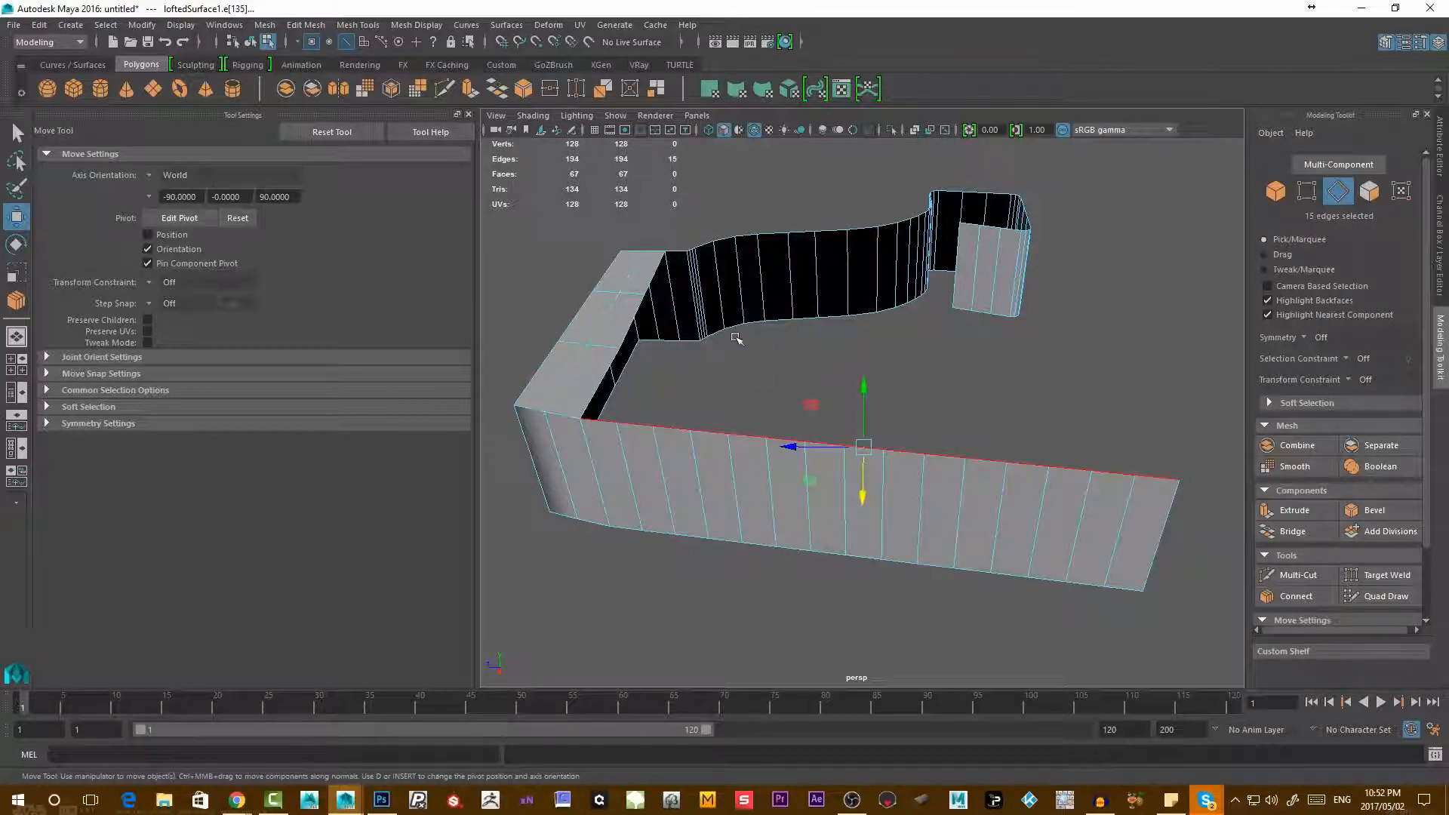
pyautogui.moveTo(679, 243)
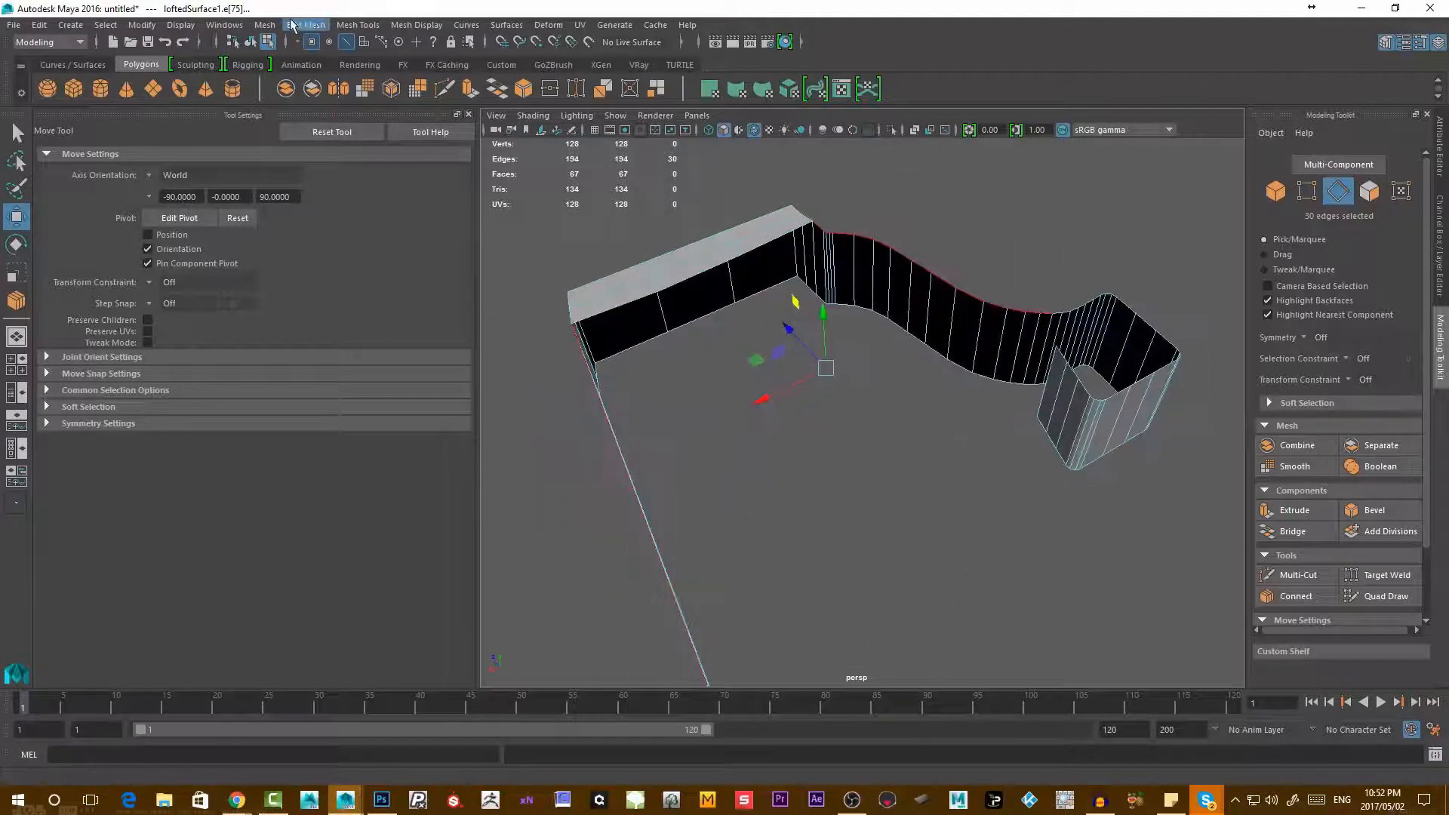
pyautogui.click(1292, 531)
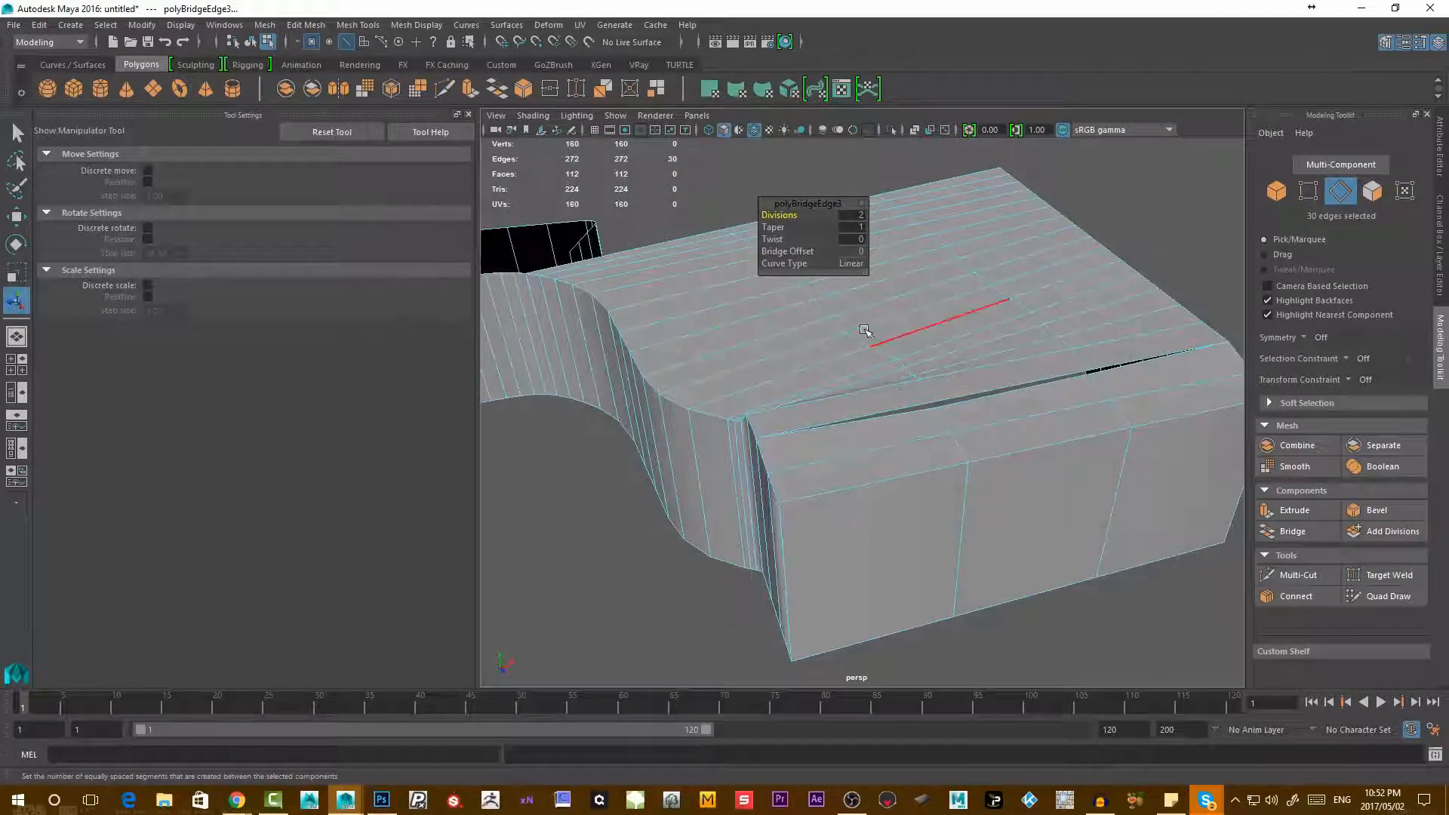
pyautogui.scroll(3)
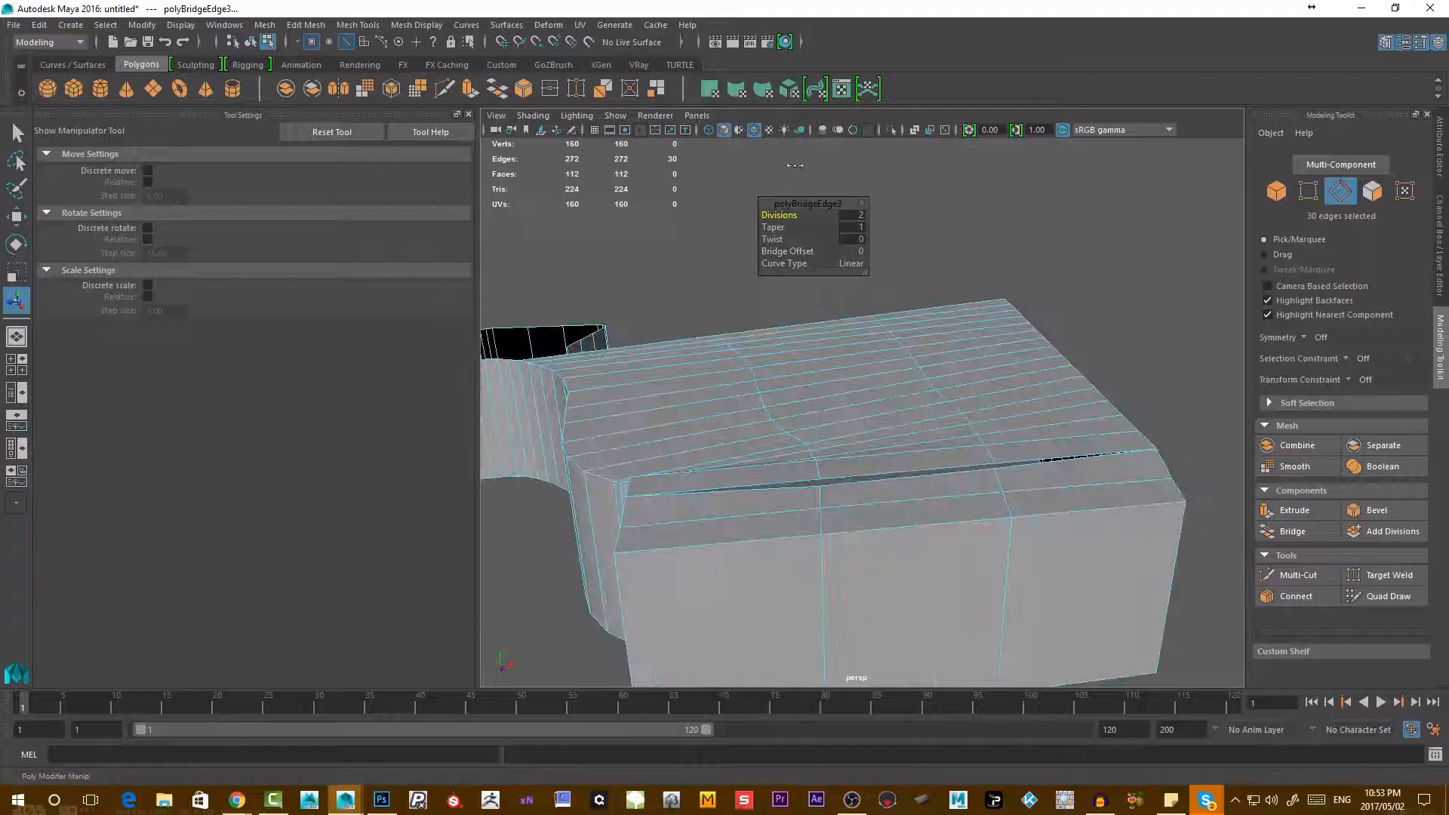
pyautogui.click(305, 25)
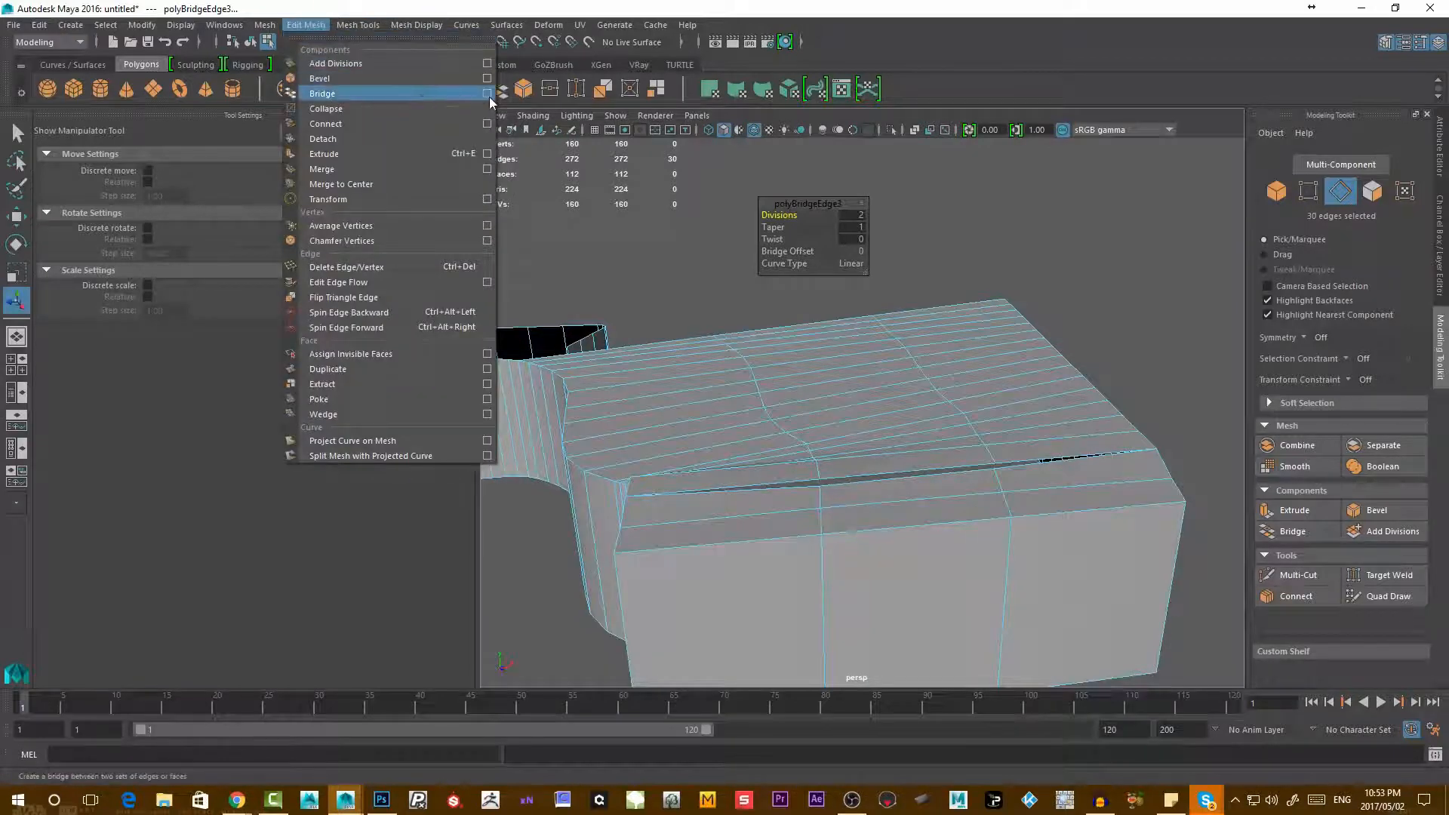
pyautogui.click(488, 94)
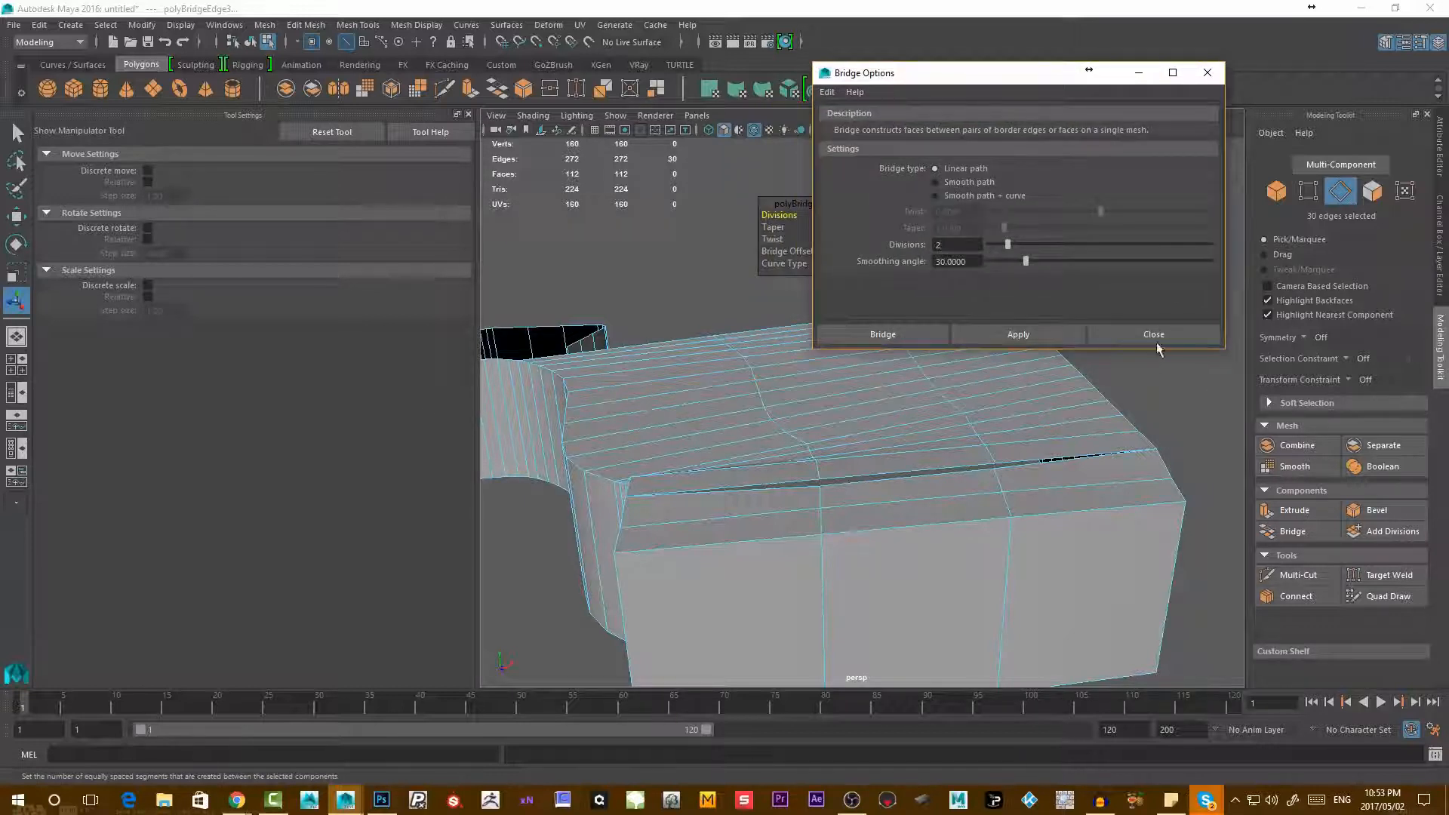
pyautogui.click(1153, 335)
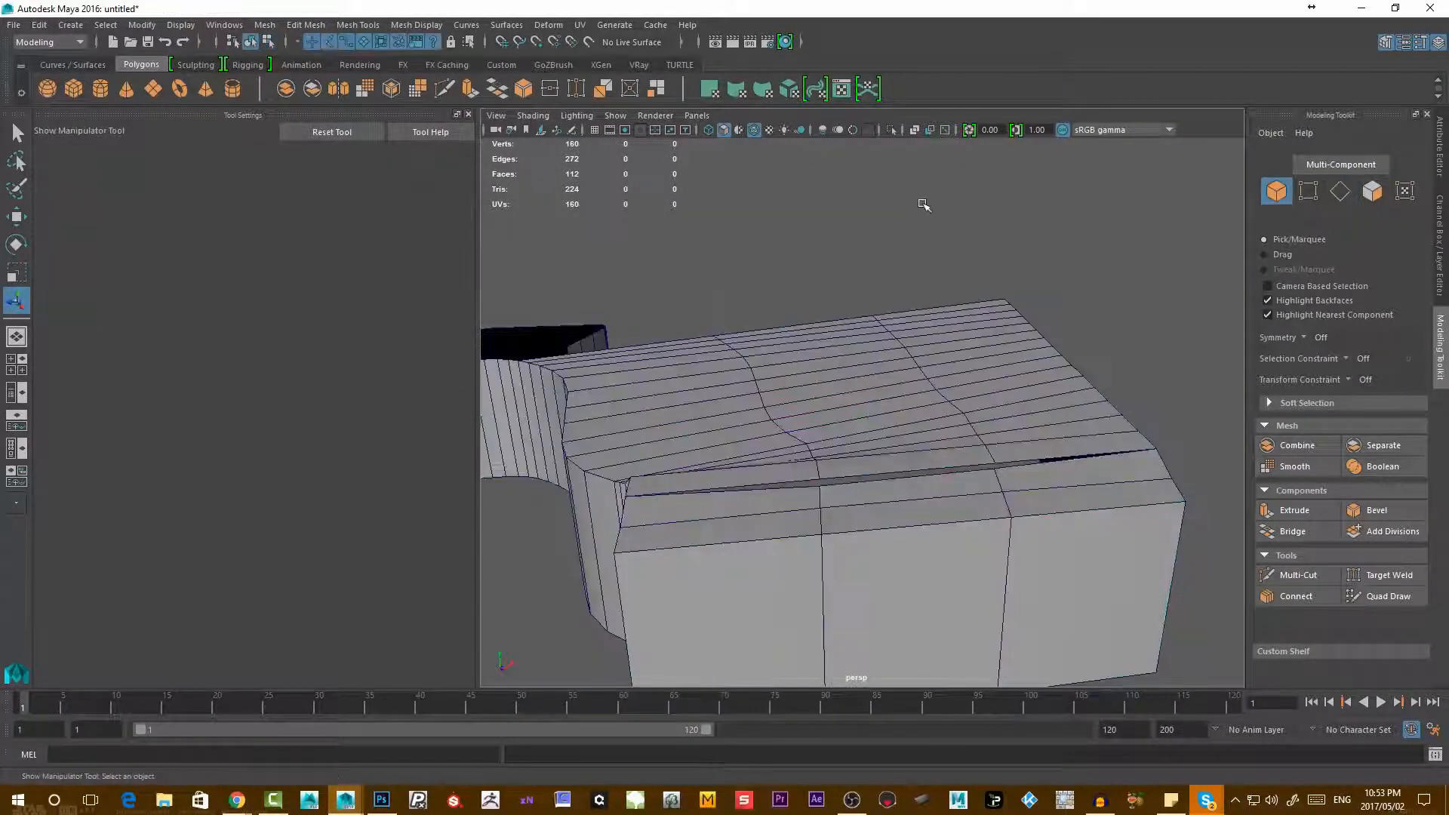
# - Select loftedSurface1 and show polyBridgeEdge3's settings in the Channel Box
pyautogui.click(692, 351)
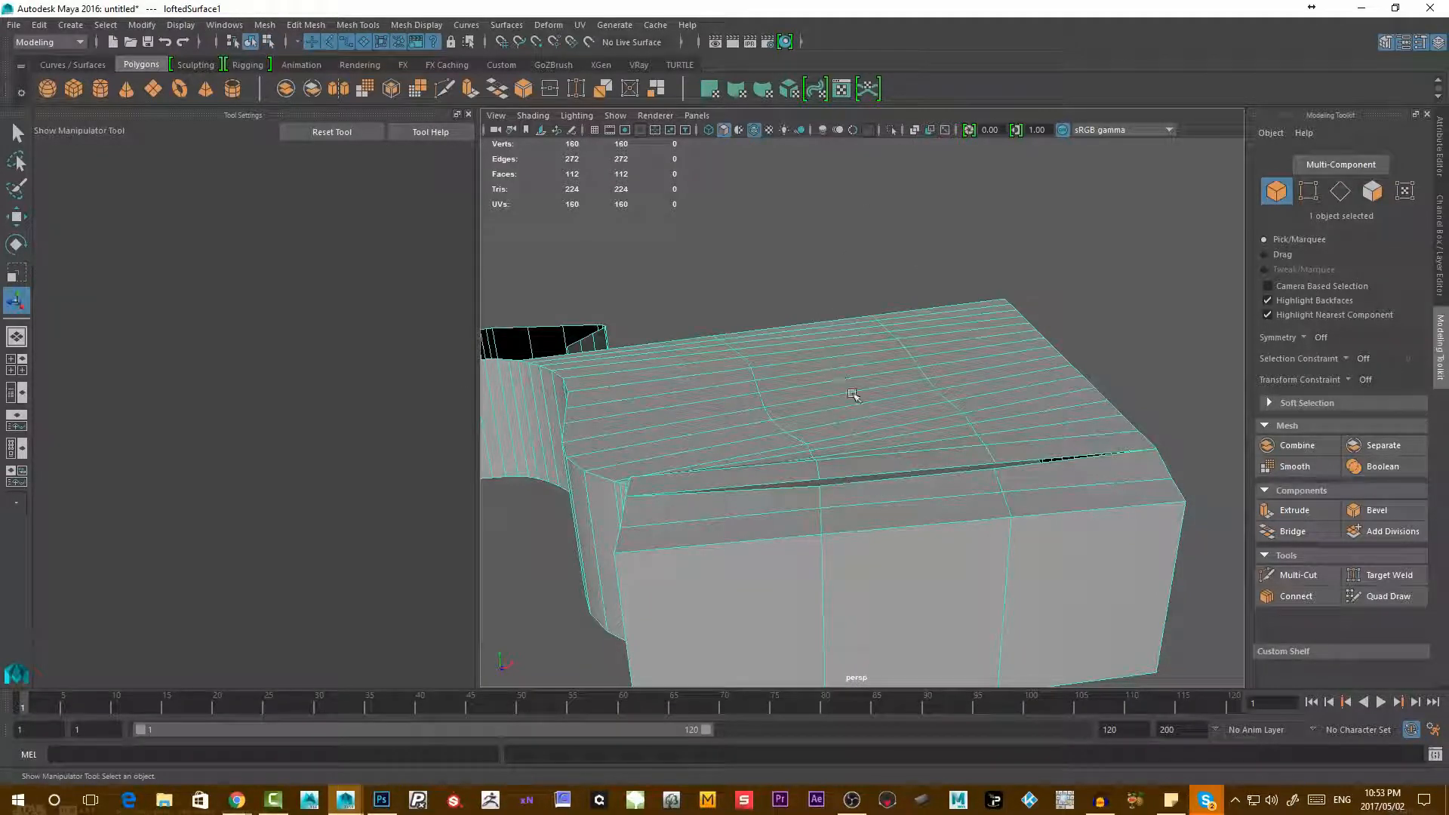
pyautogui.click(1438, 219)
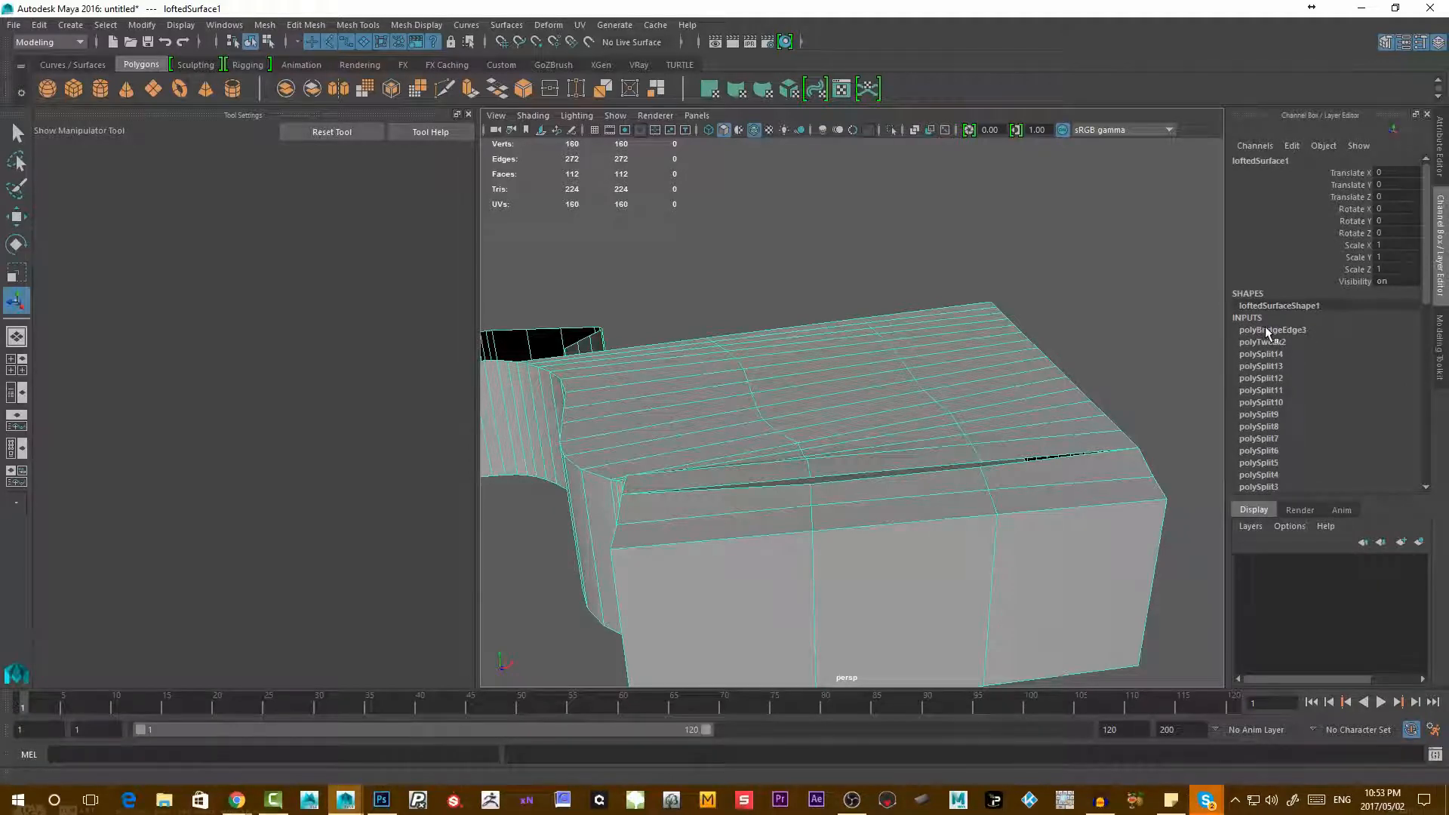
pyautogui.click(1272, 331)
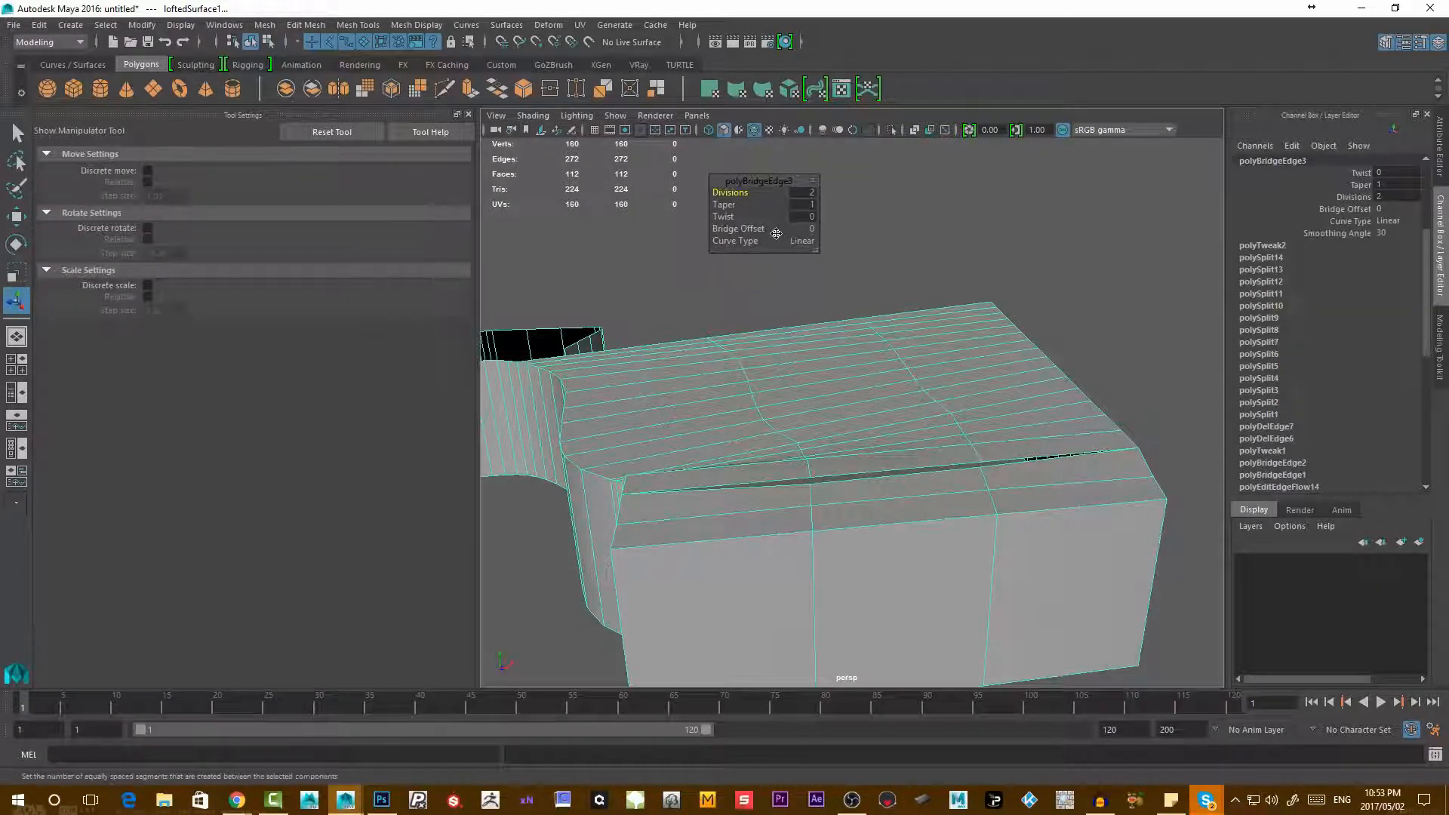
pyautogui.moveTo(726, 261)
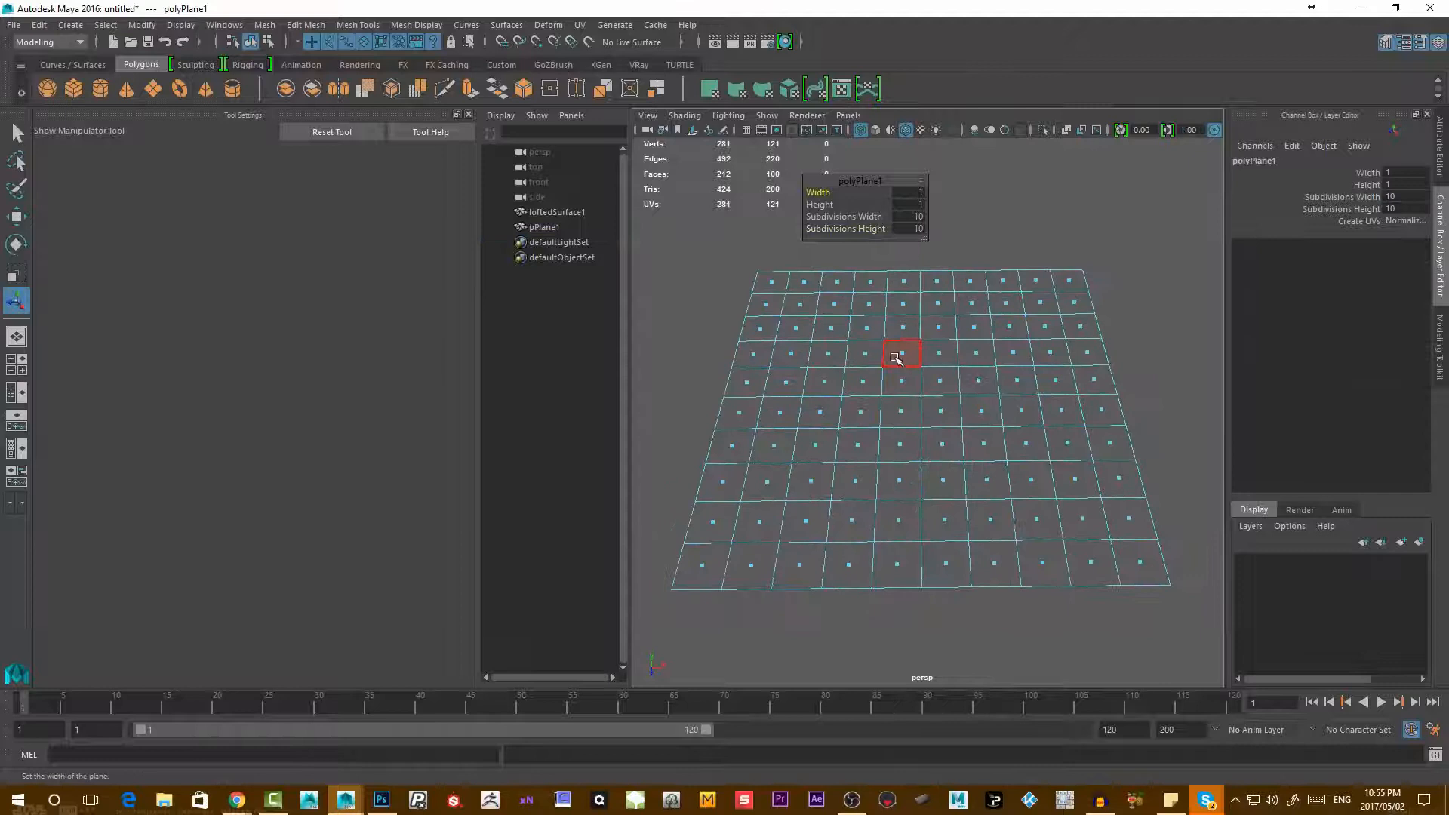
# - Delete faces from the new 10×10 polygon plane to leave holes
pyautogui.click(901, 353)
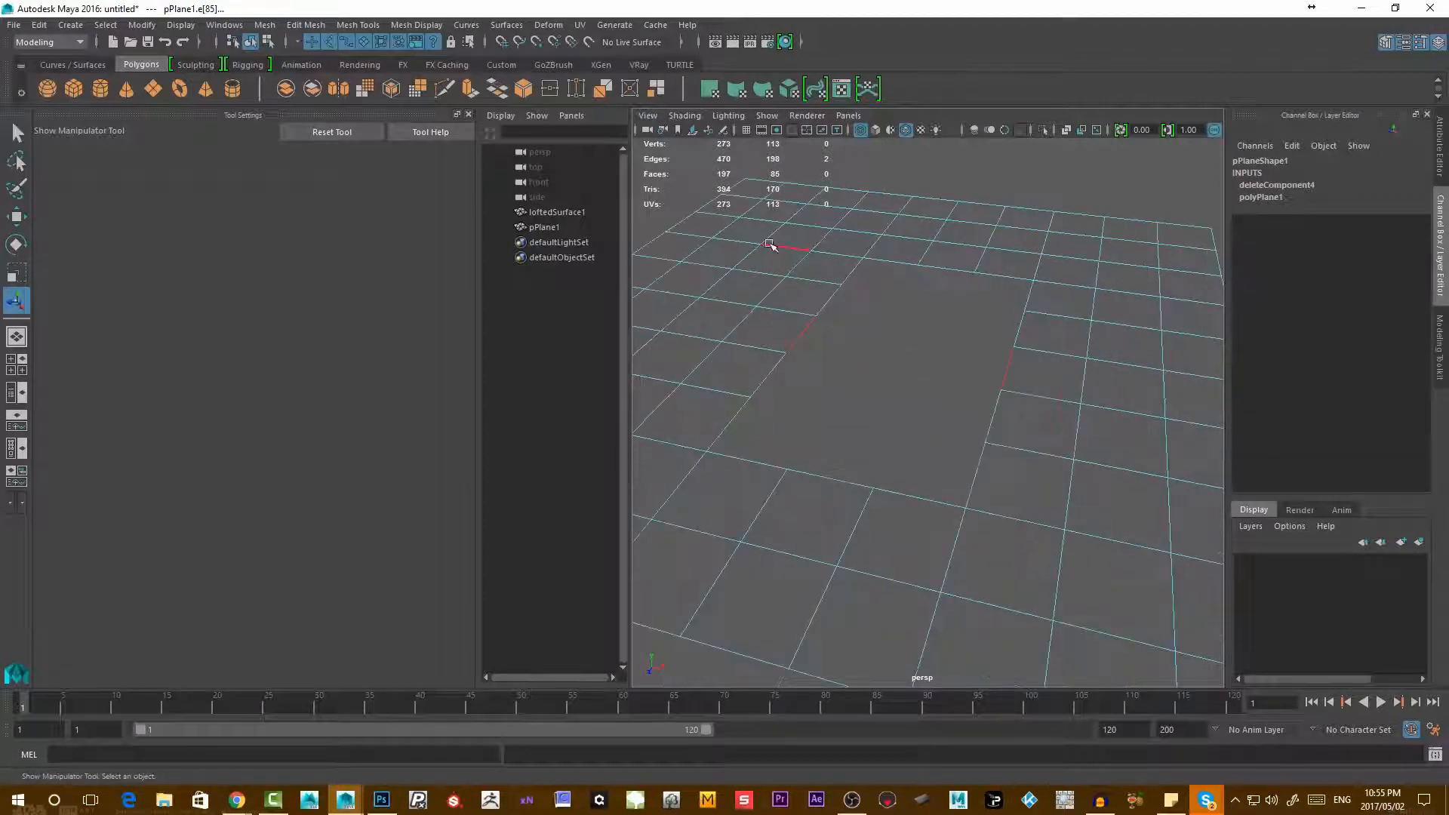
# - Bridge a plane hole with 2 divisions, switch its curve type to Curve, then revert the plane
pyautogui.click(305, 25)
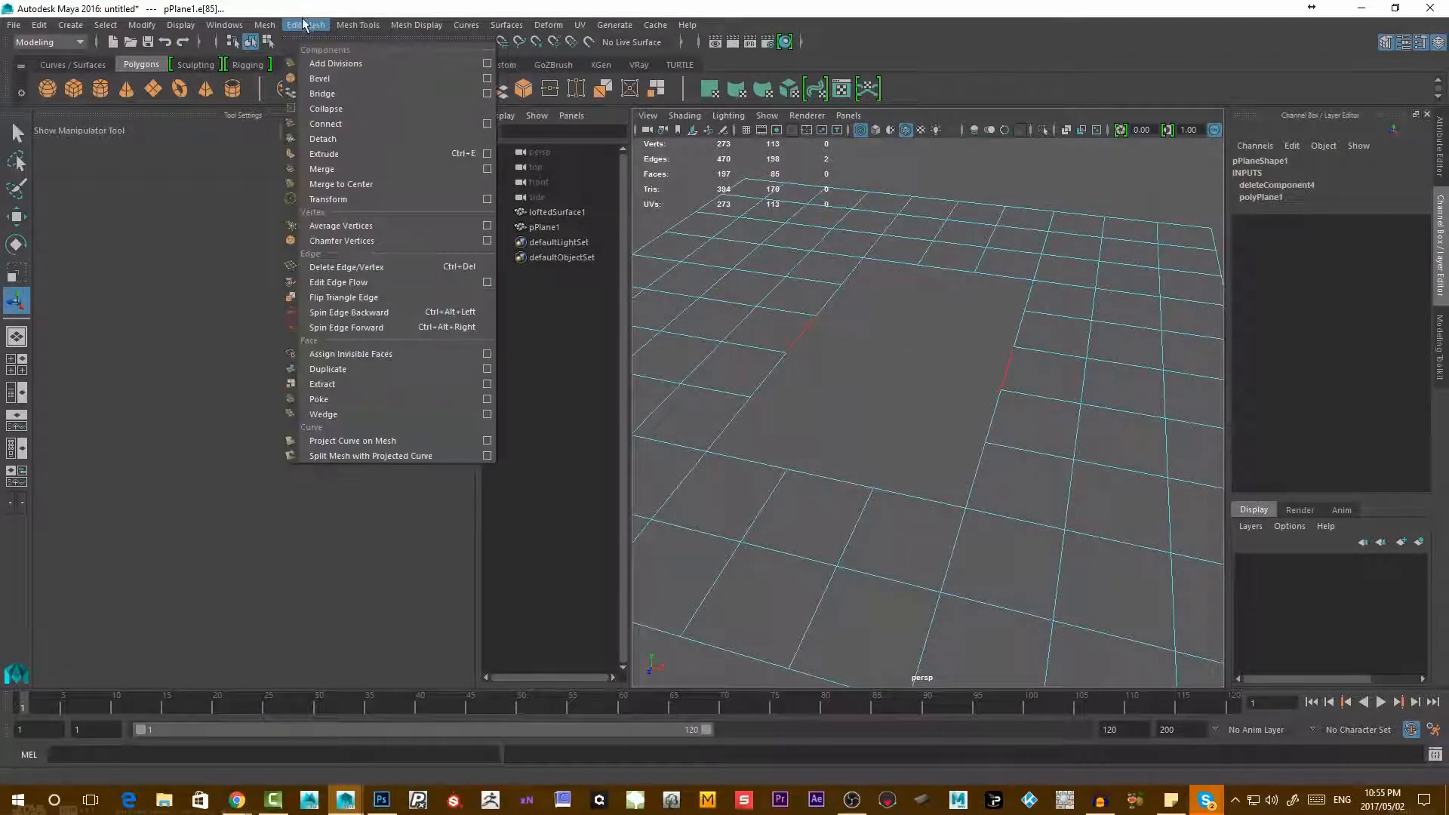
pyautogui.click(487, 94)
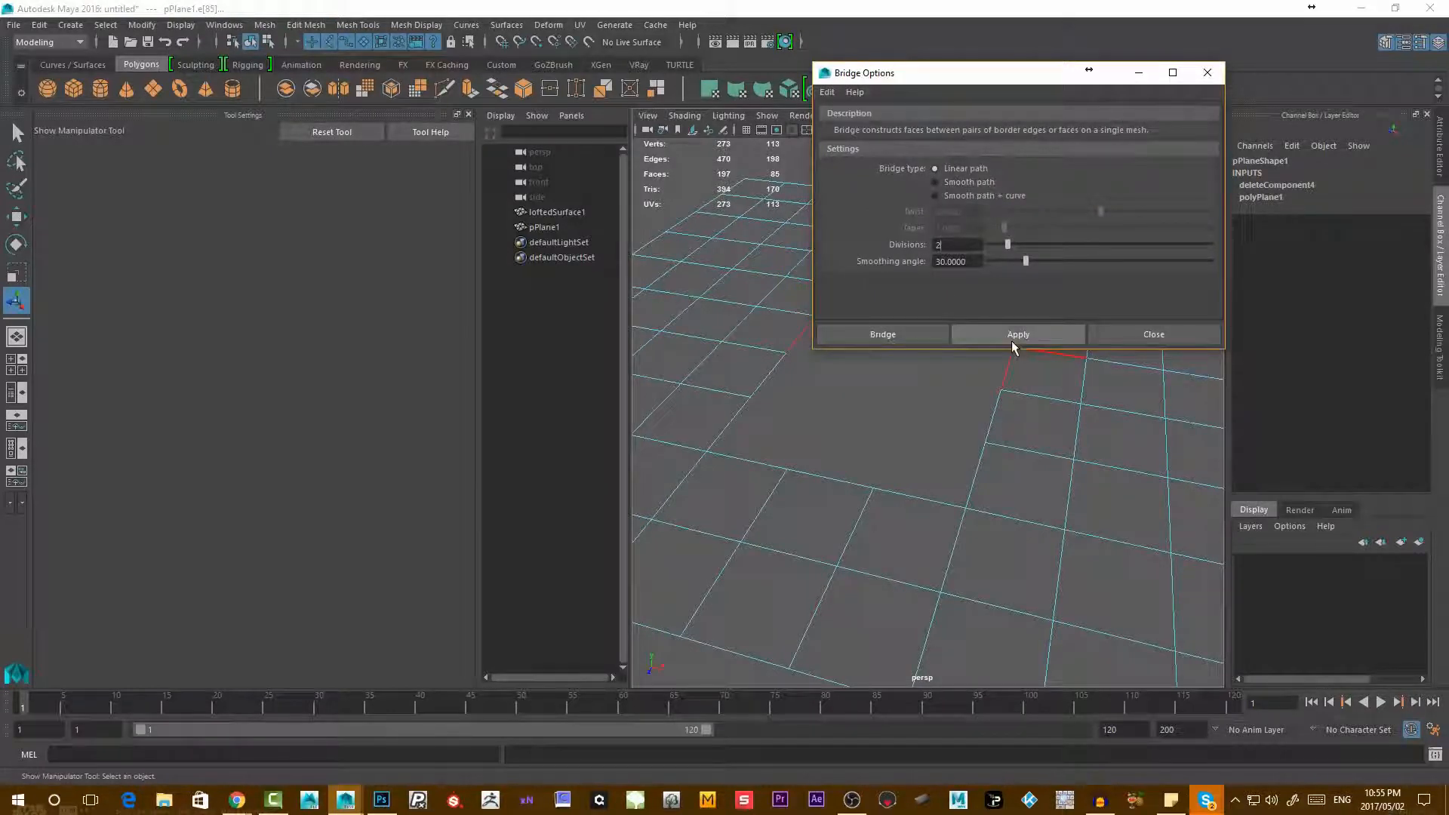
pyautogui.click(1015, 334)
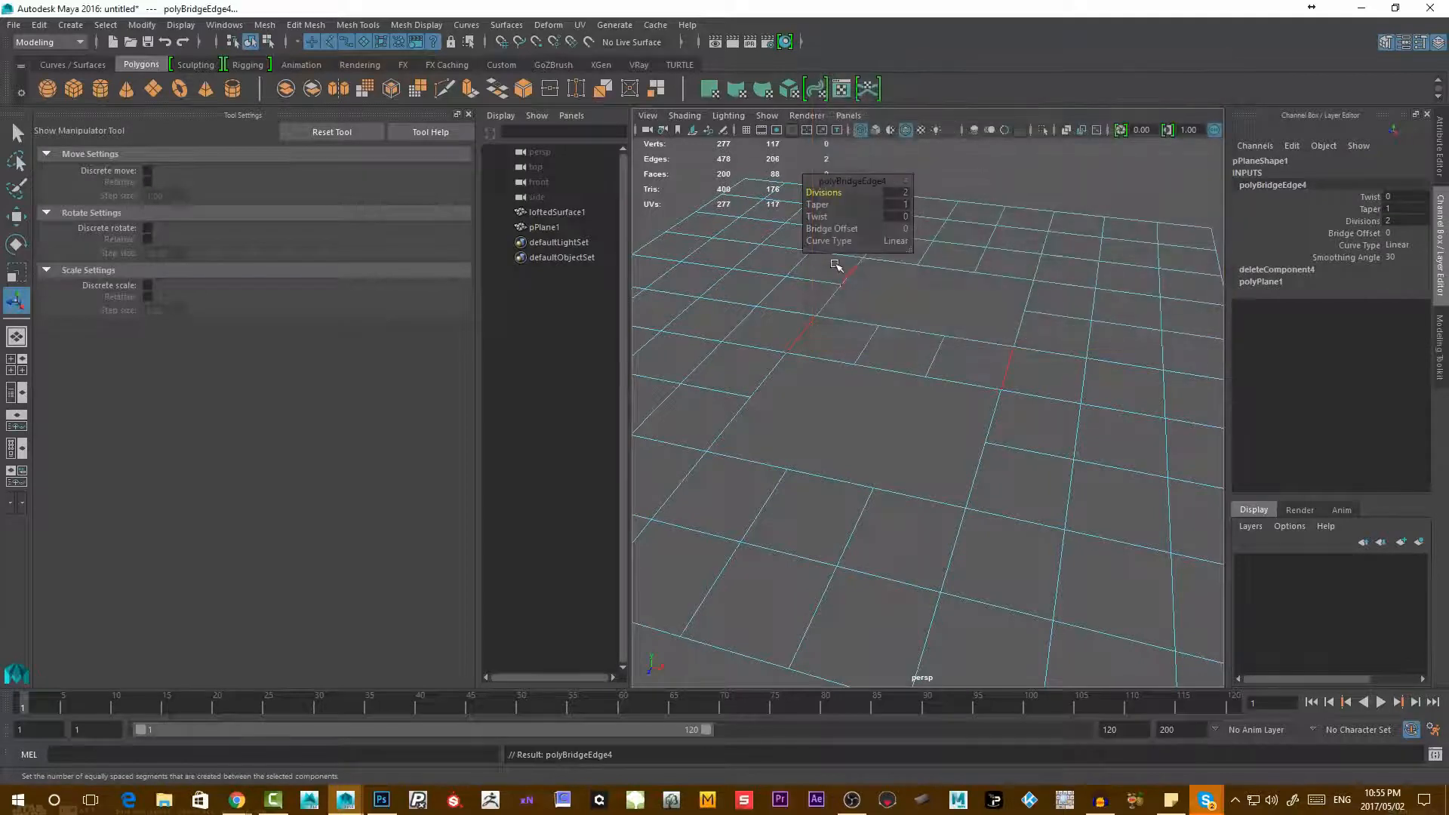
pyautogui.click(895, 240)
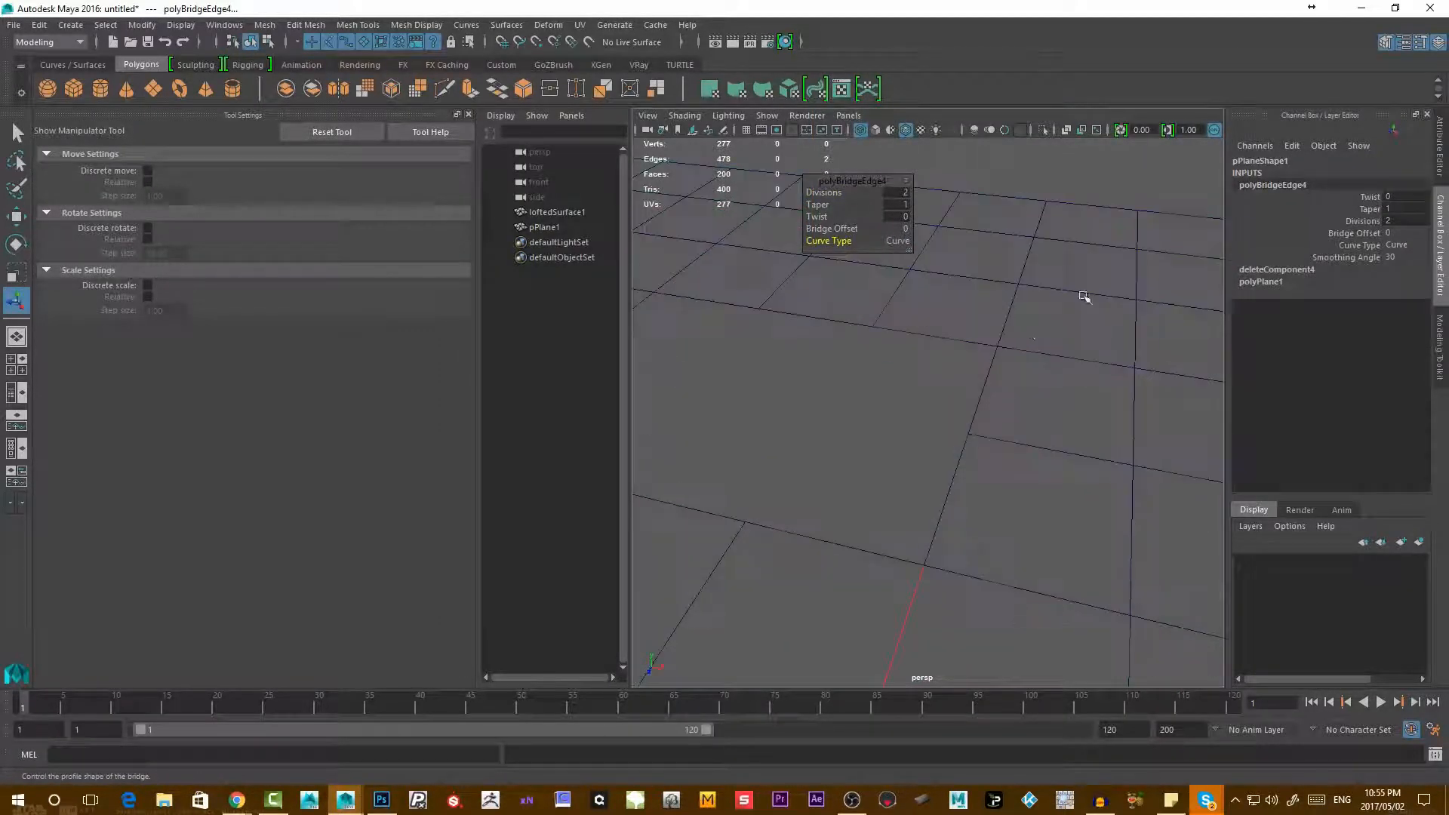
pyautogui.click(767, 116)
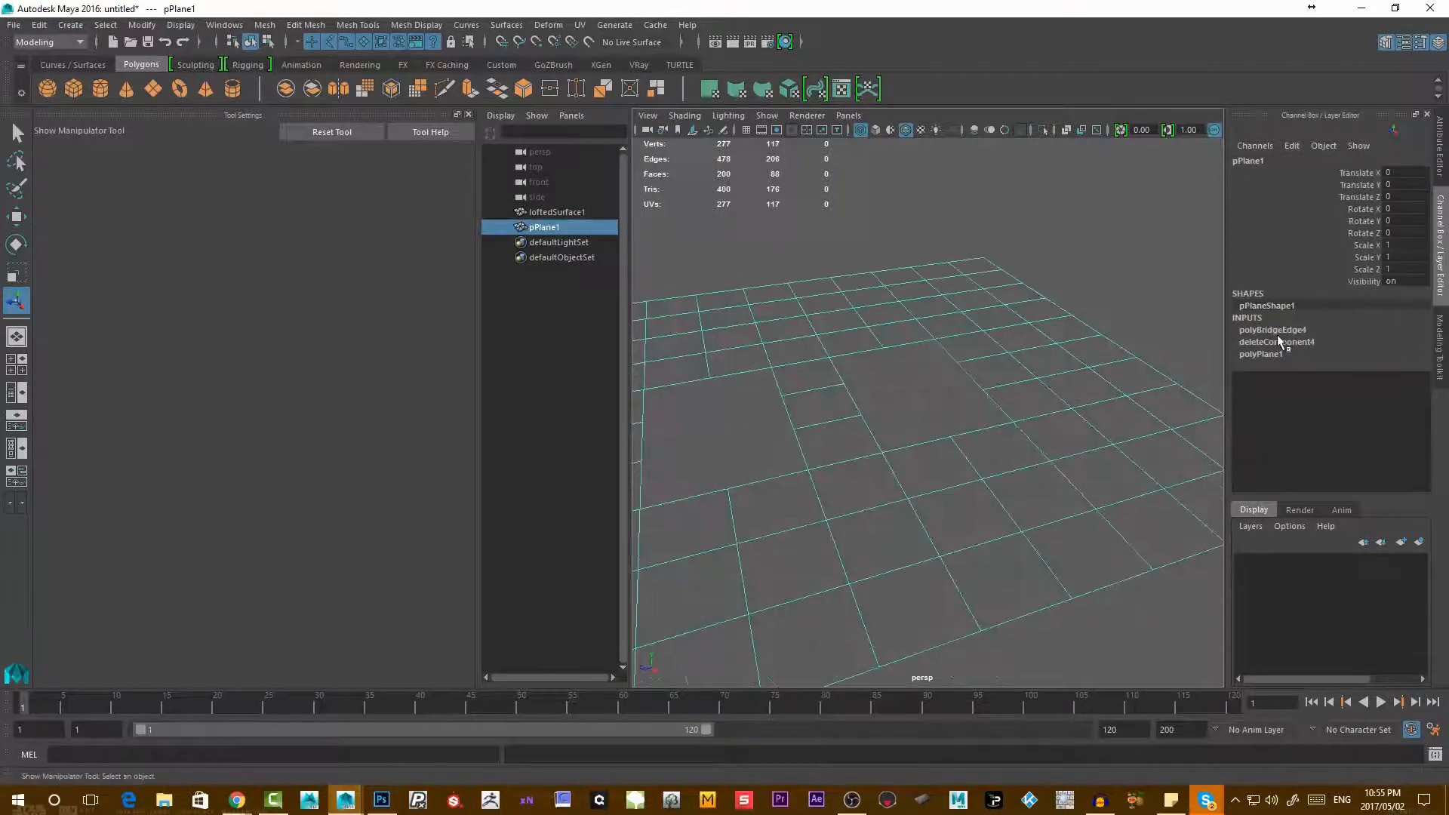
pyautogui.click(1274, 330)
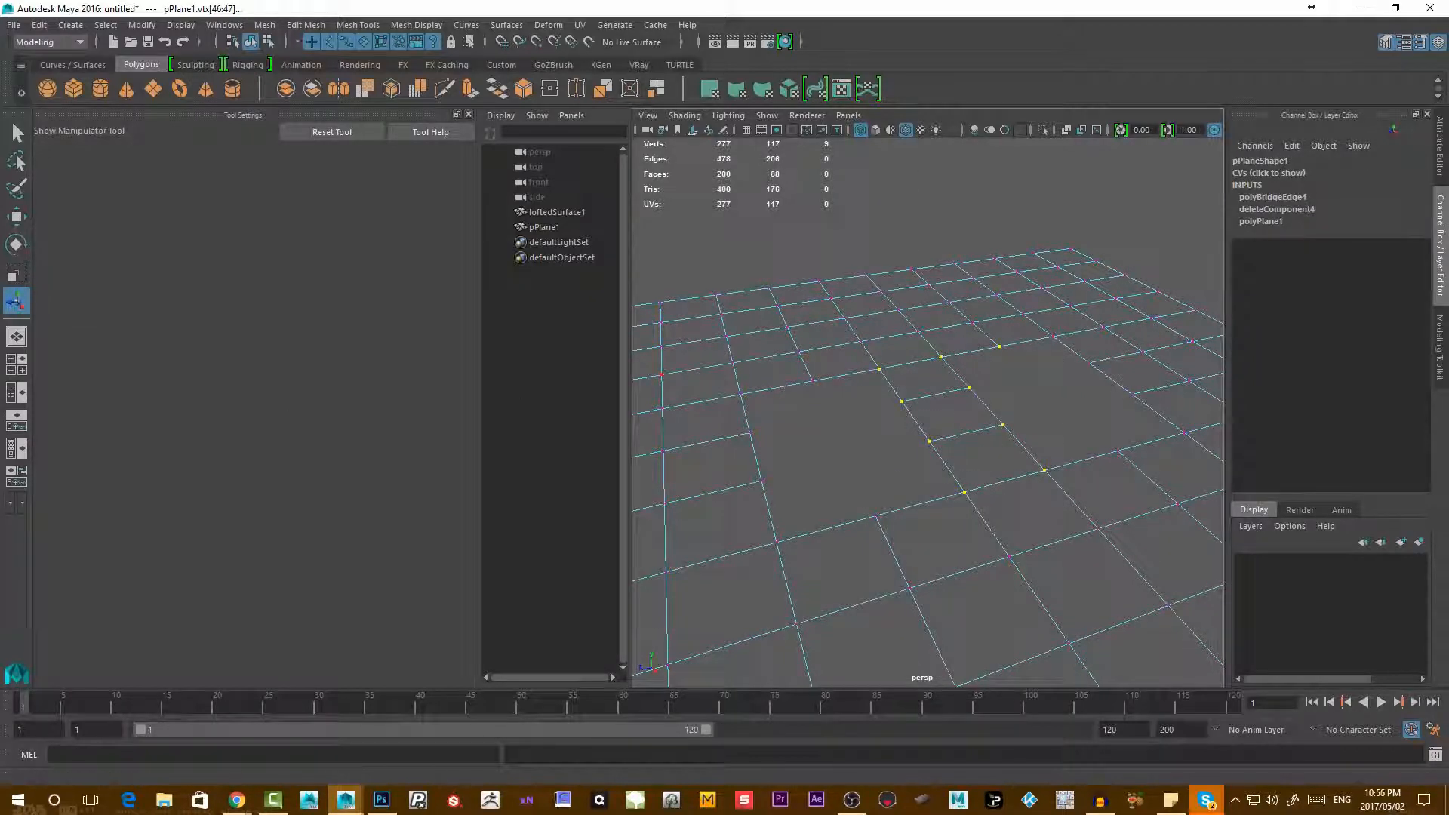
pyautogui.click(72, 65)
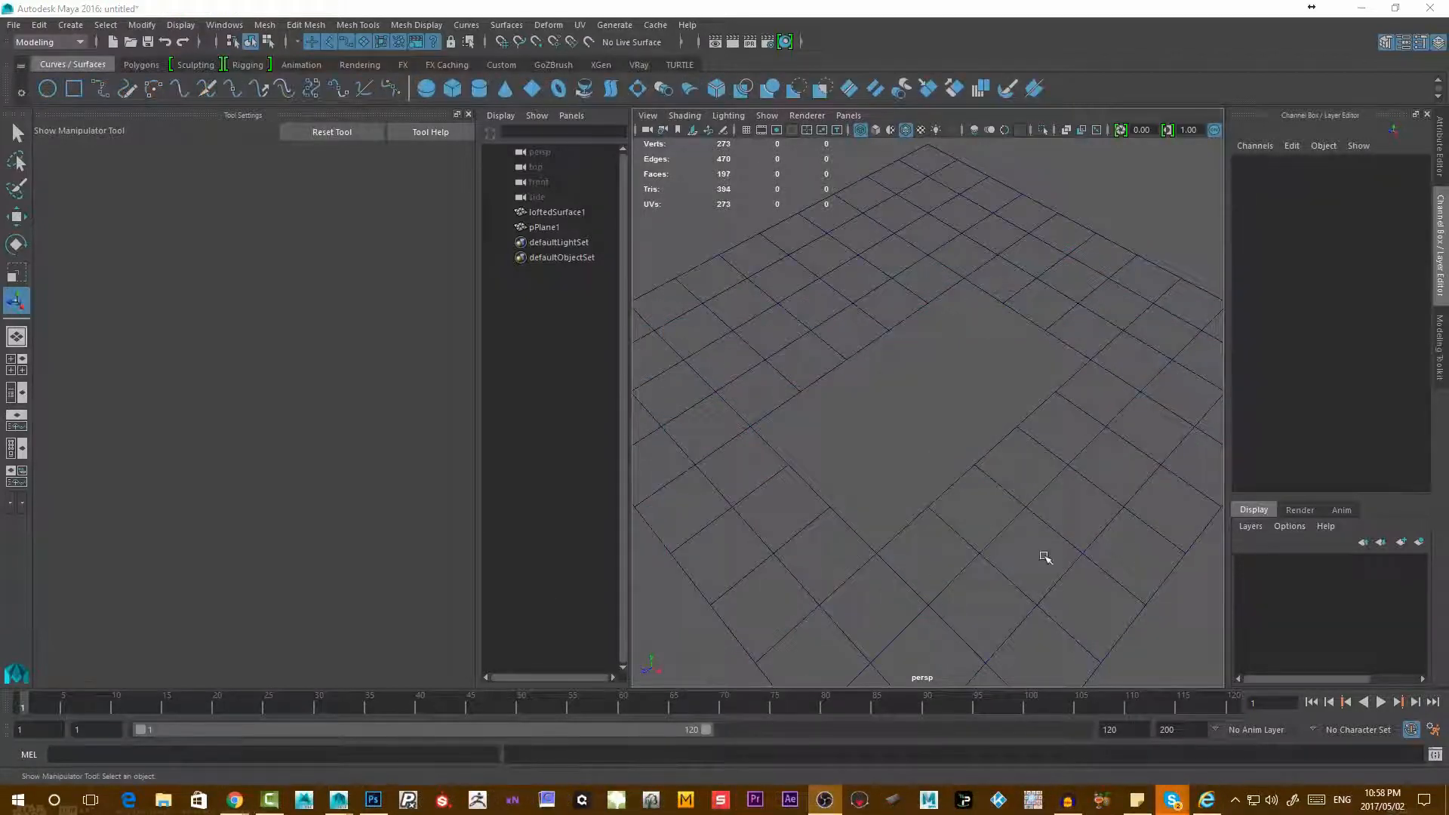
# - Bridge another plane hole with 5 divisions and set its curve type to Curve
pyautogui.click(543, 226)
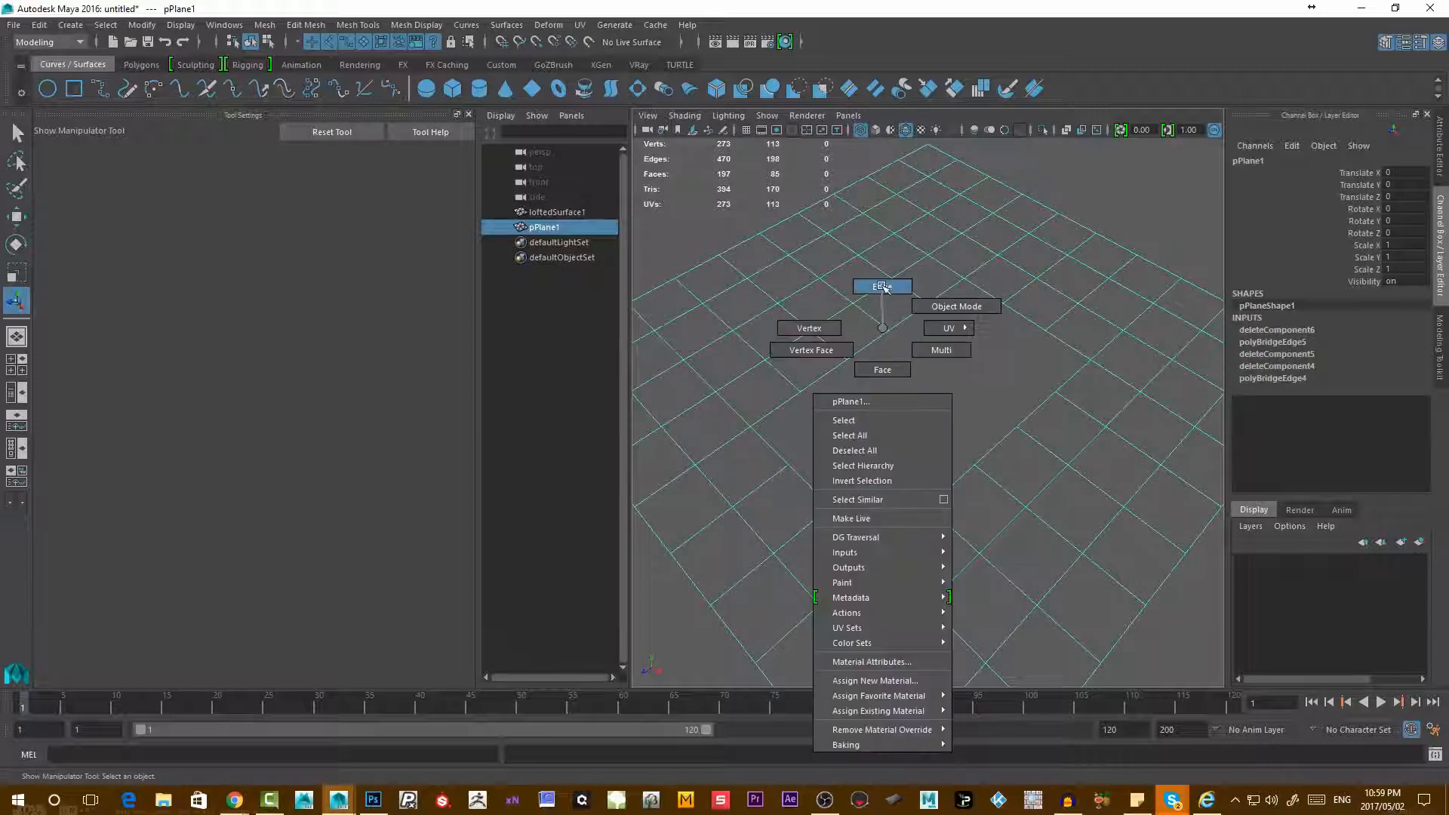
pyautogui.click(879, 285)
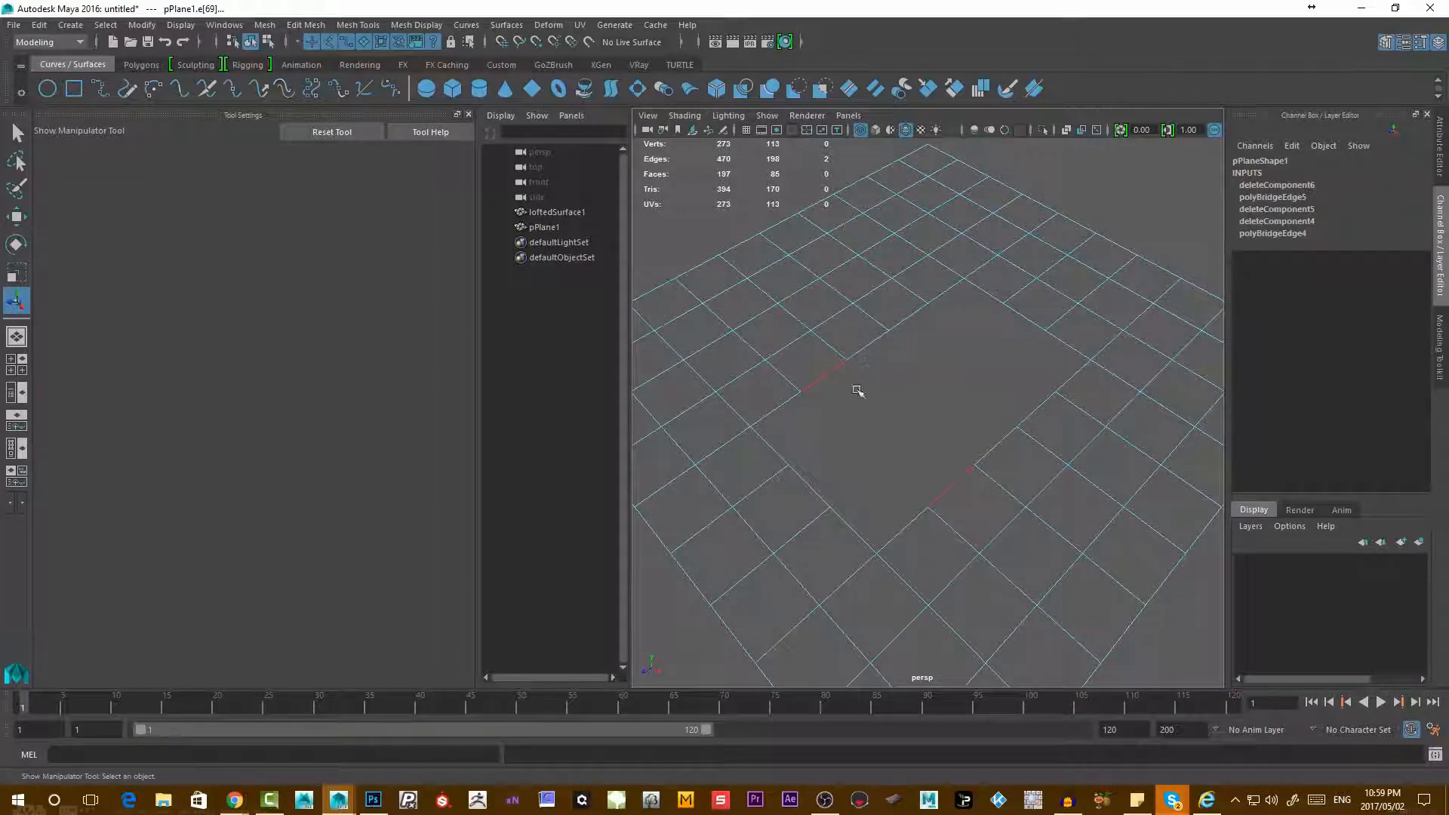
pyautogui.moveTo(305, 26)
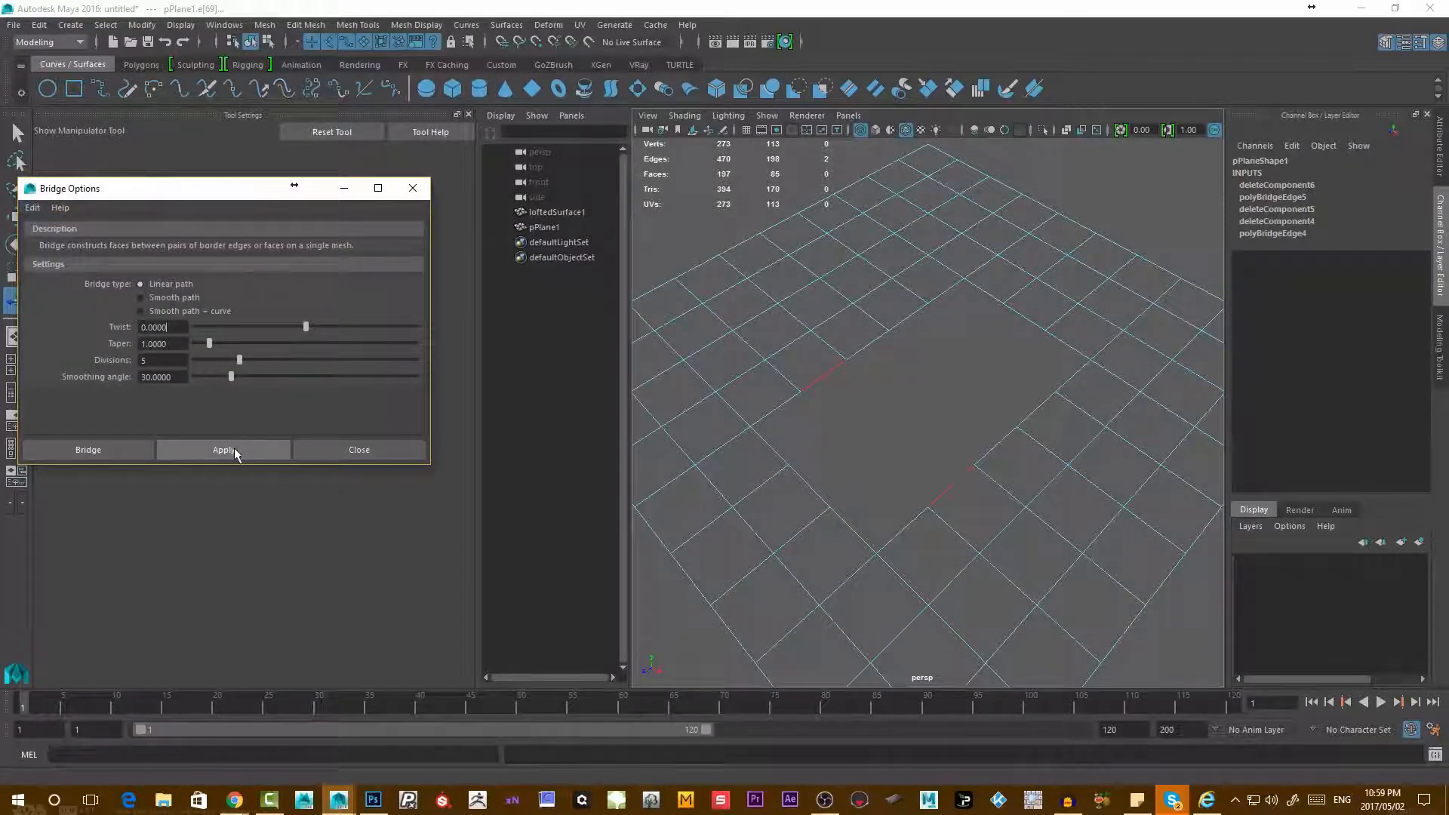
pyautogui.click(223, 450)
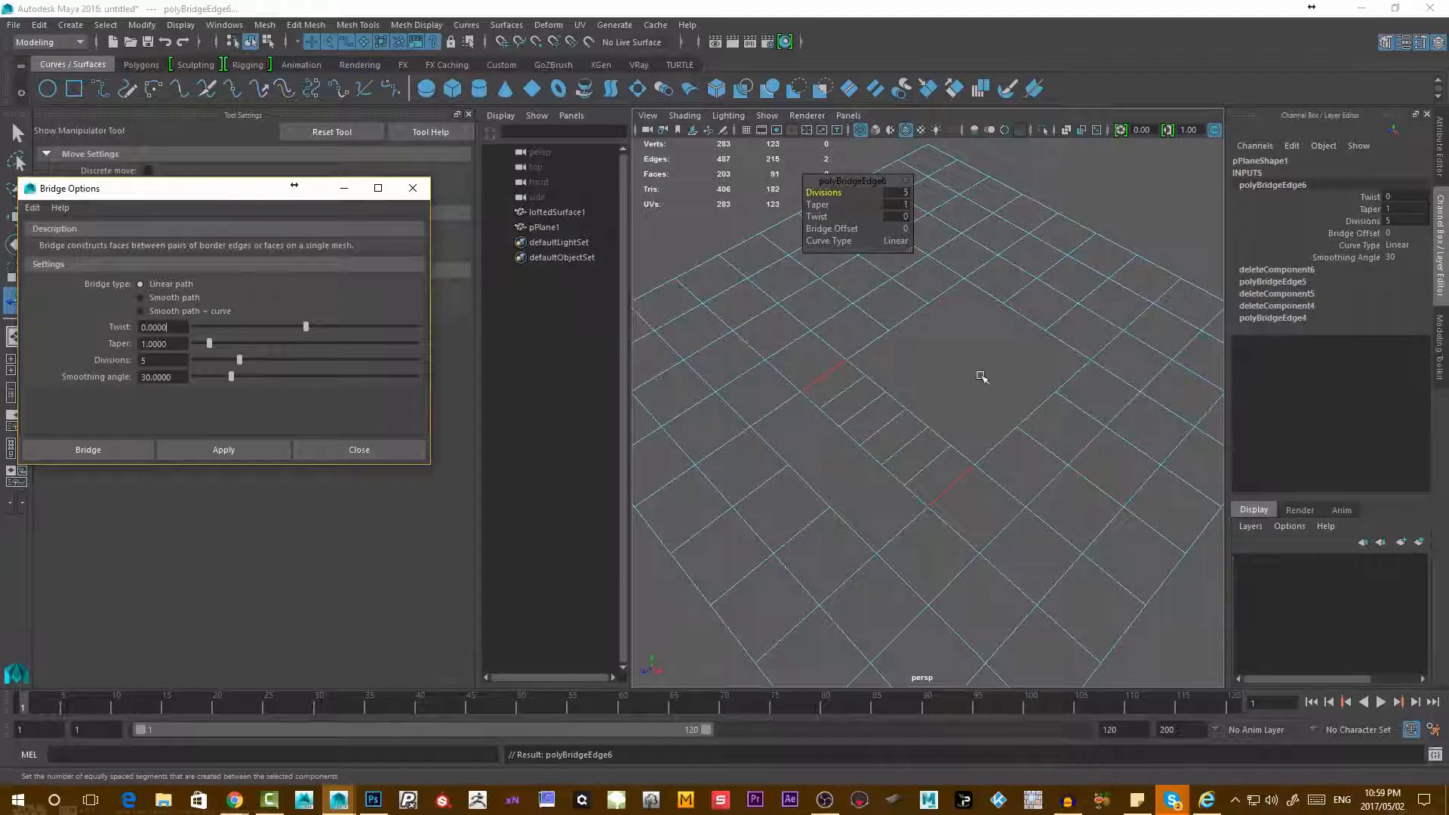
pyautogui.click(894, 240)
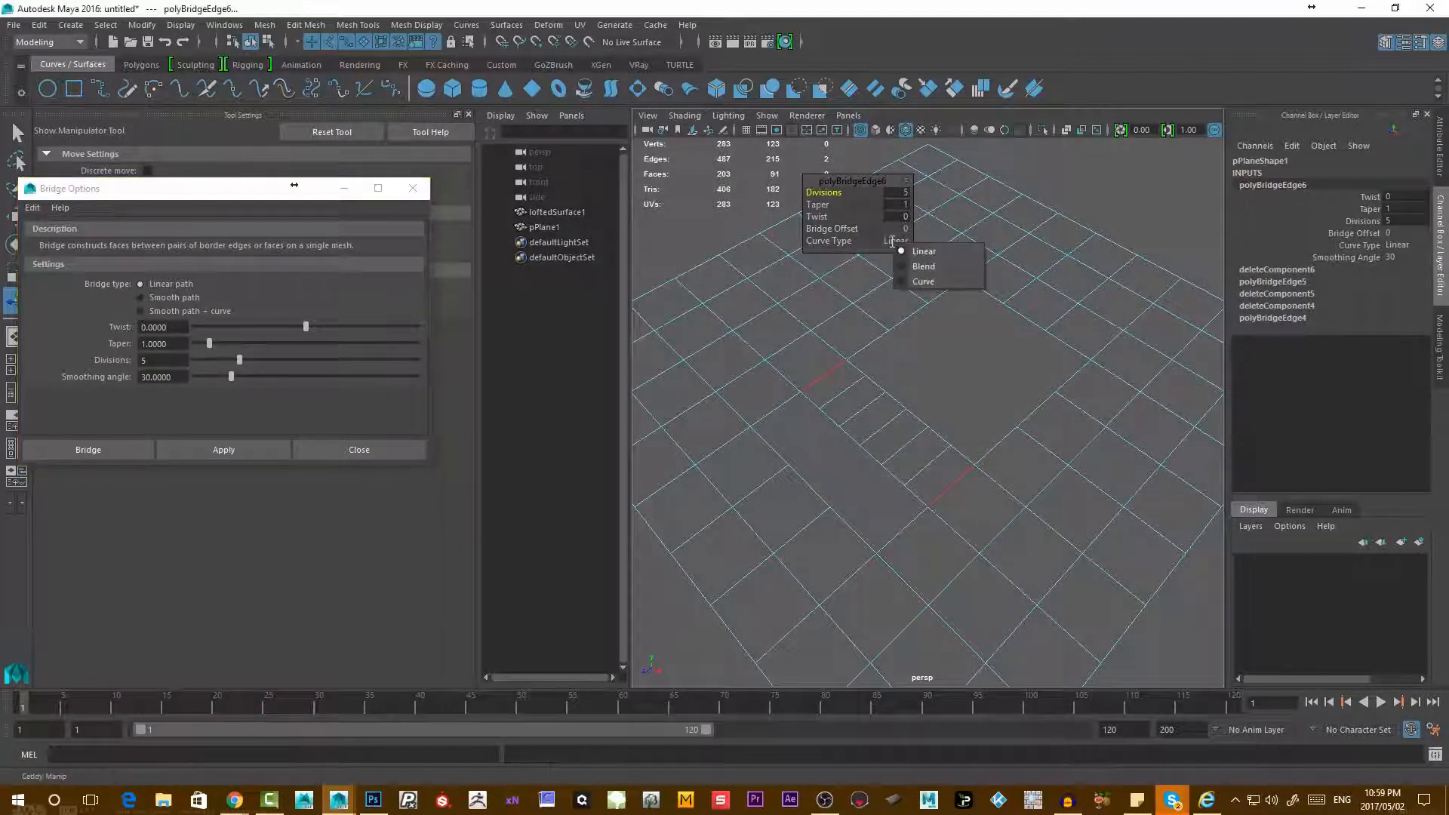
pyautogui.click(922, 280)
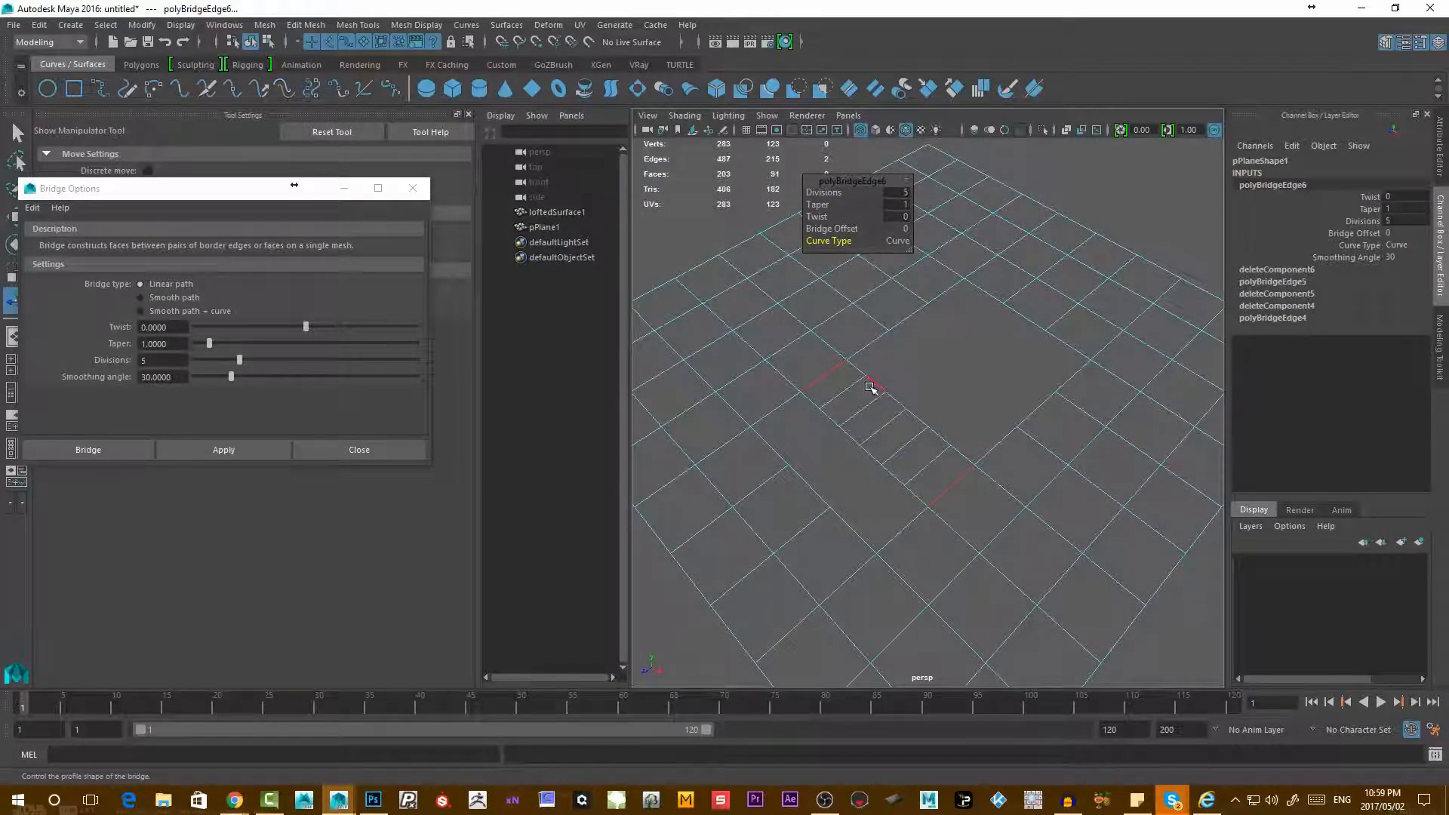
pyautogui.click(545, 226)
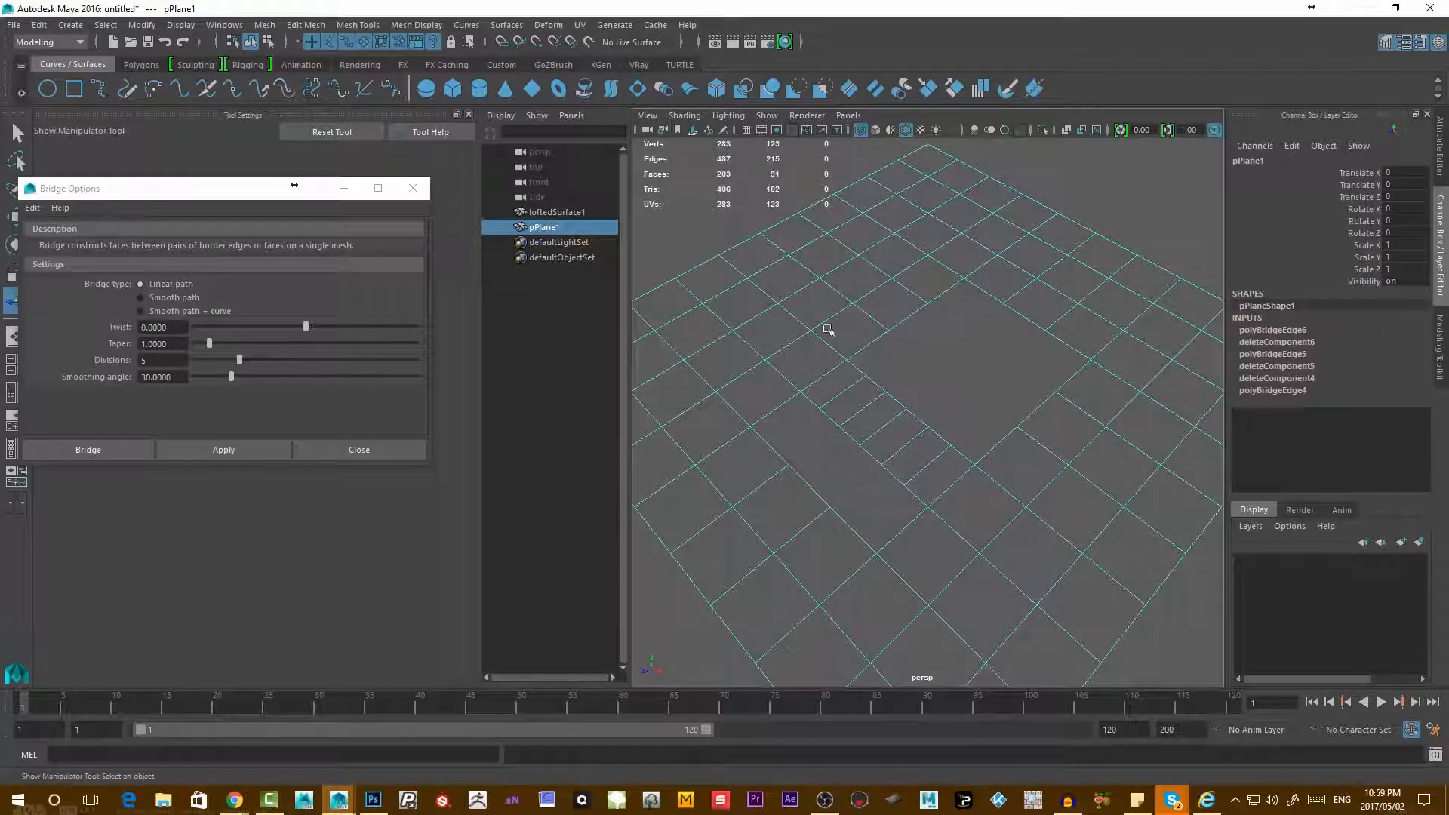
pyautogui.moveTo(918, 316)
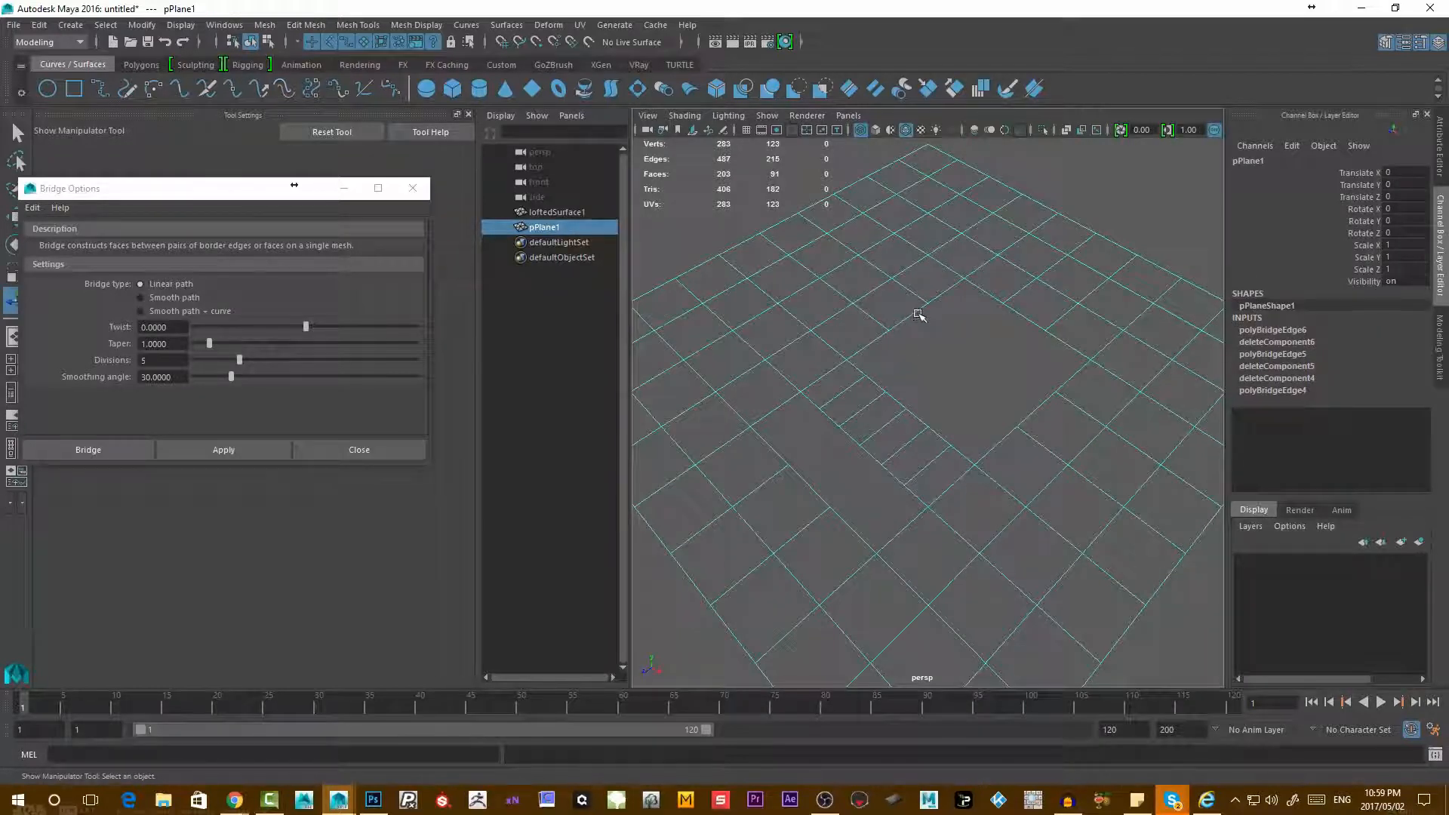
# - Switch Bridge Options to Smooth path + curve and delete pPlane1
pyautogui.click(1006, 444)
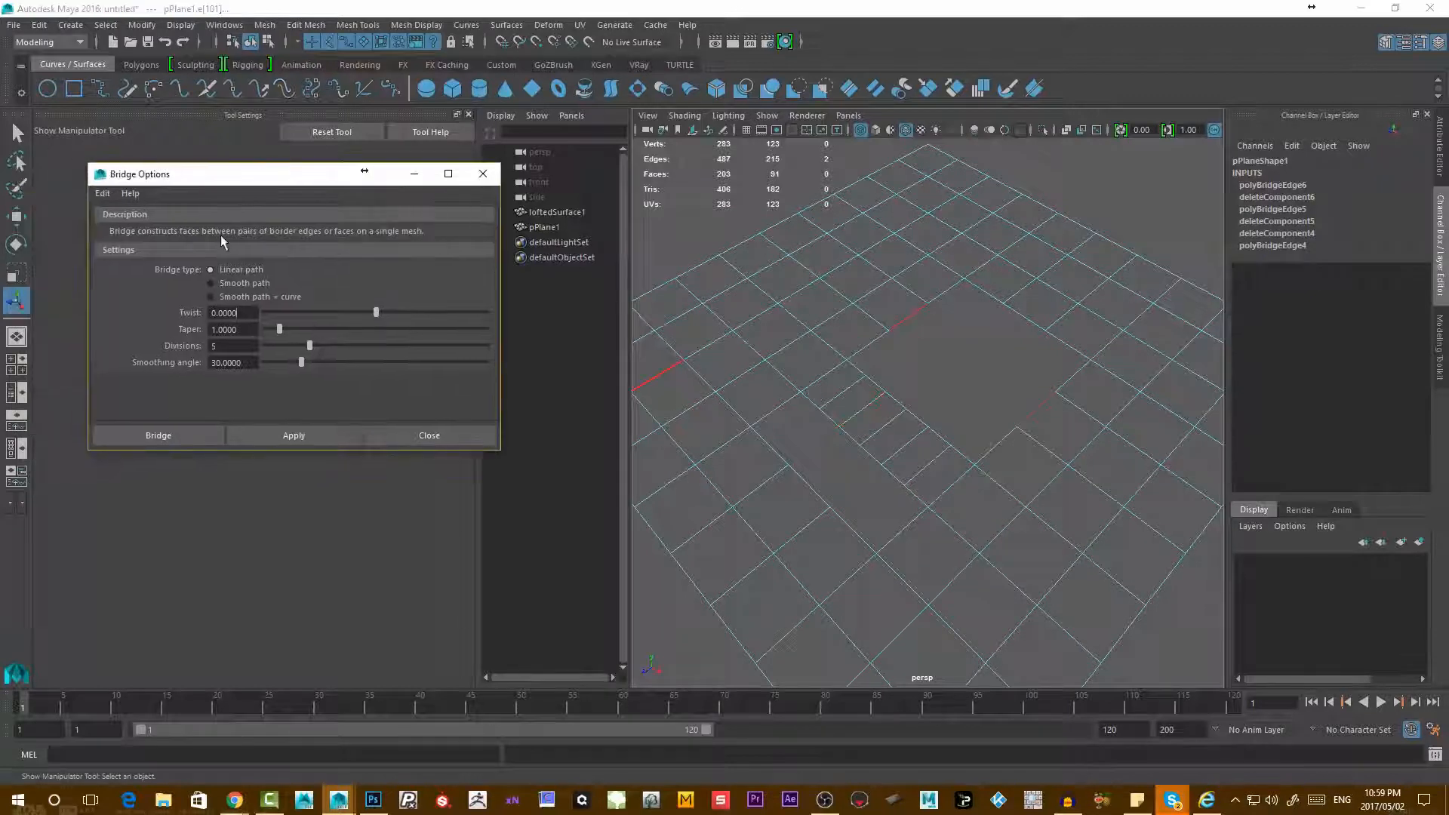
pyautogui.click(210, 297)
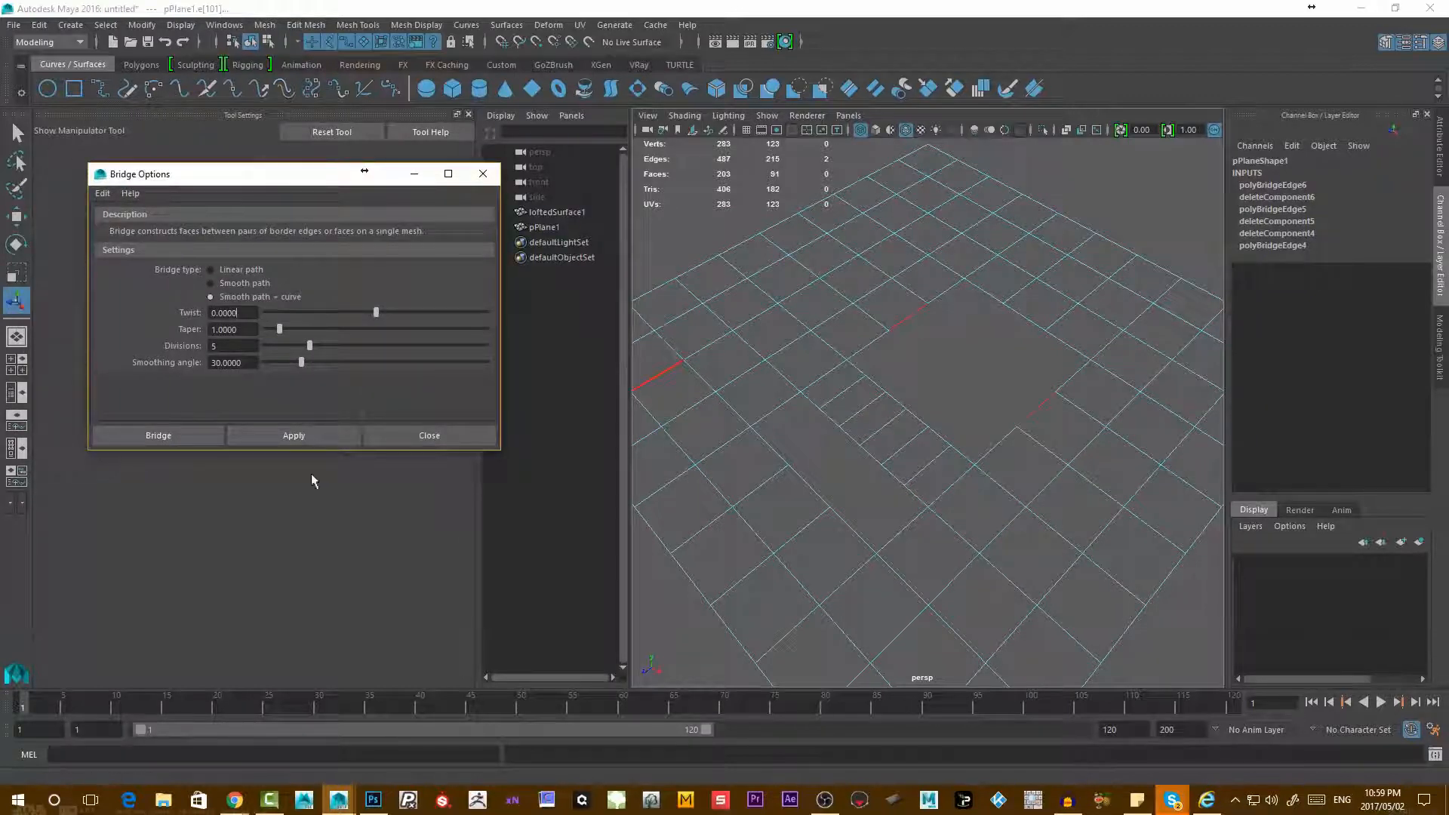
pyautogui.click(293, 434)
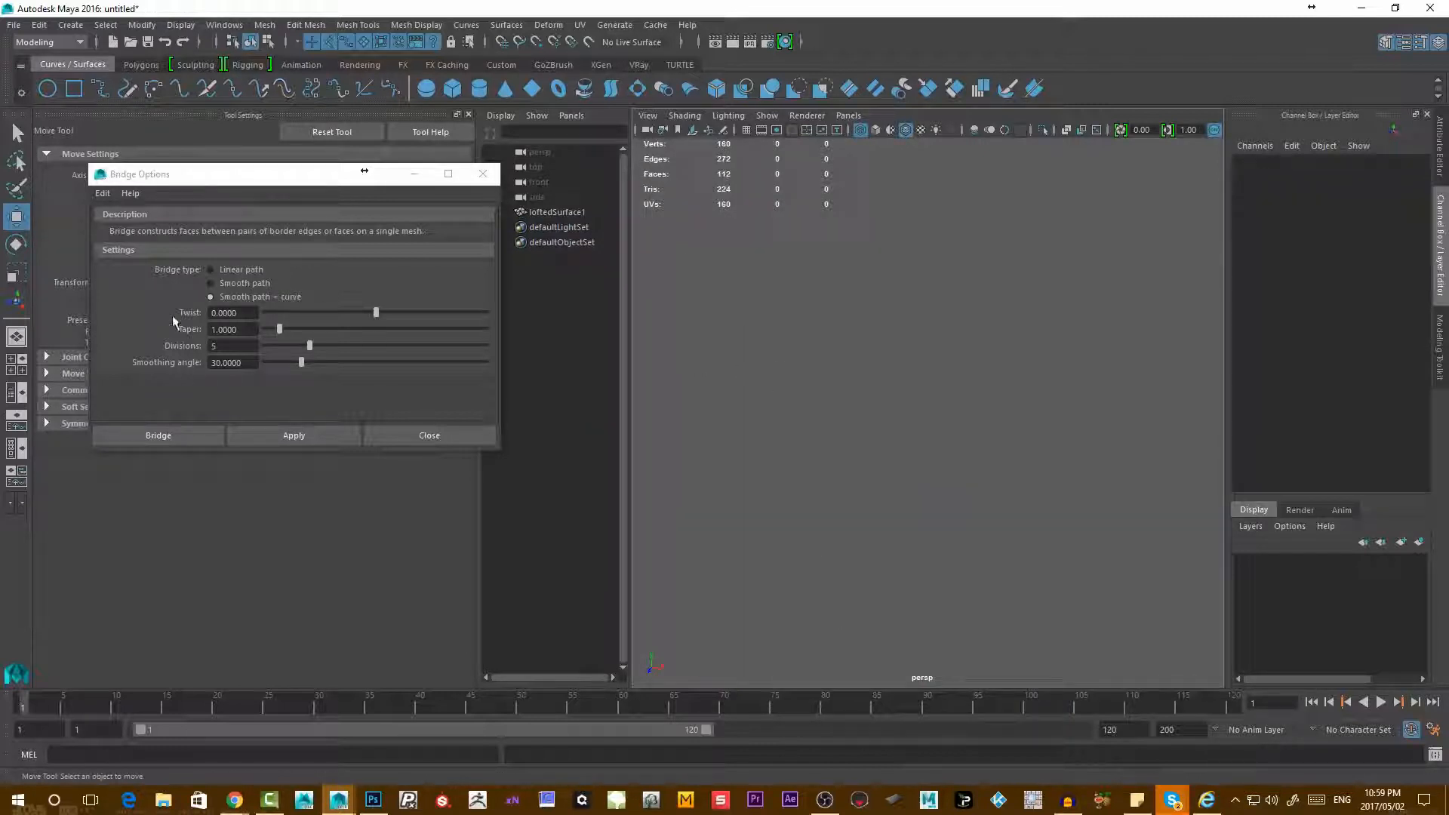
pyautogui.moveTo(220, 397)
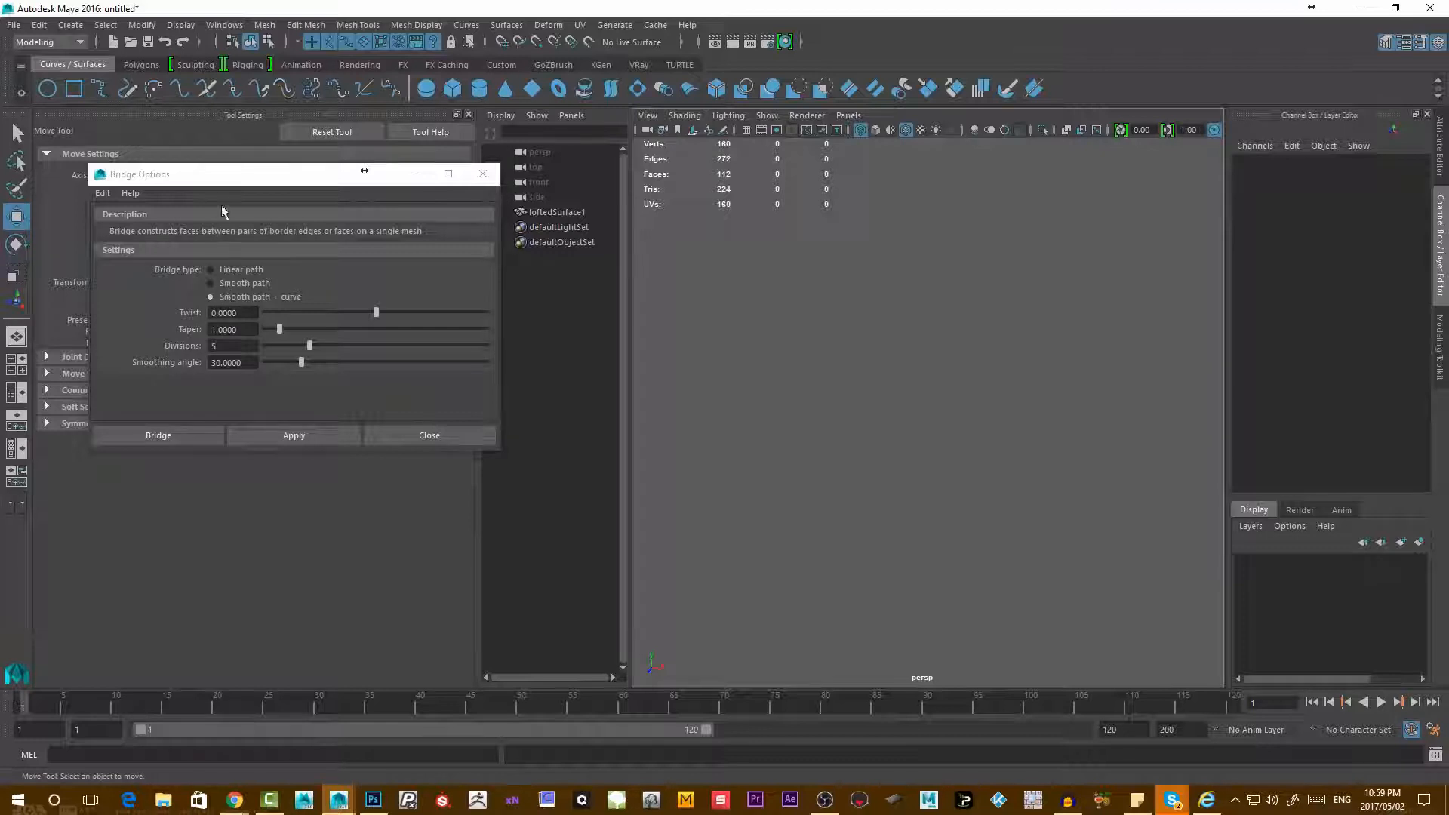
pyautogui.moveTo(167, 372)
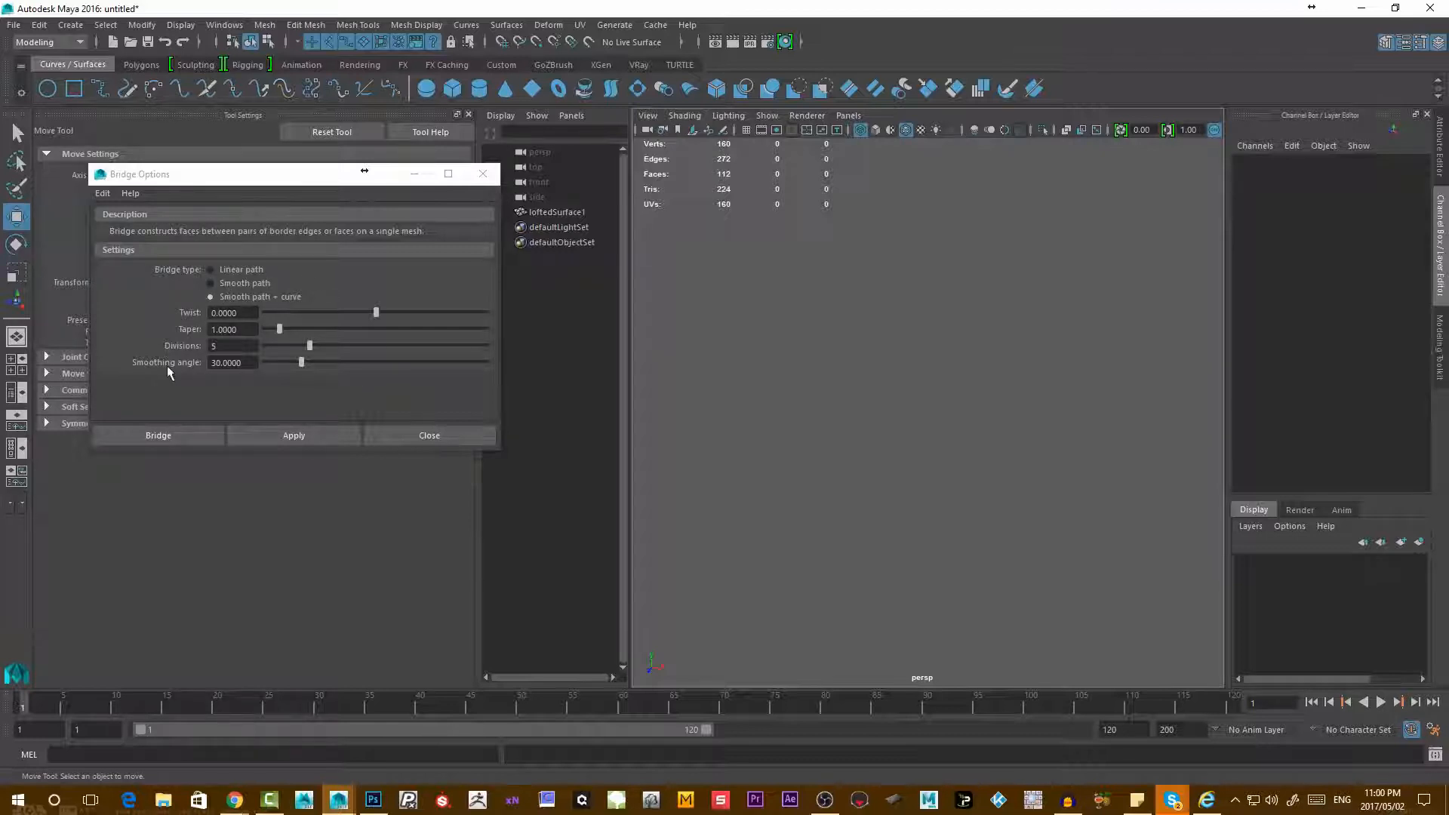